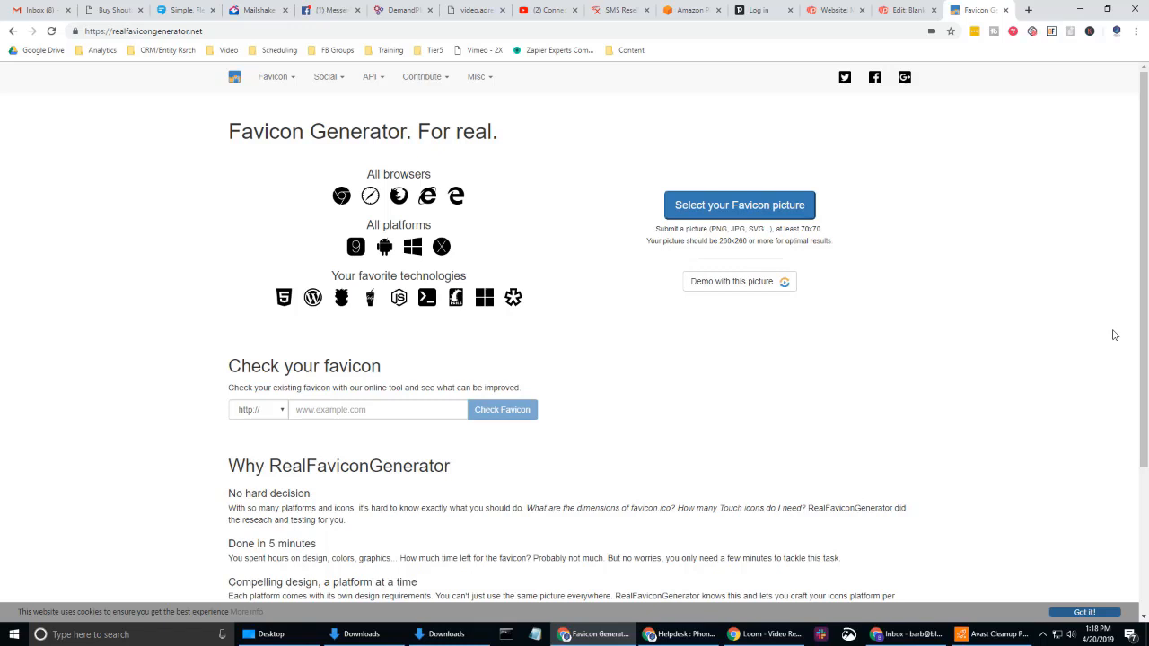
pyautogui.moveTo(988, 251)
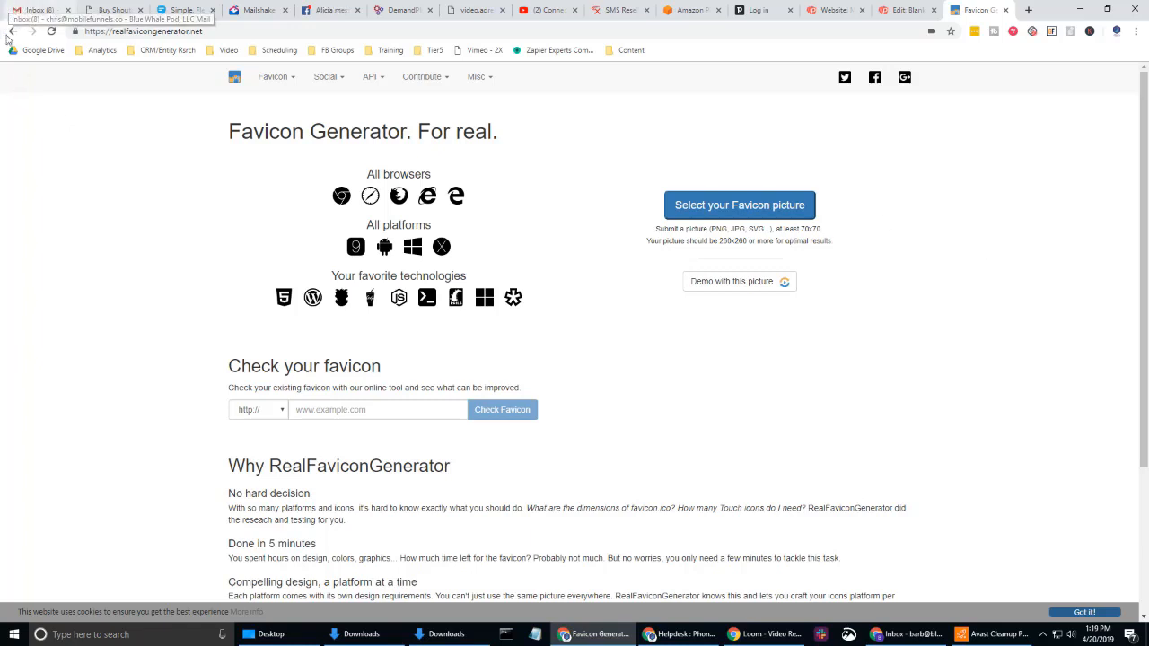
pyautogui.moveTo(334, 9)
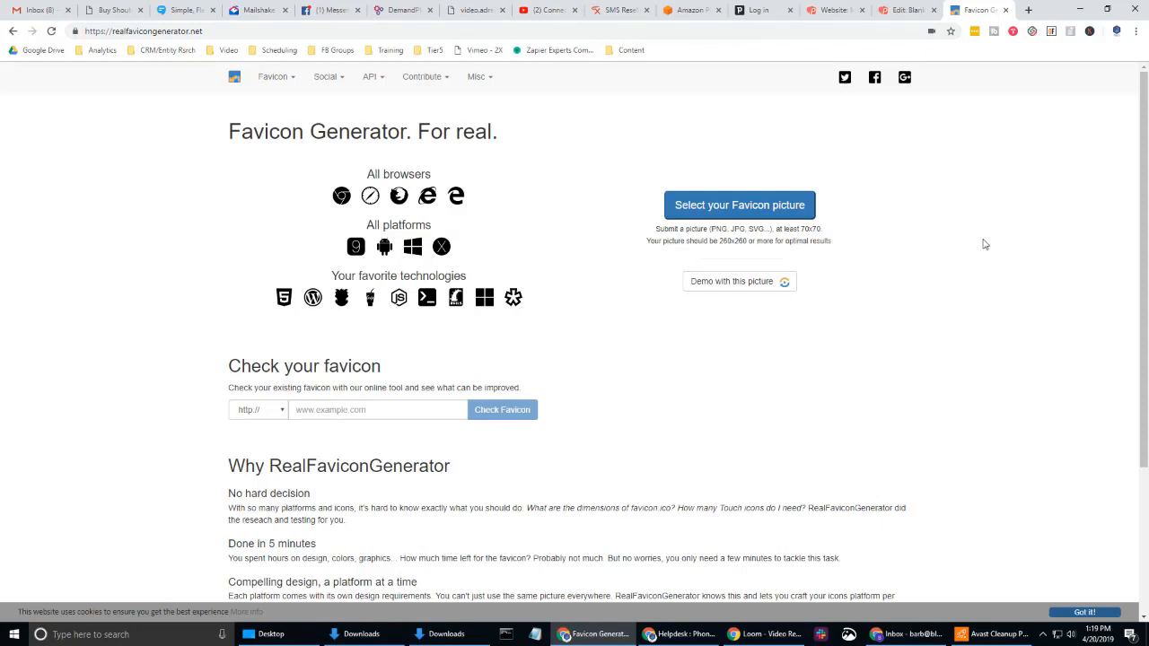
pyautogui.moveTo(707, 377)
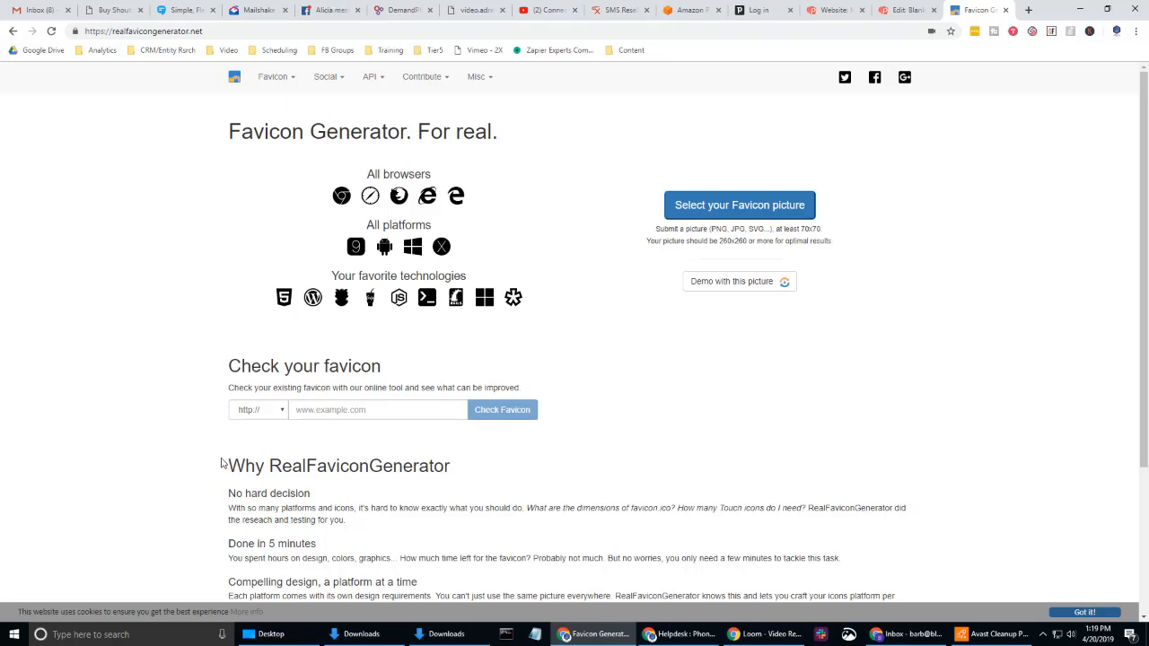
pyautogui.moveTo(494, 466)
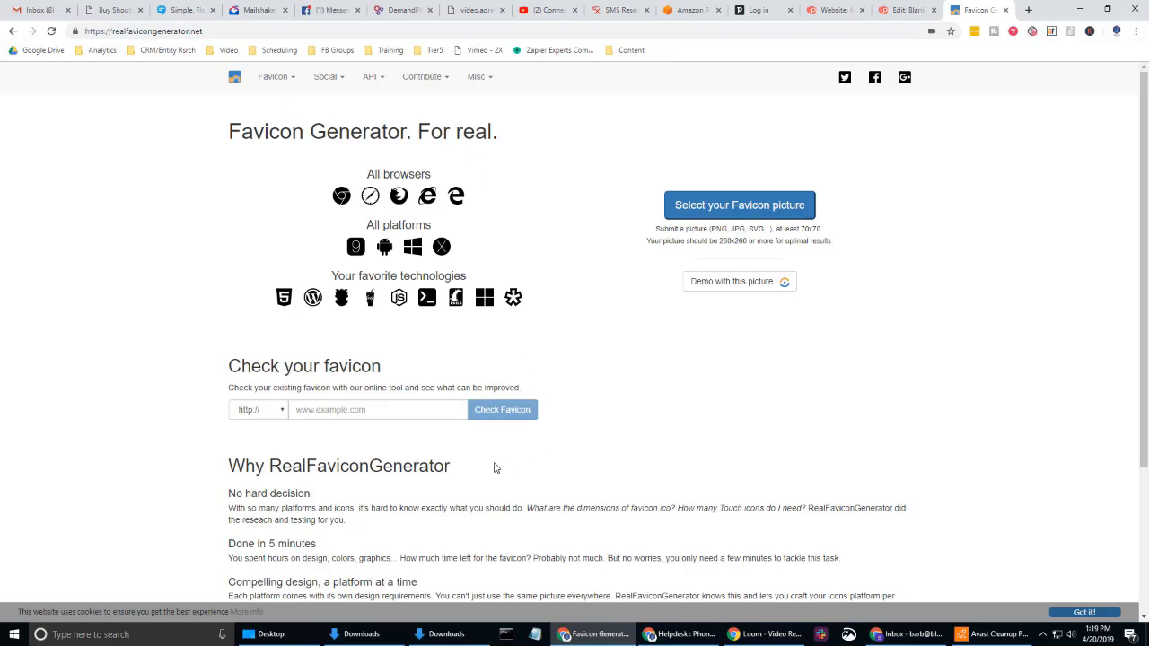
pyautogui.moveTo(883, 399)
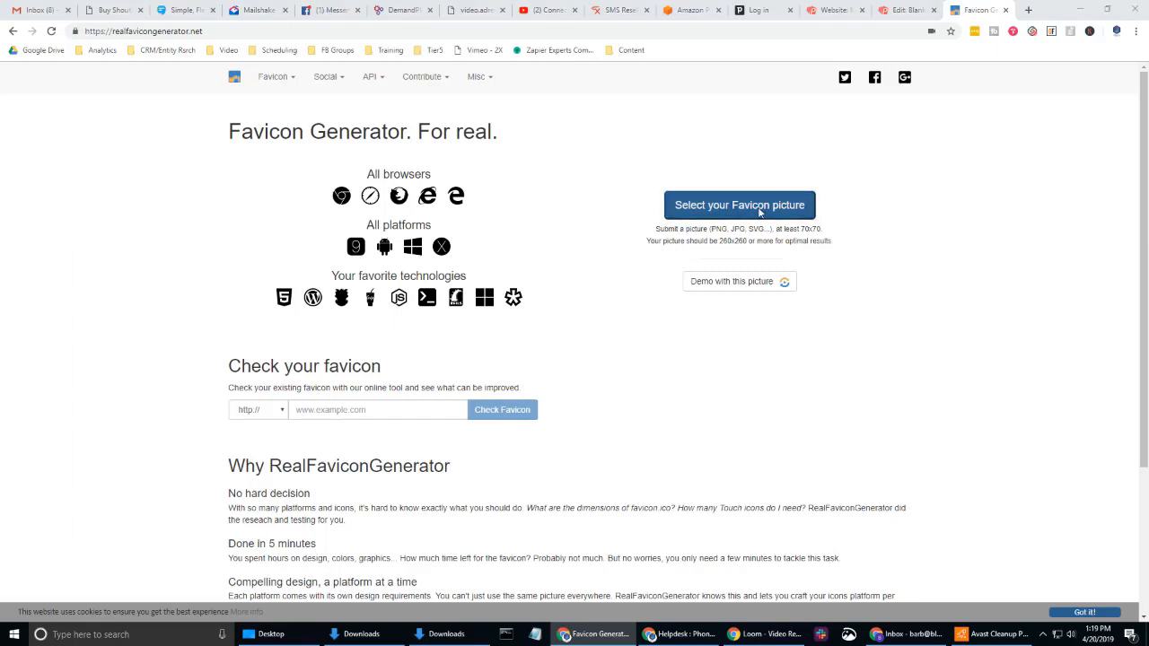
# Step: Upload Mobile_Funnels_Registered_Logo from the Desktop as the favicon source picture
pyautogui.click(739, 205)
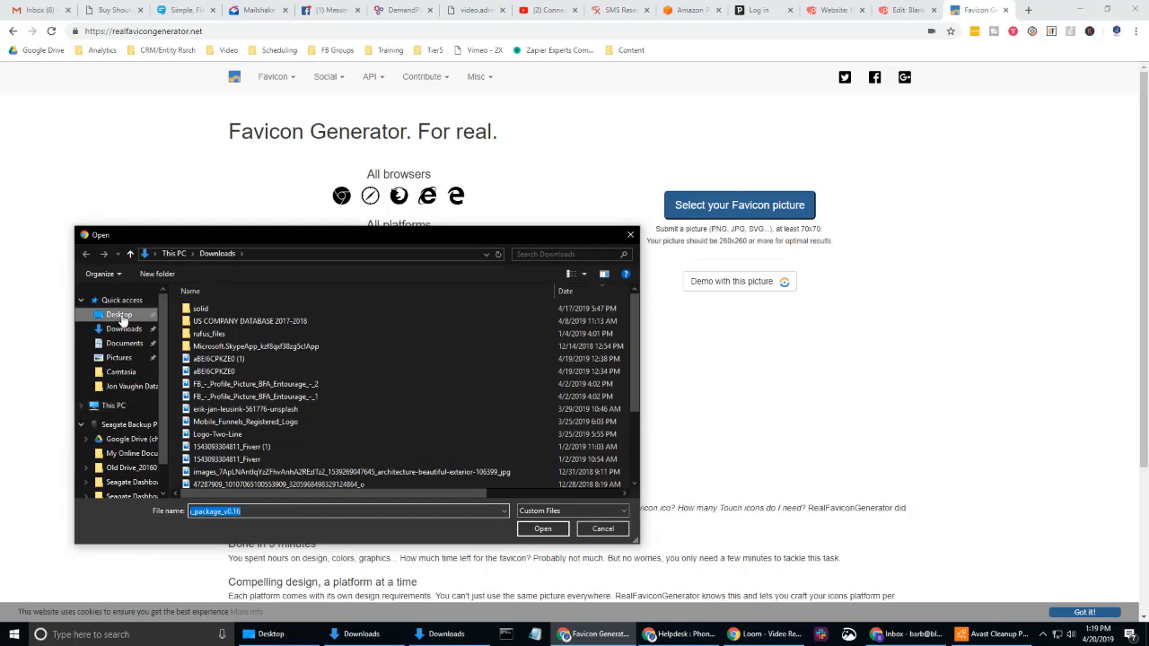
pyautogui.click(118, 314)
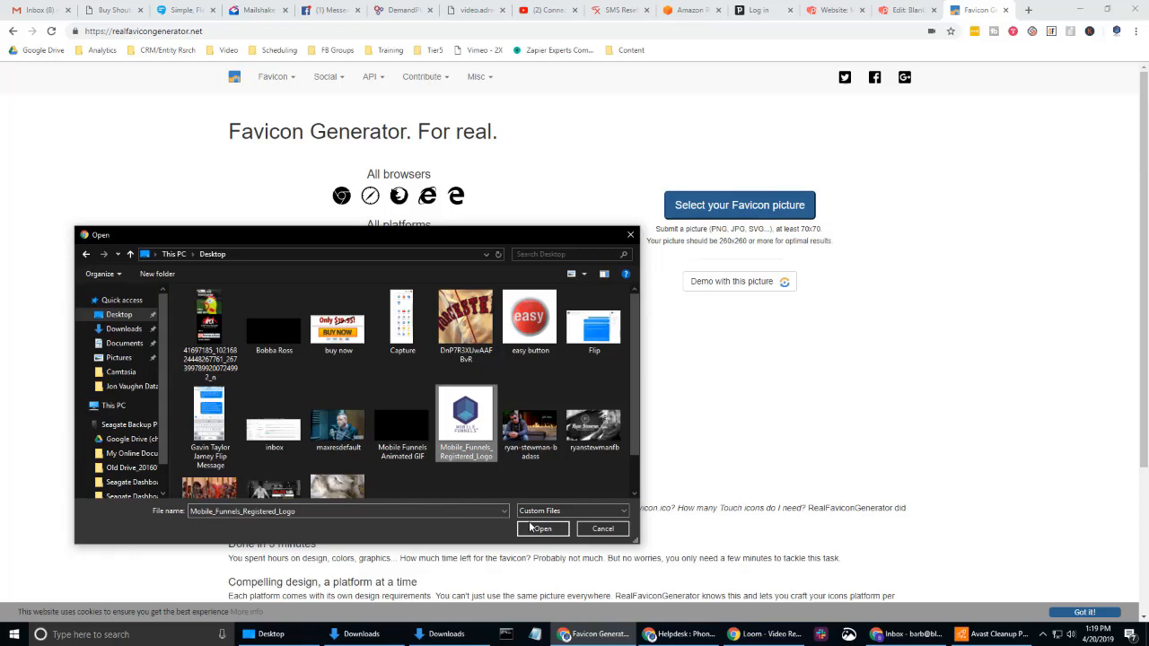
pyautogui.click(542, 528)
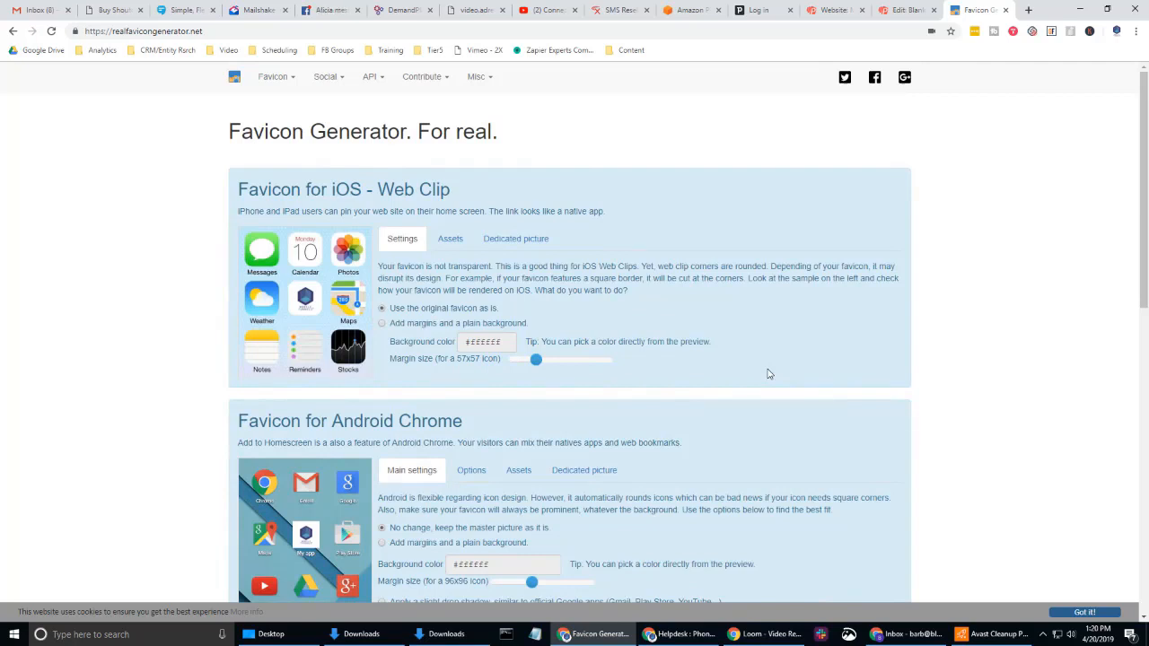
# Step: Review the favicon settings sections for the different platforms
pyautogui.scroll(-3)
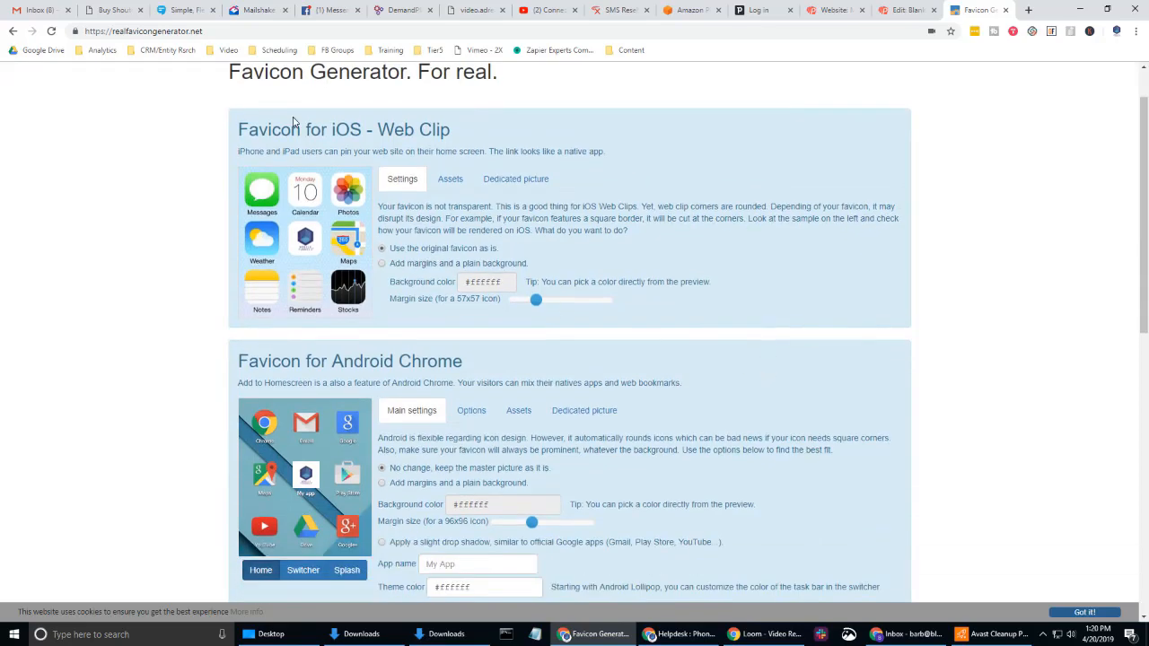
pyautogui.scroll(-3)
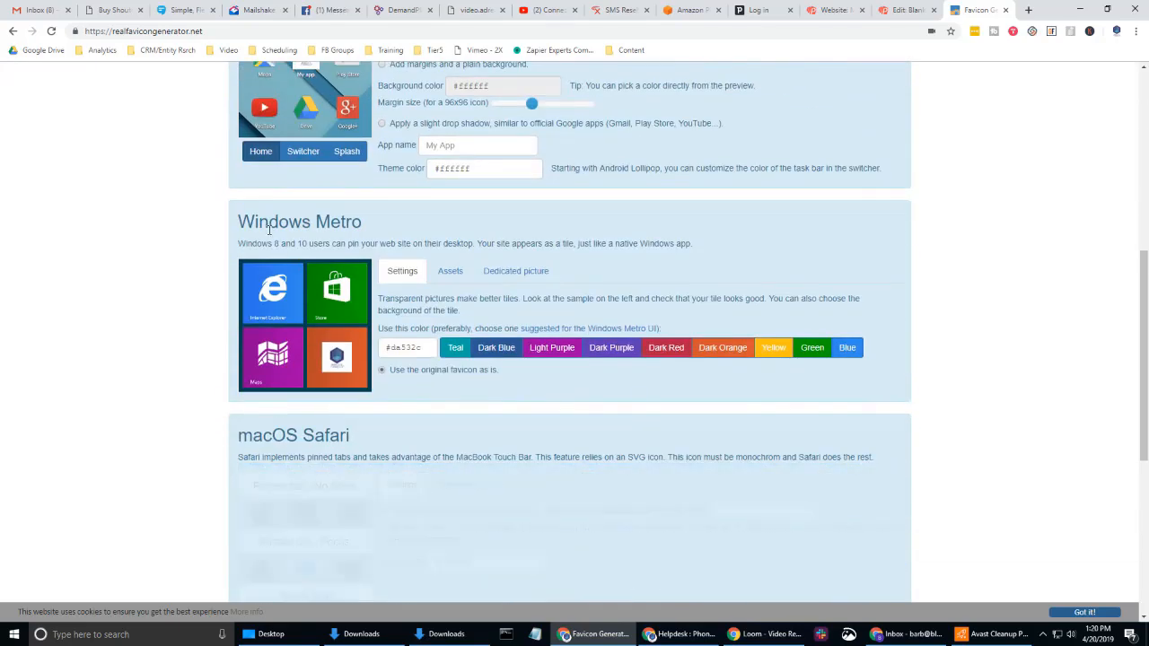
pyautogui.scroll(-3)
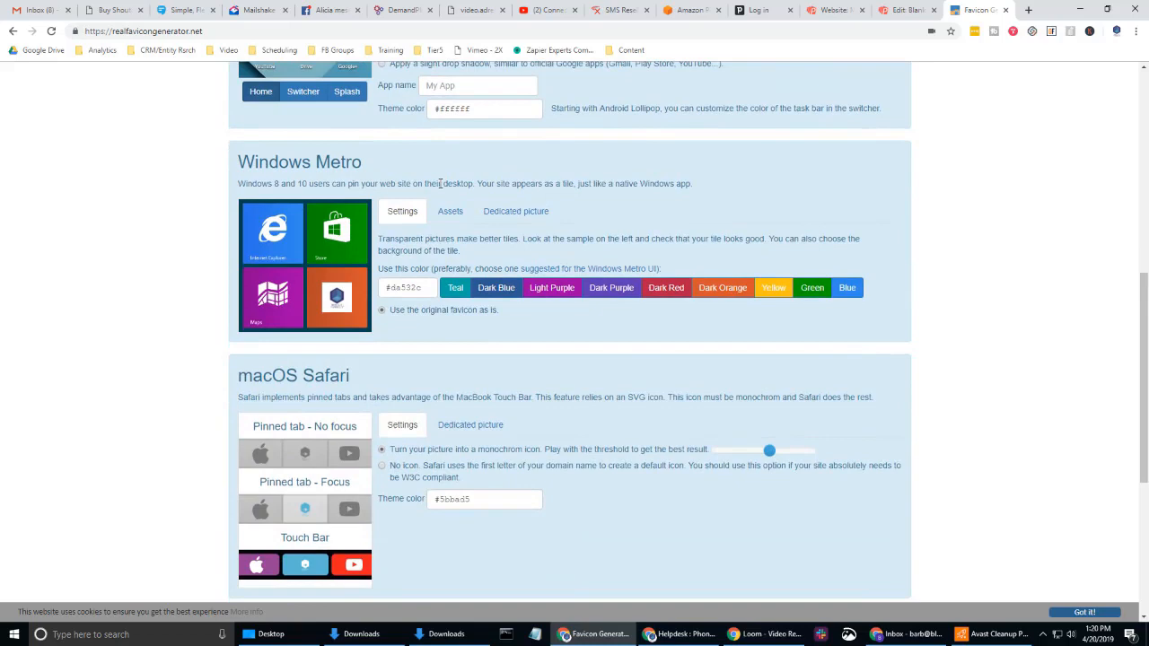
pyautogui.scroll(-3)
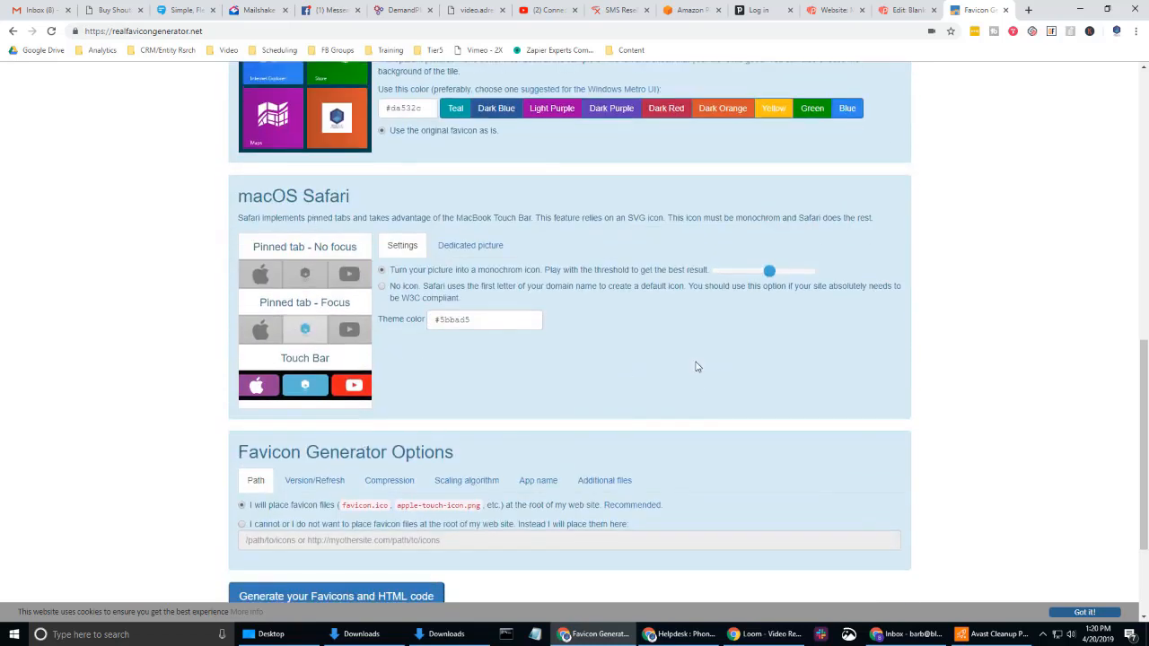
pyautogui.scroll(3)
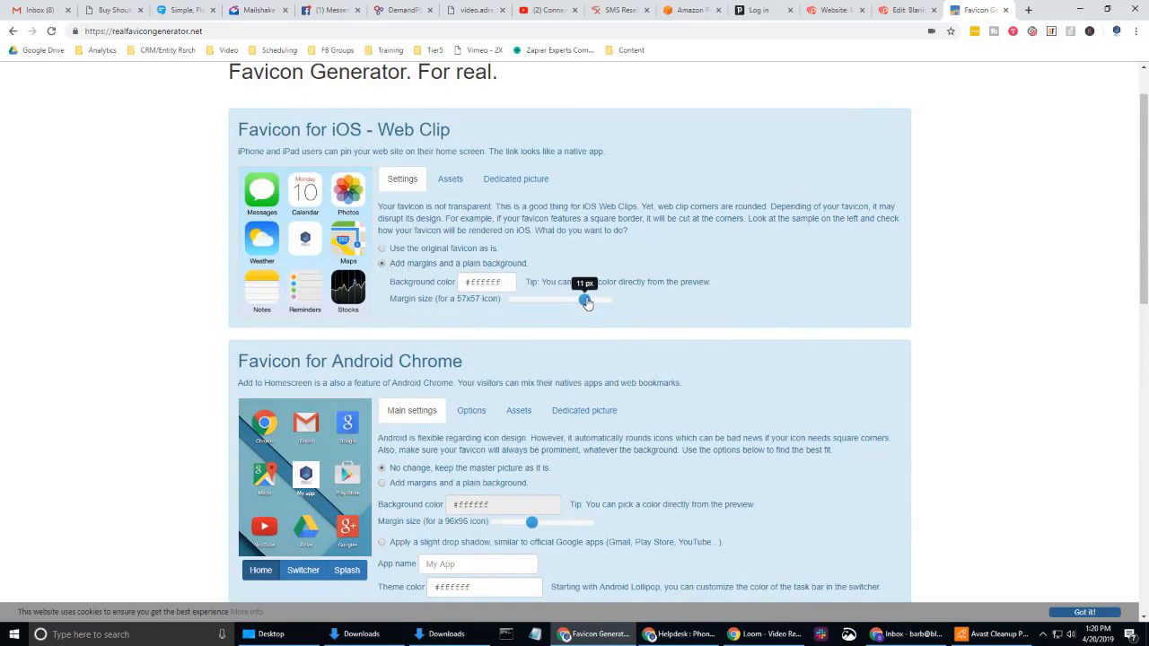
# Step: Try iOS icon margin (about 8 px) and background colour, then keep 'Use the original favicon as is'
pyautogui.moveTo(585, 299); pyautogui.dragTo(529, 300)
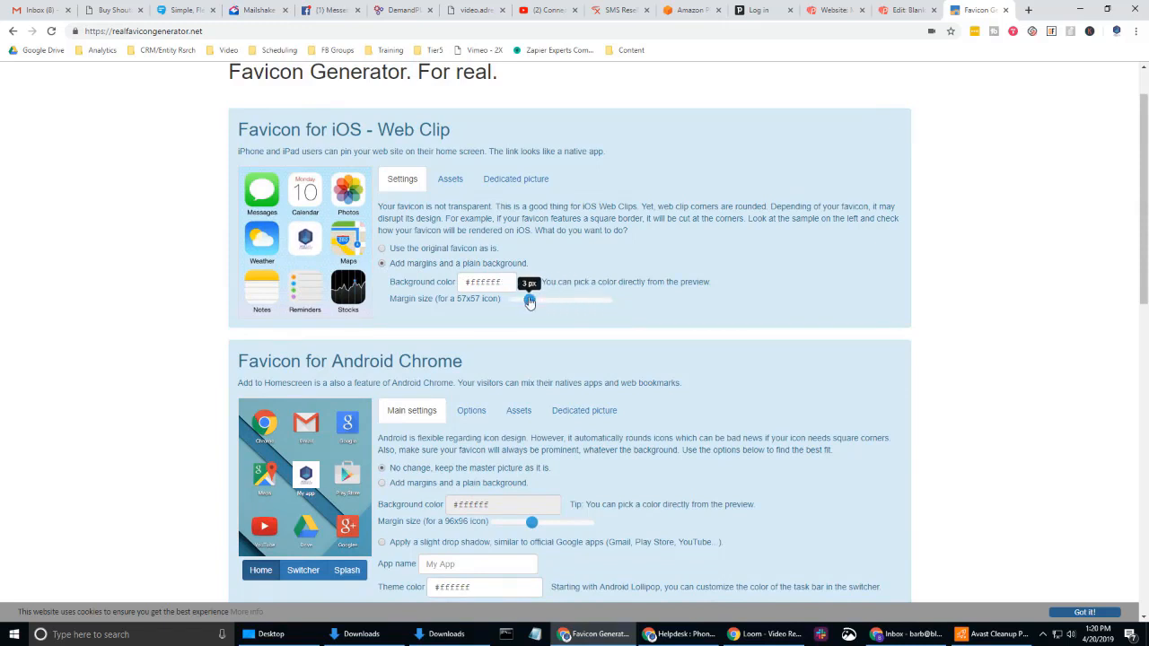
pyautogui.moveTo(529, 302); pyautogui.dragTo(513, 299)
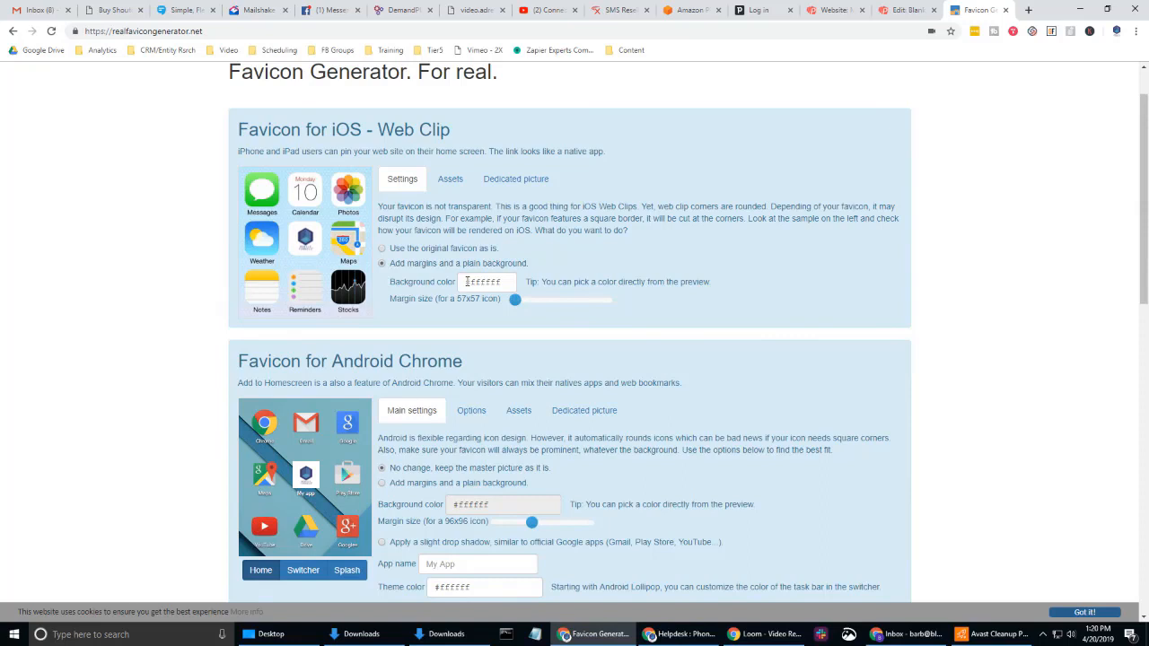
pyautogui.click(484, 282)
pyautogui.write('#df3232')
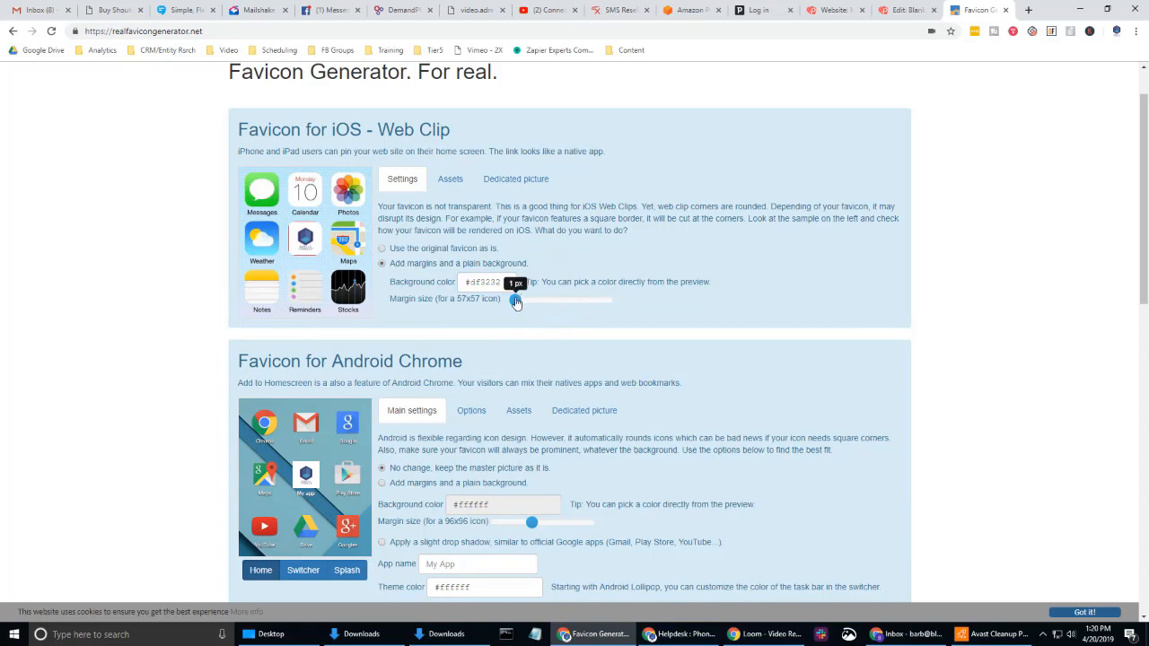
pyautogui.moveTo(517, 298); pyautogui.dragTo(563, 298)
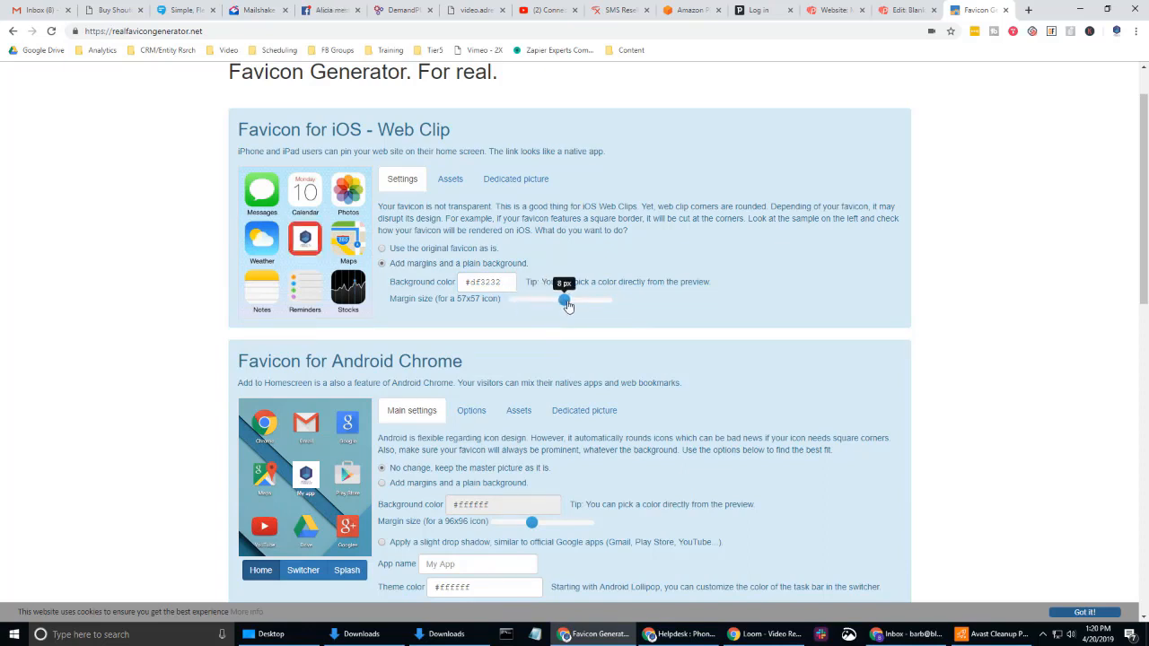
pyautogui.click(382, 247)
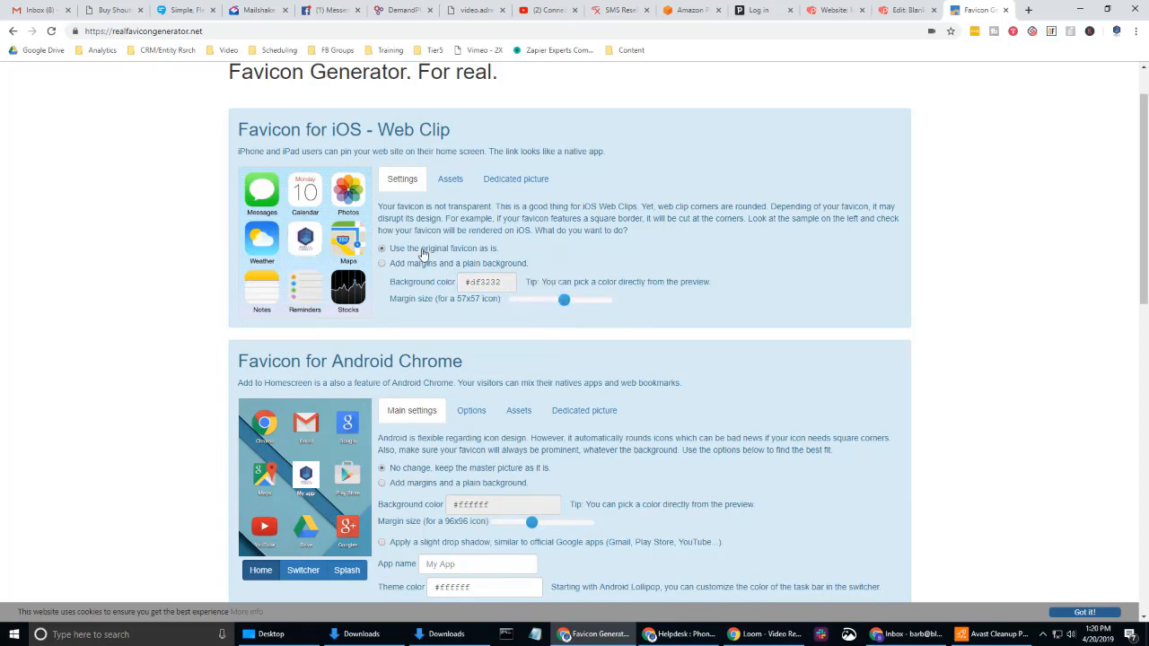
pyautogui.scroll(-3)
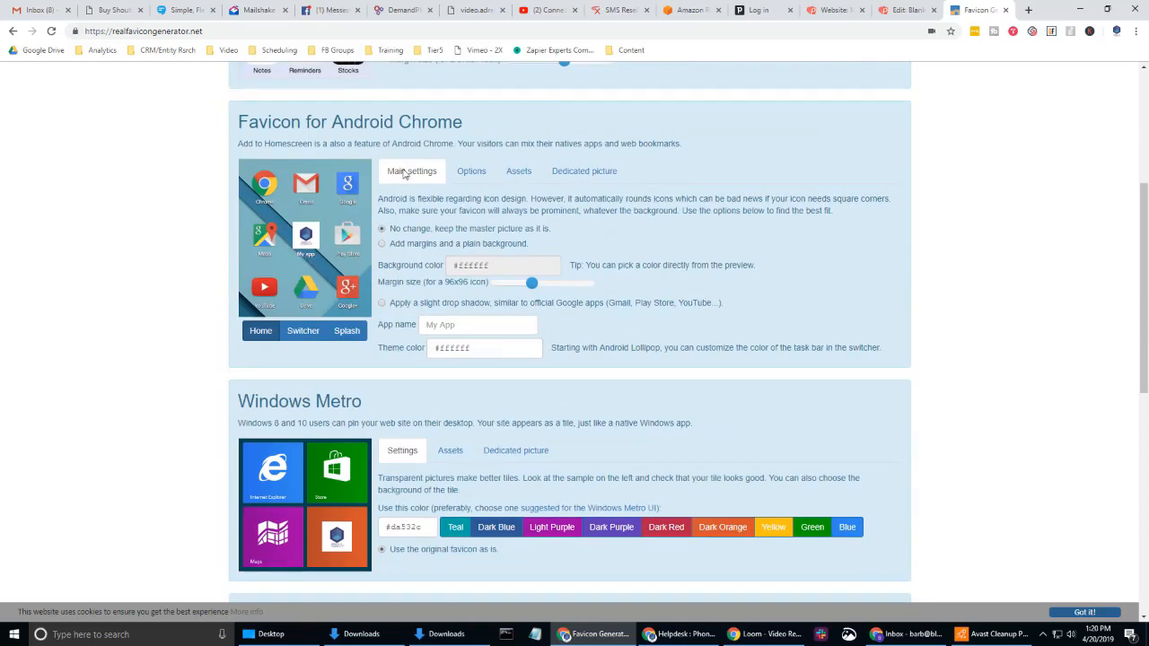
pyautogui.scroll(-3)
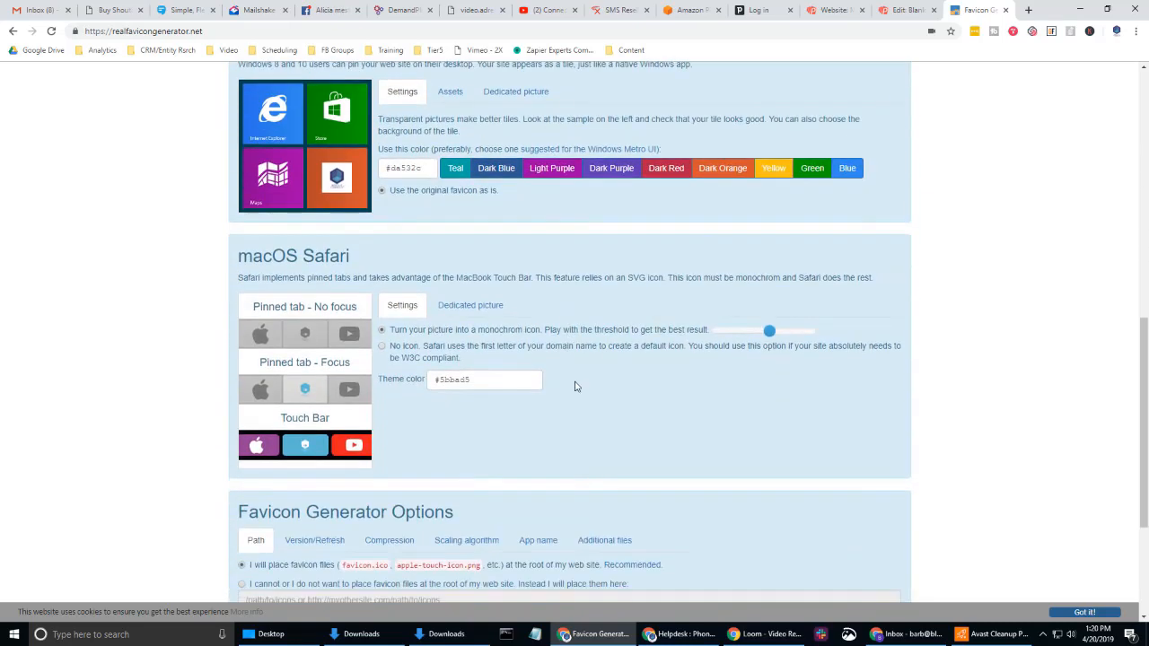
pyautogui.scroll(-3)
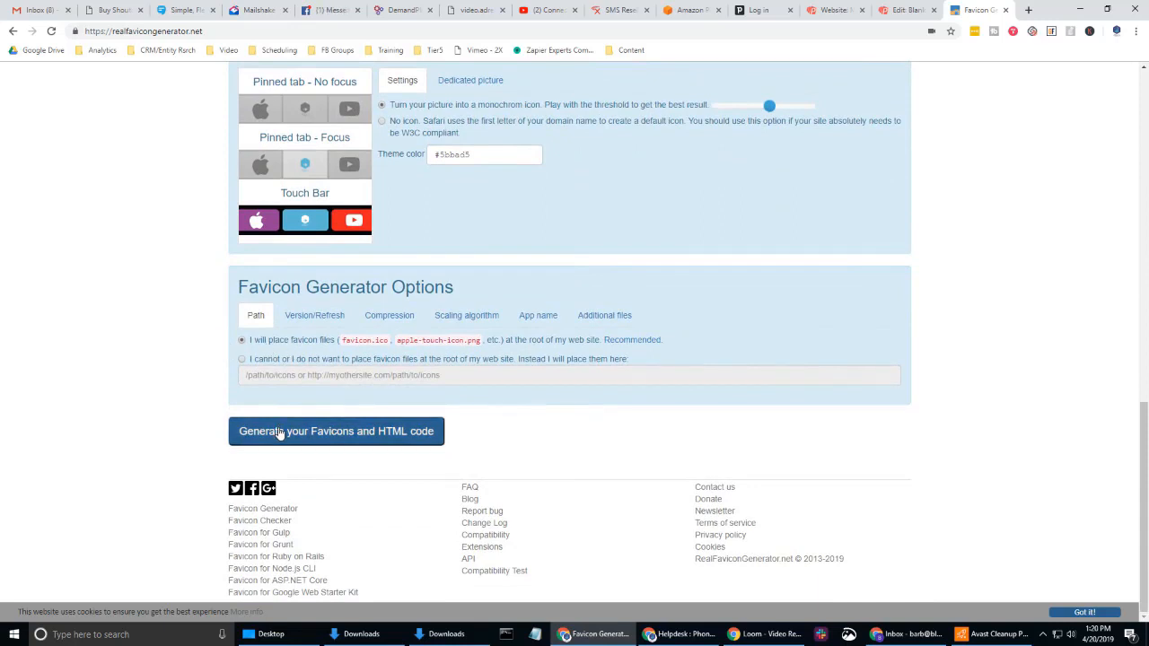
# Step: Generate the favicons and HTML code, then download the favicon package zip
pyautogui.click(336, 431)
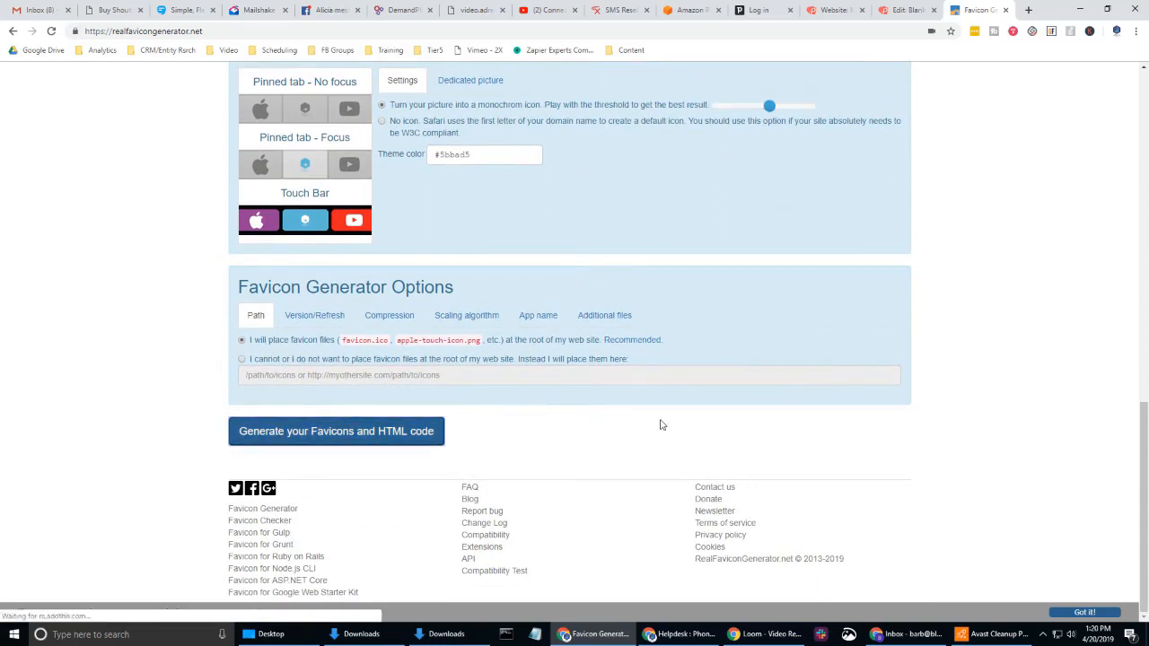
pyautogui.click(335, 431)
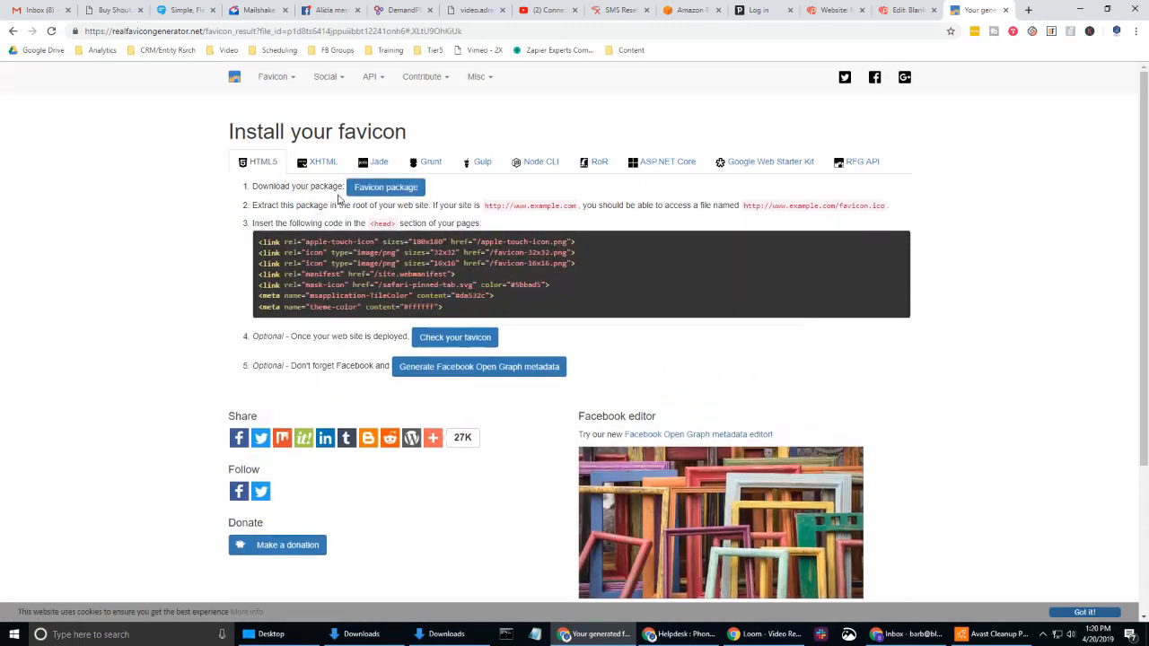
pyautogui.click(386, 186)
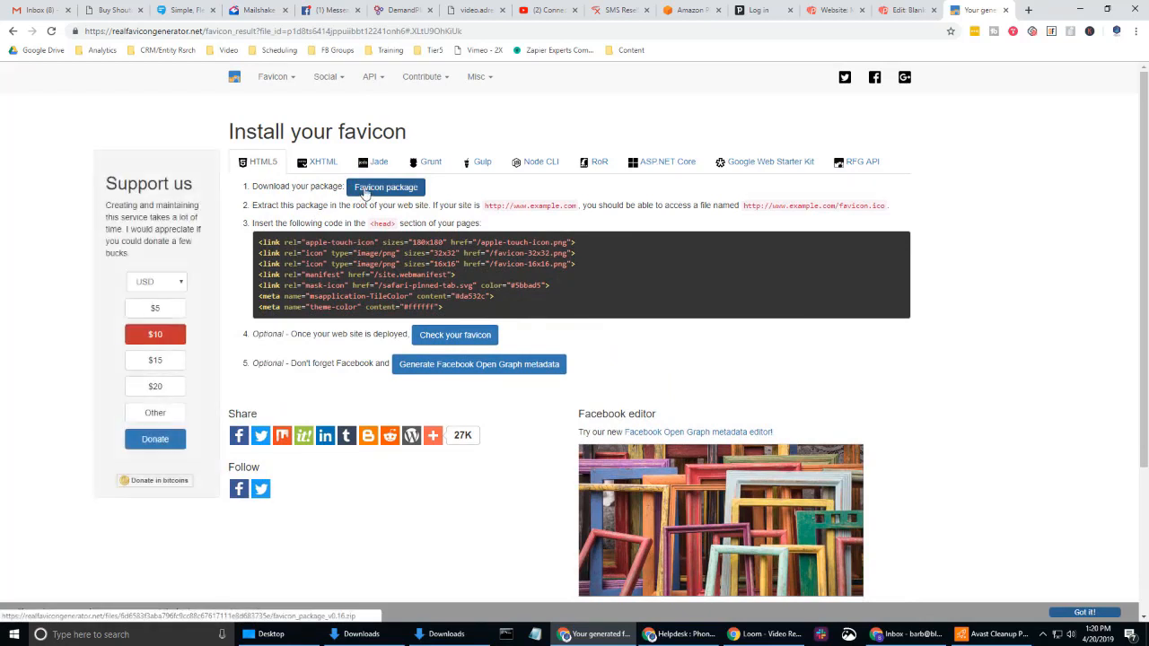
pyautogui.click(384, 187)
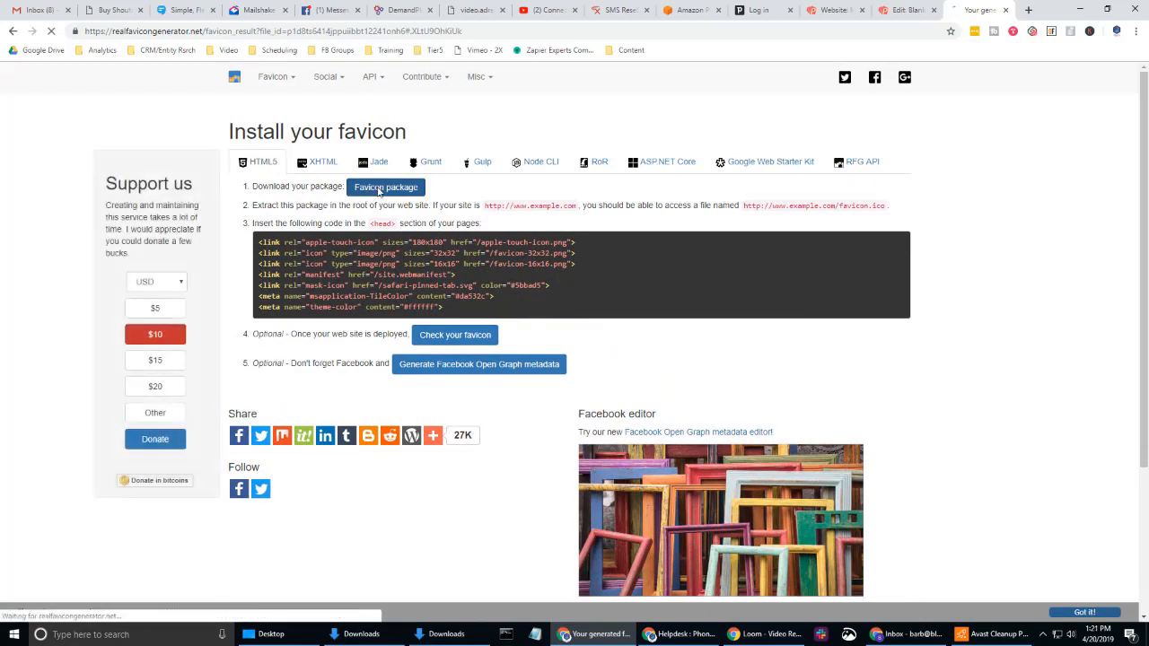
pyautogui.click(384, 186)
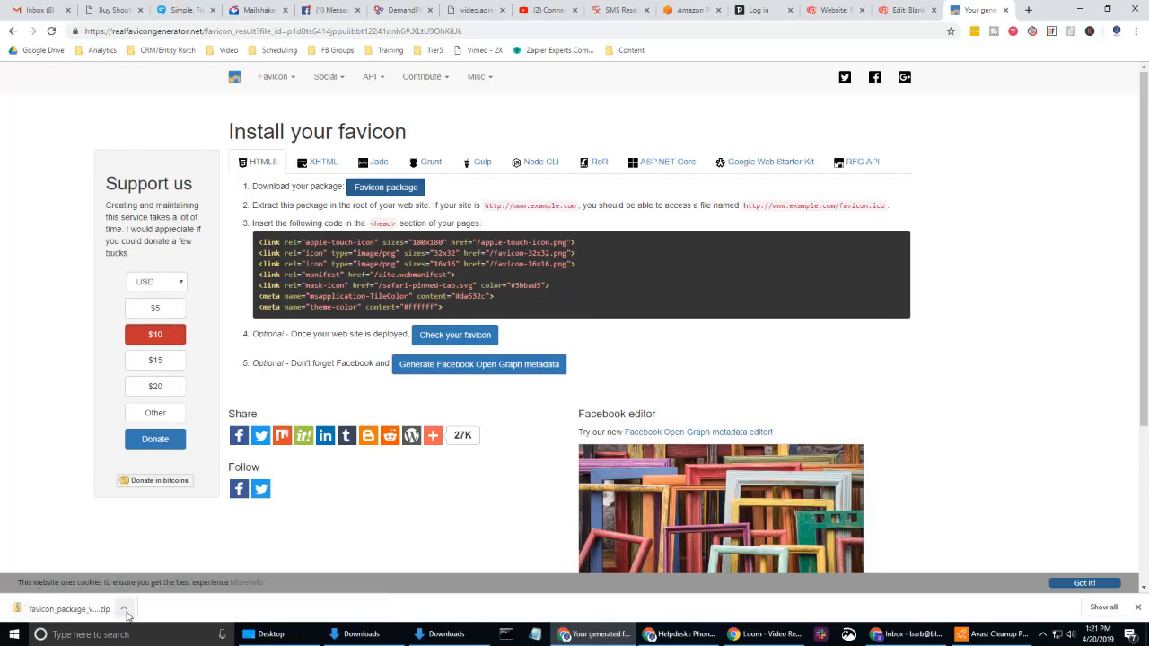
# Step: Reveal the downloaded favicon_package zip in the Downloads folder and select it
pyautogui.click(126, 611)
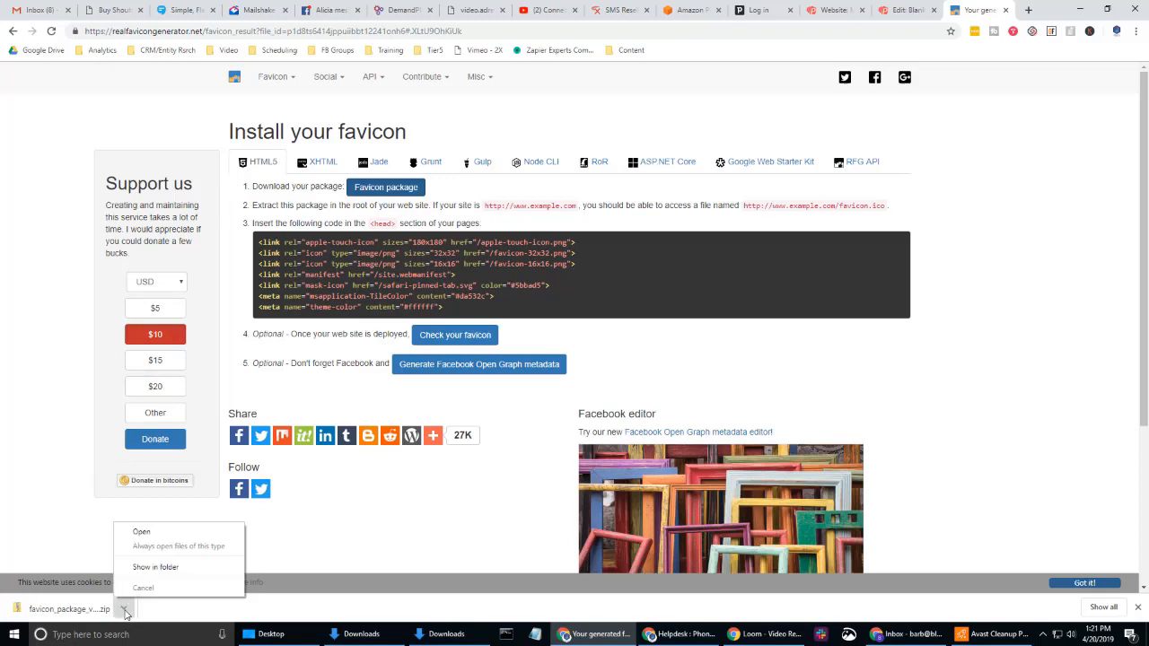
pyautogui.click(156, 567)
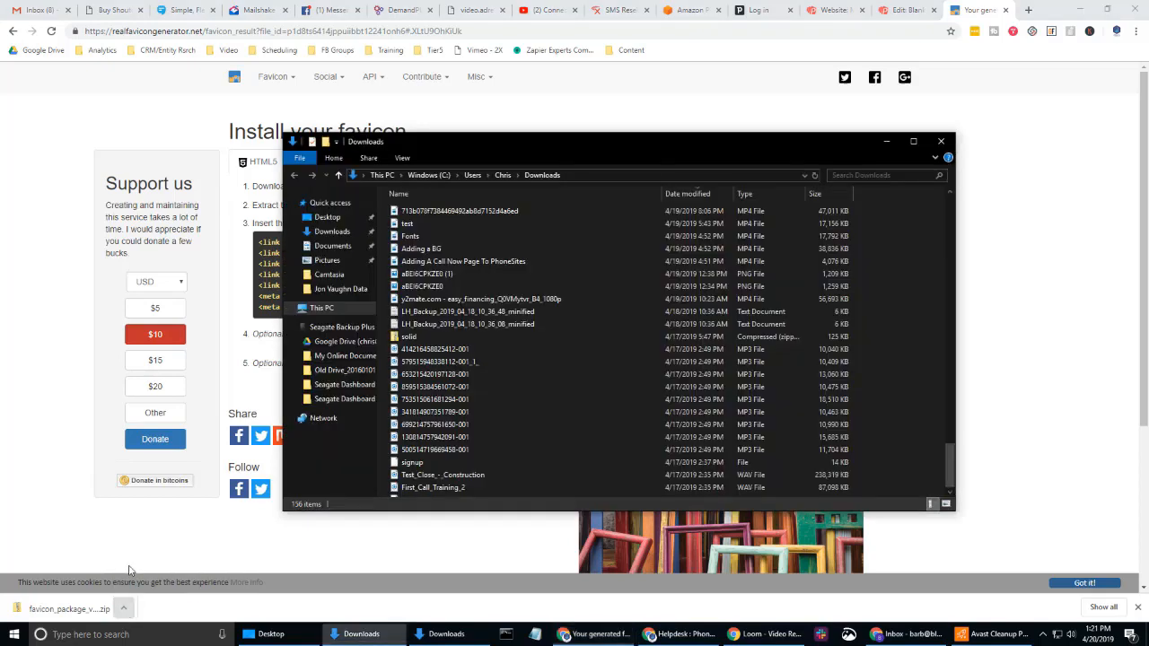
pyautogui.click(438, 490)
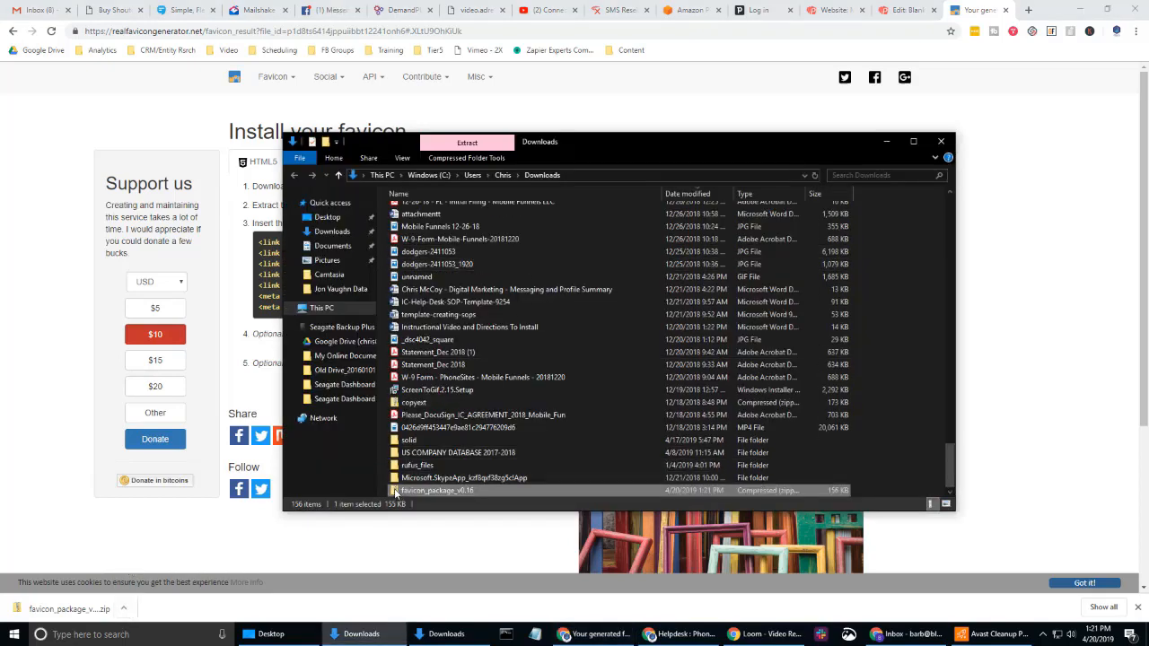
pyautogui.moveTo(460, 499)
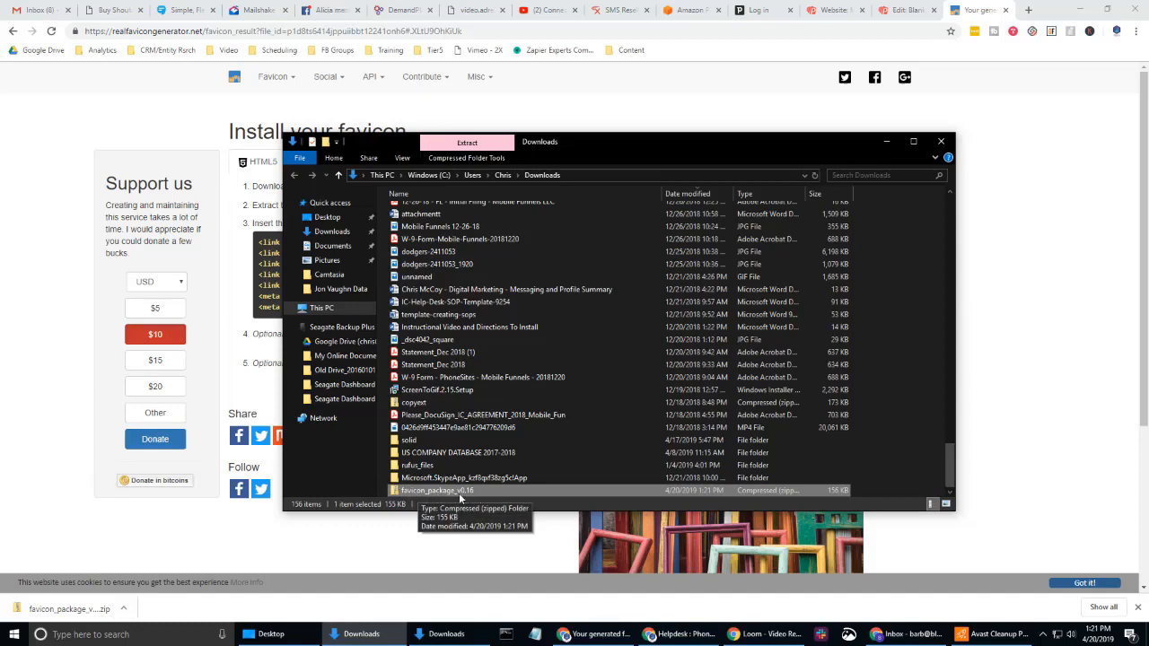
pyautogui.moveTo(542, 181)
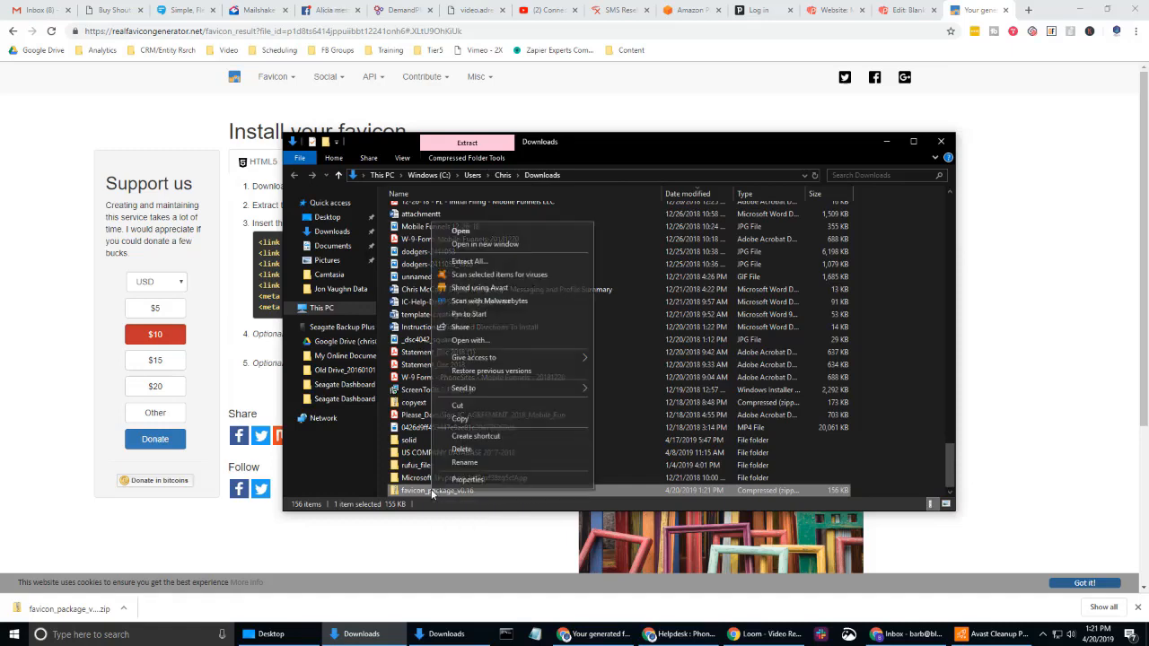
# Step: Extract the favicon package into Downloads and open the extracted folder of icon files
pyautogui.click(467, 262)
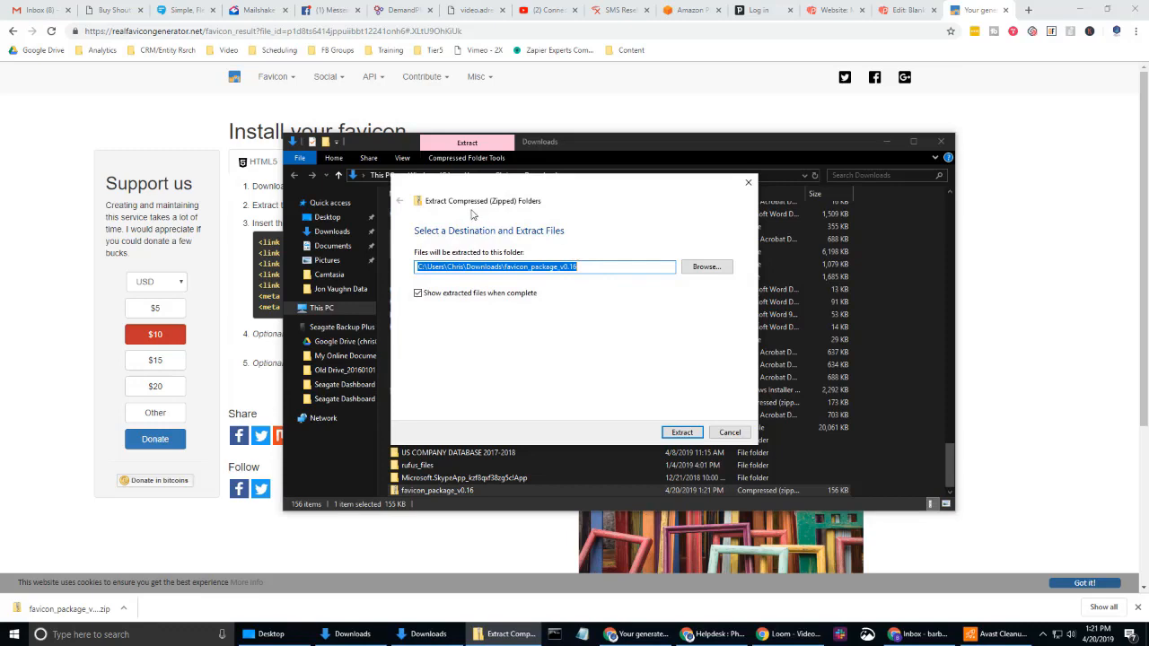
pyautogui.moveTo(576, 344)
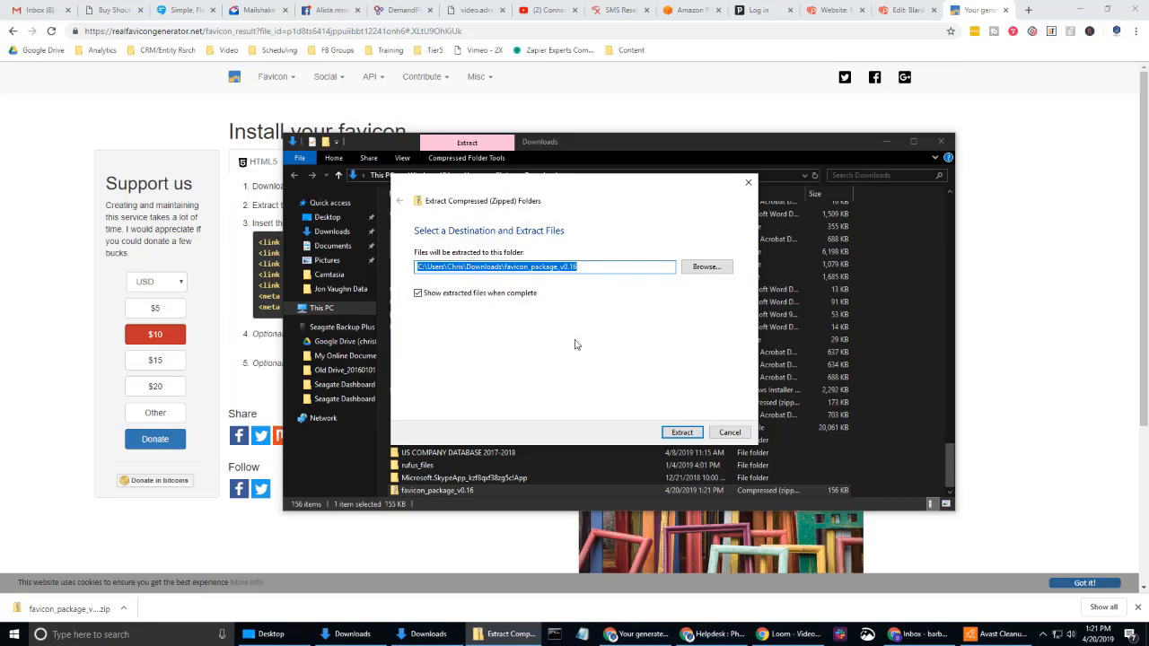
pyautogui.click(682, 431)
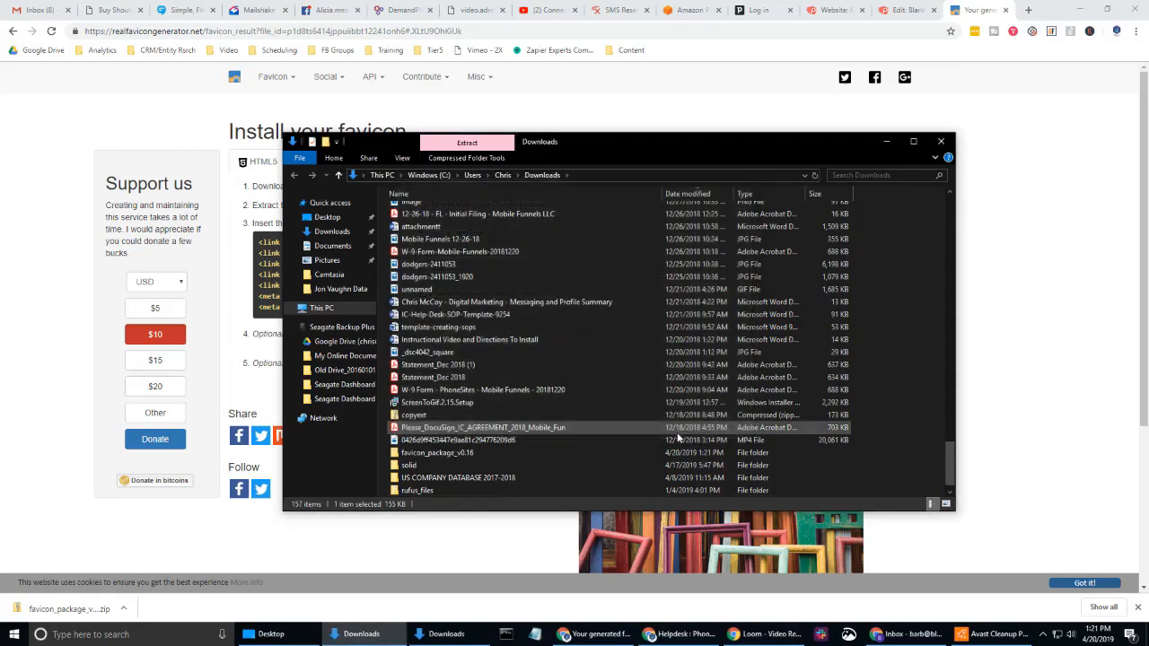
pyautogui.doubleClick(436, 453)
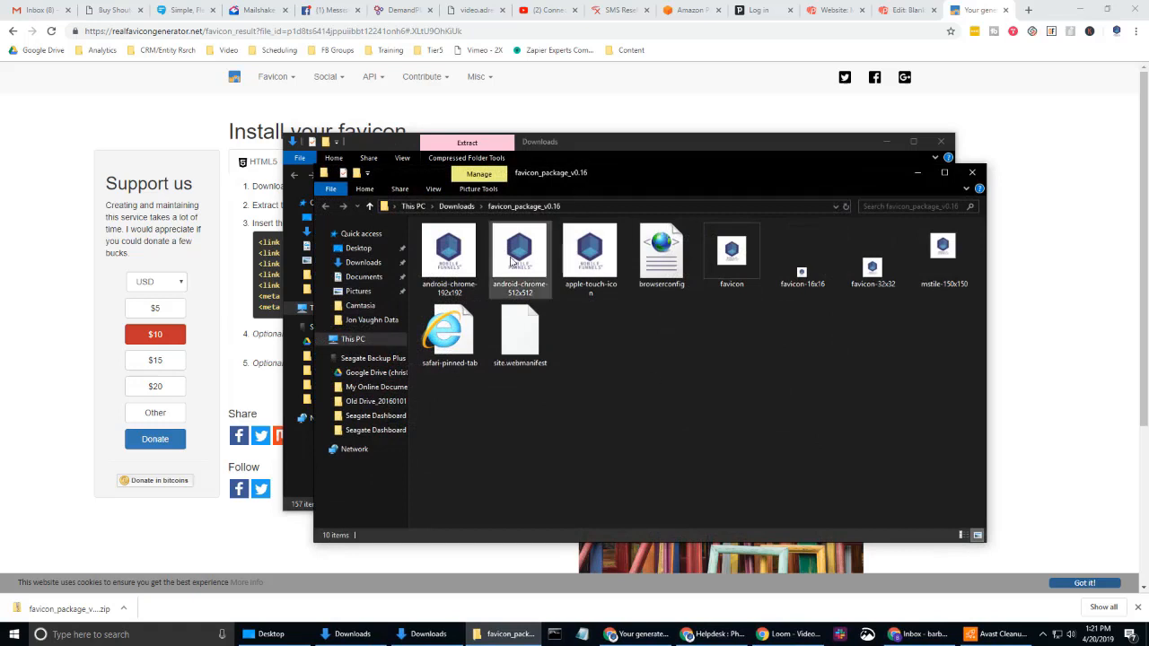
pyautogui.moveTo(774, 308)
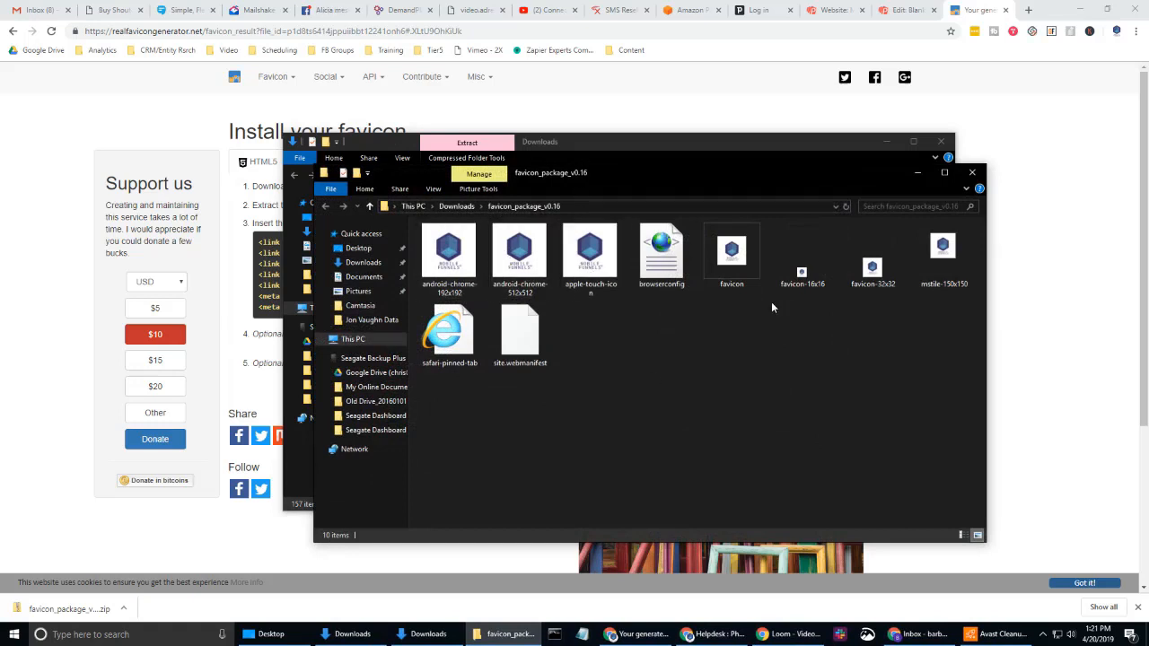
pyautogui.moveTo(775, 336)
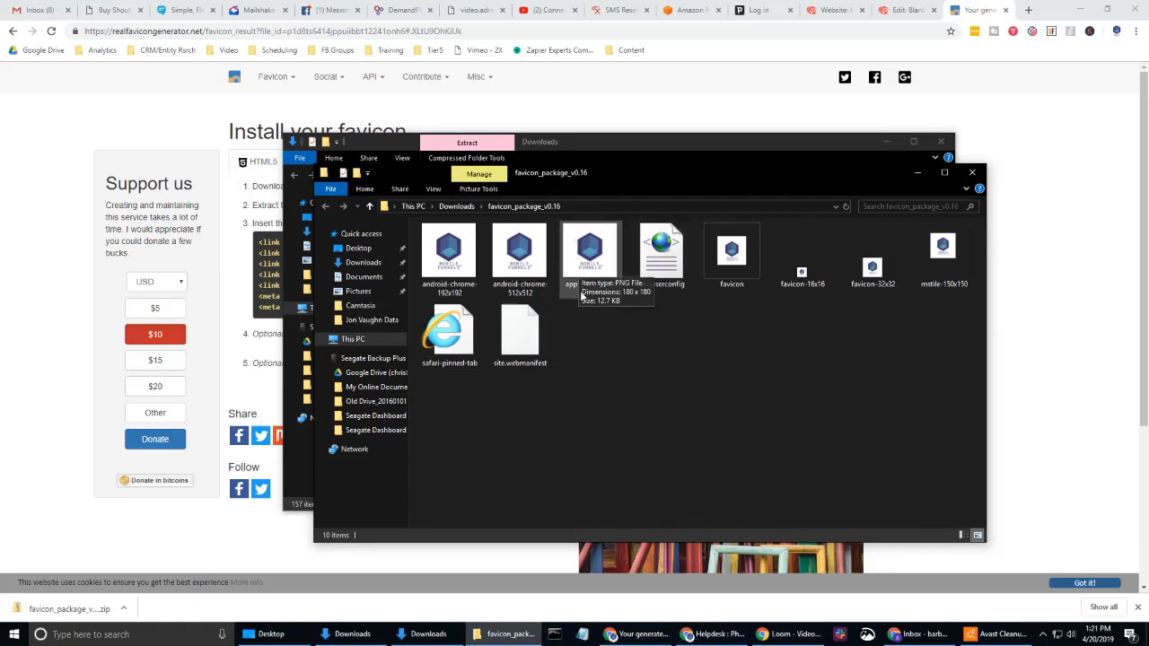
pyautogui.moveTo(786, 417)
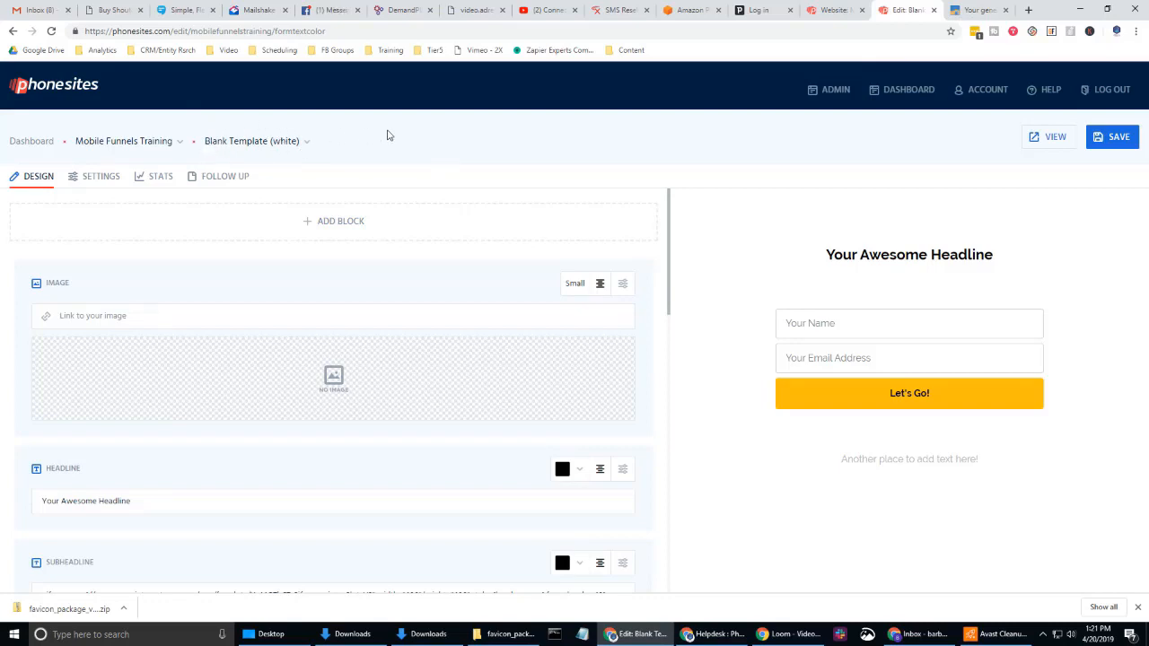
pyautogui.moveTo(386, 418)
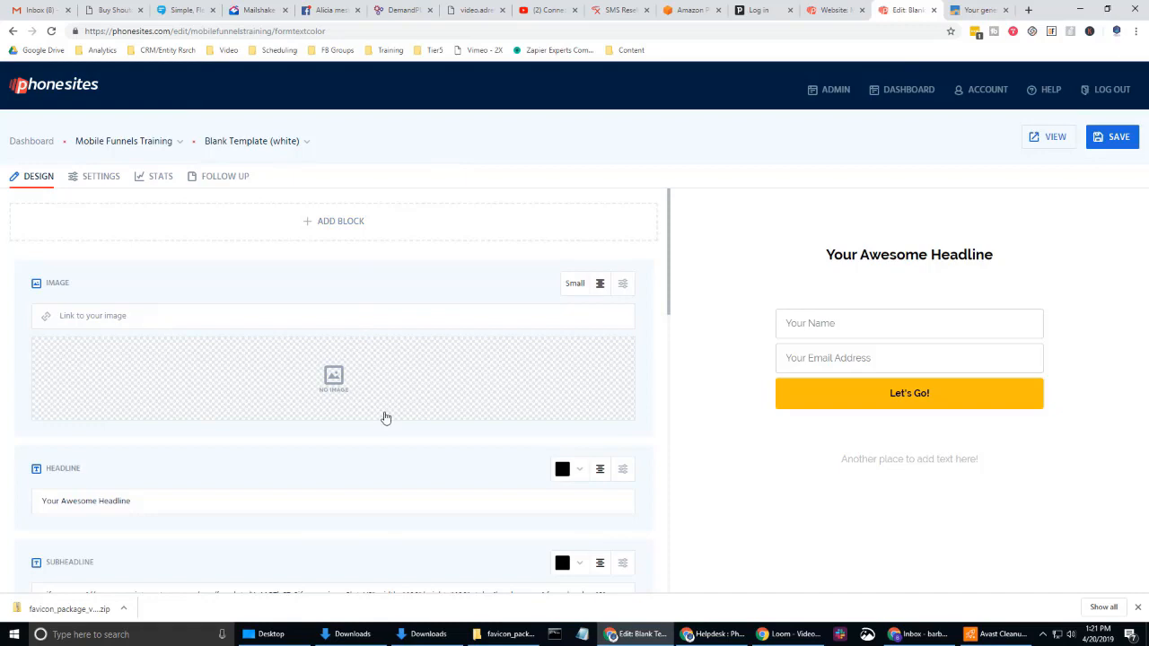
pyautogui.moveTo(27, 285)
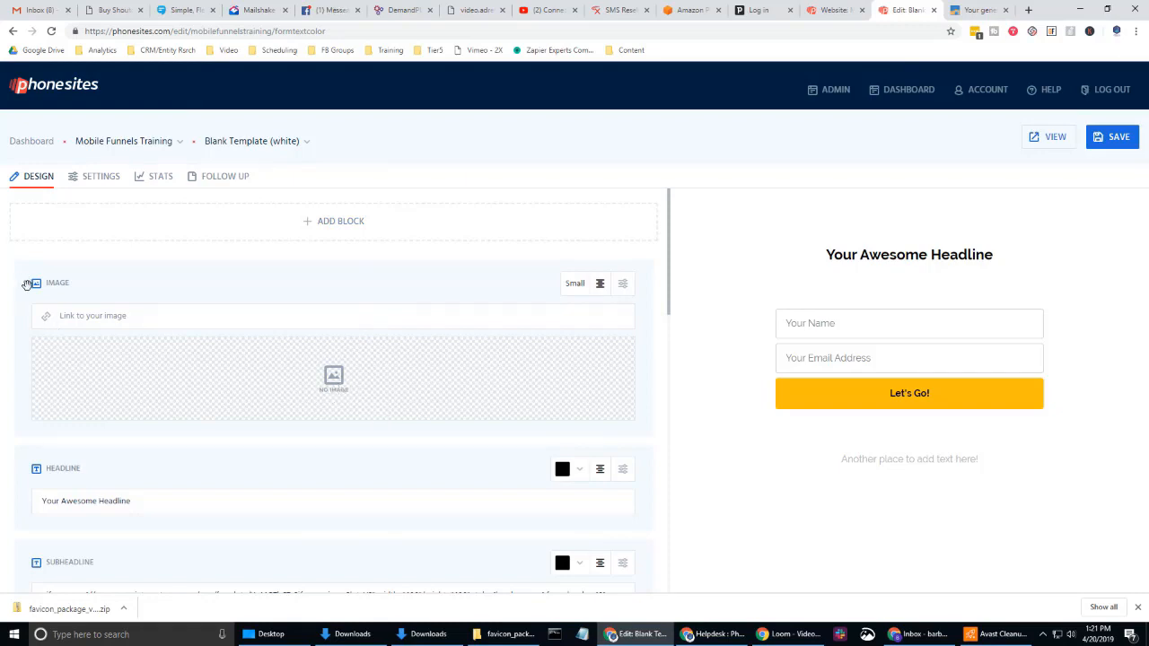
pyautogui.moveTo(65, 288)
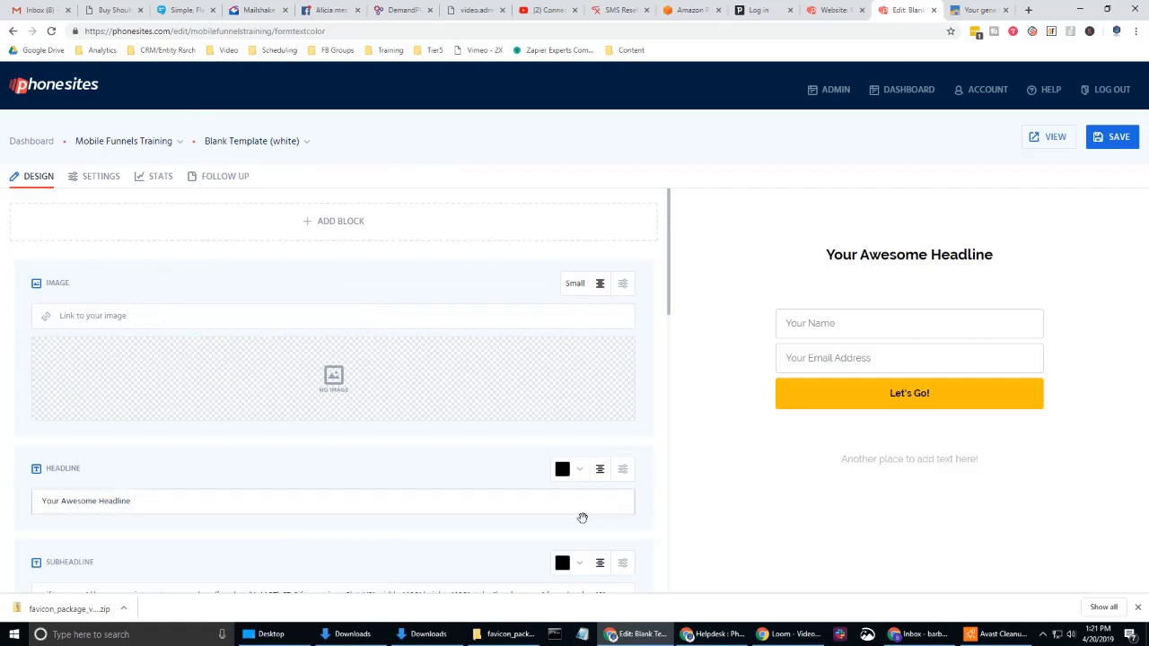
pyautogui.moveTo(334, 220)
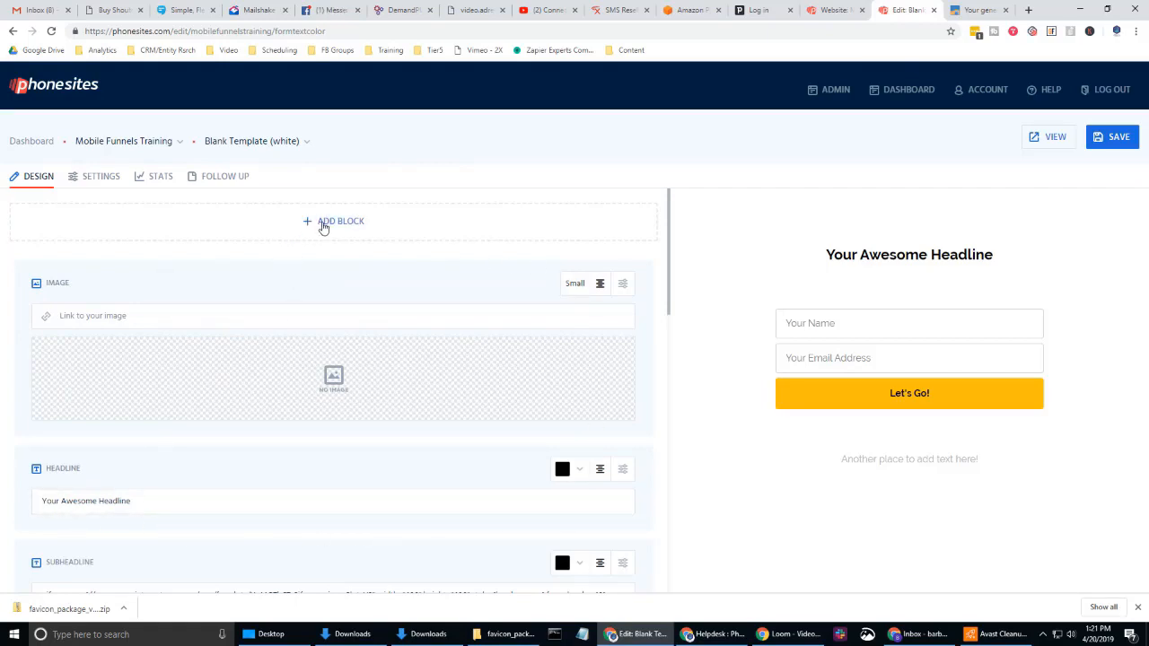
# Step: Open the image gallery from the funnel's Image block placeholder
pyautogui.click(334, 221)
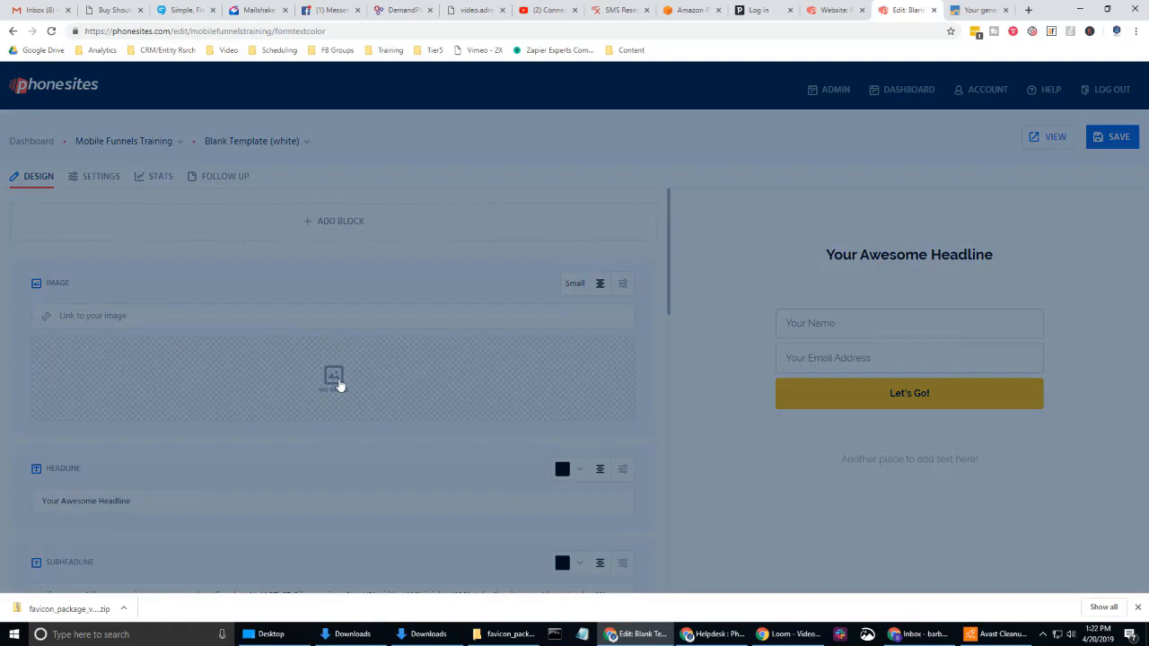
pyautogui.click(334, 377)
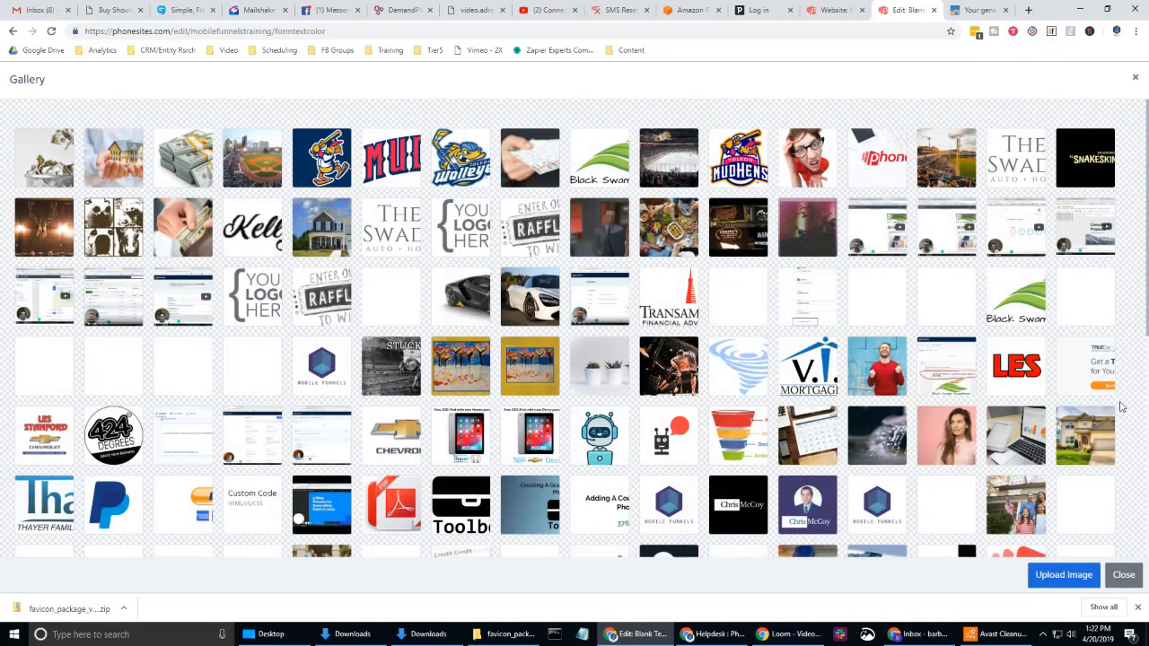
# Step: Upload apple-touch-icon from Downloads > favicon_package_v0.16 into the gallery
pyautogui.click(1062, 575)
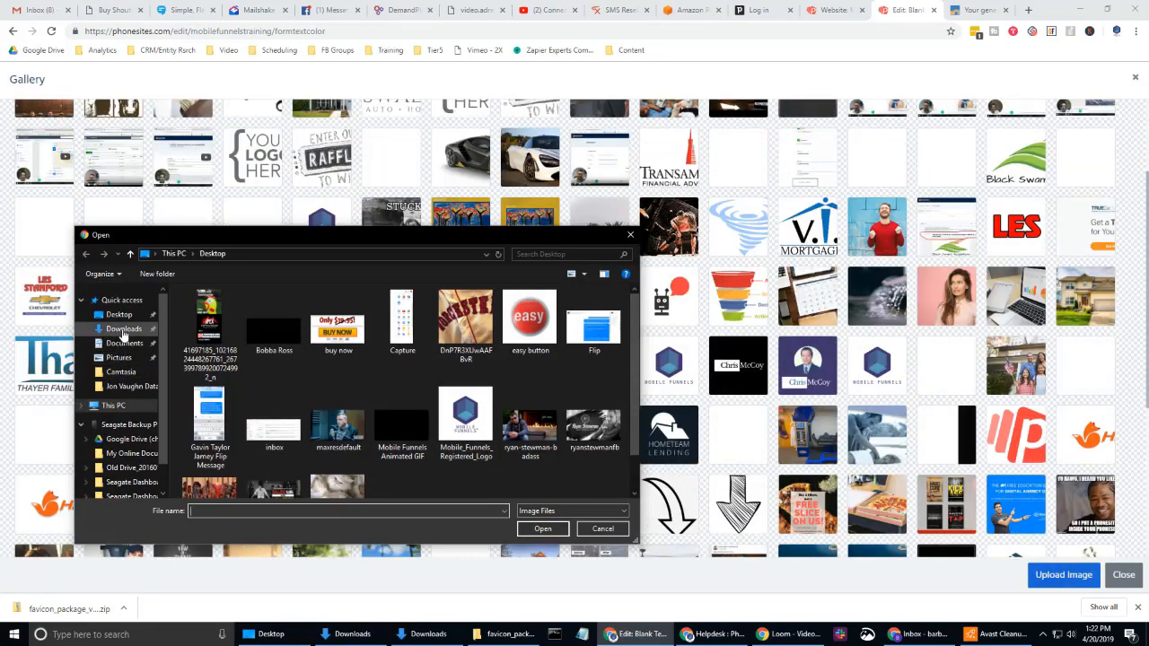
pyautogui.click(124, 328)
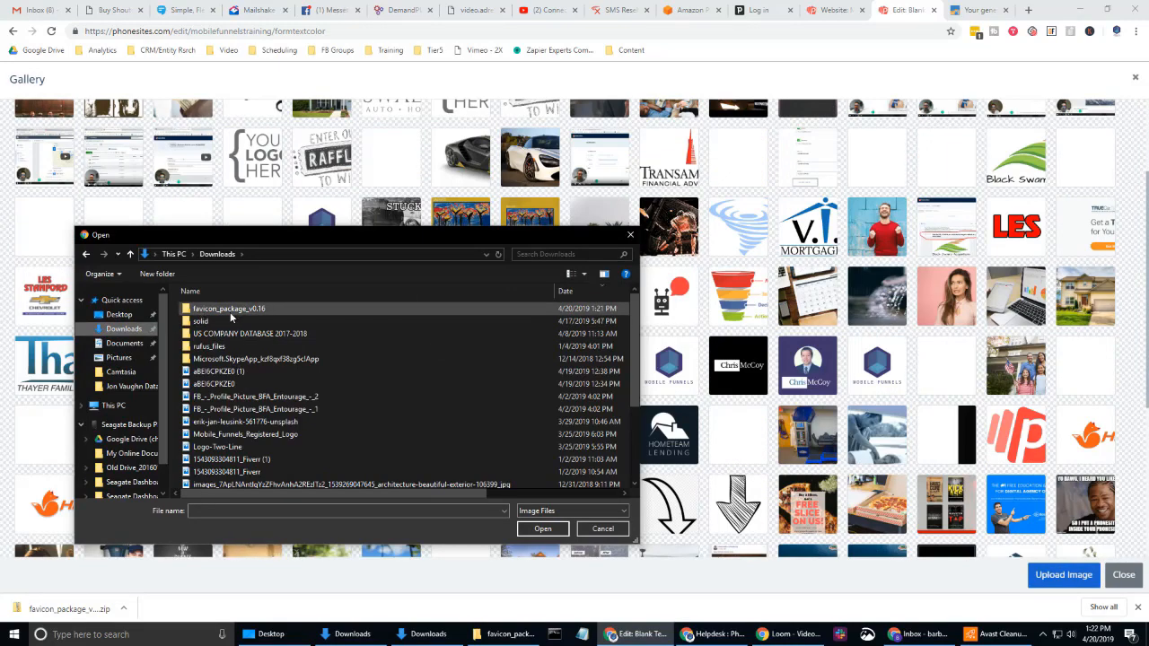
pyautogui.doubleClick(230, 308)
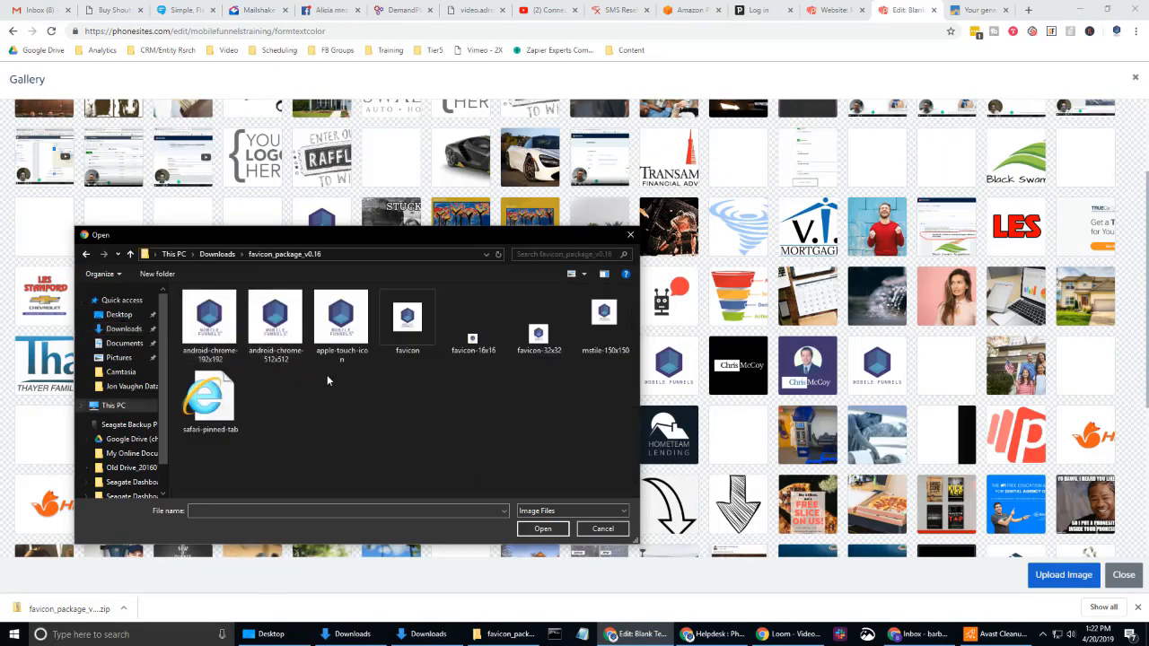
pyautogui.click(341, 320)
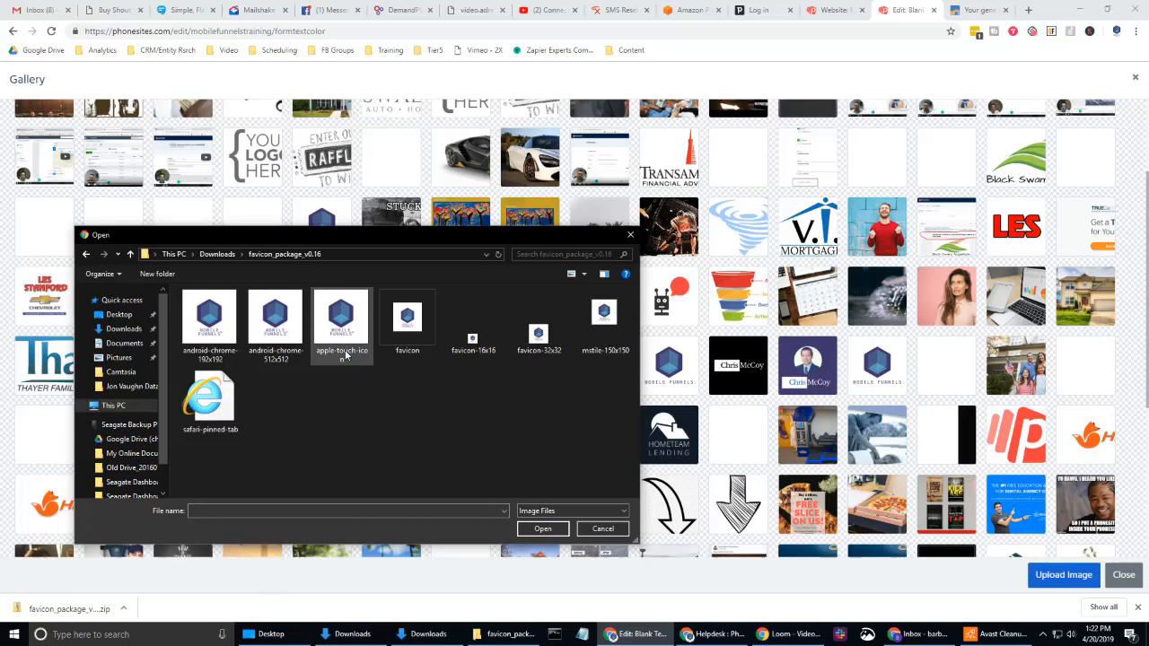
pyautogui.click(341, 327)
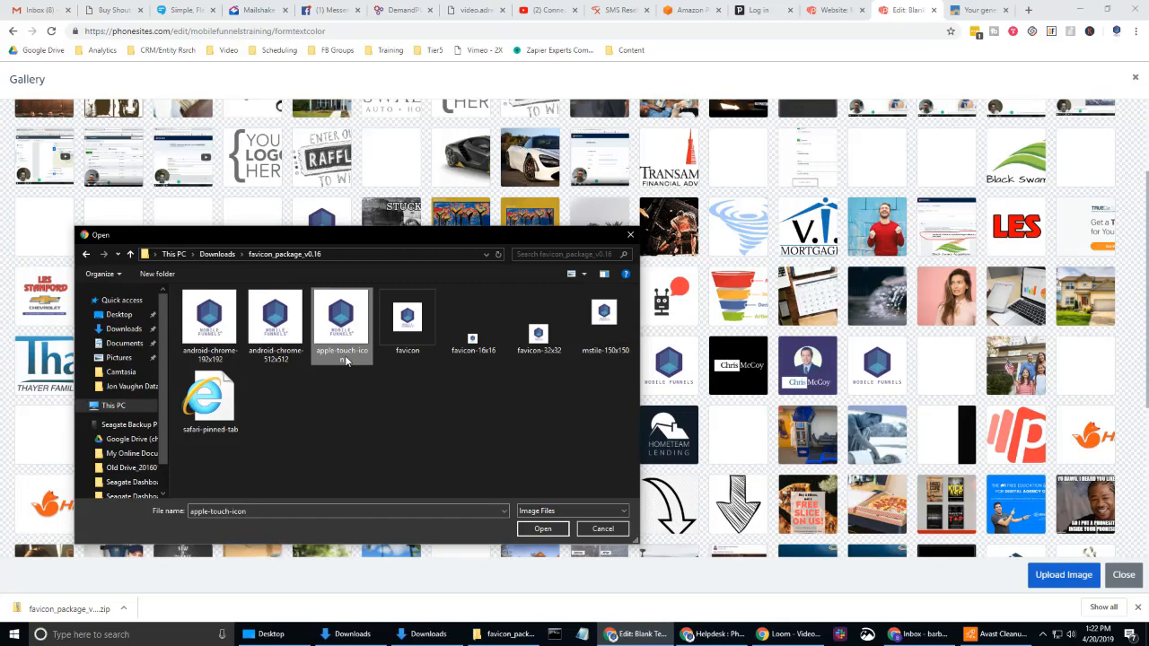
pyautogui.moveTo(329, 361)
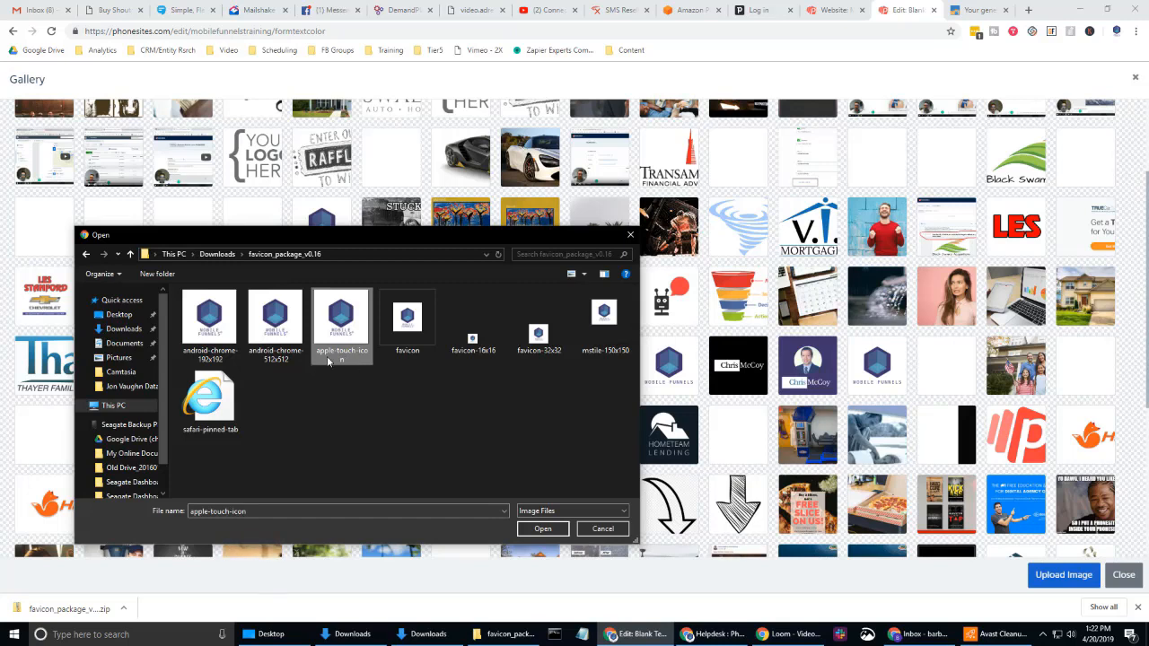
pyautogui.moveTo(506, 452)
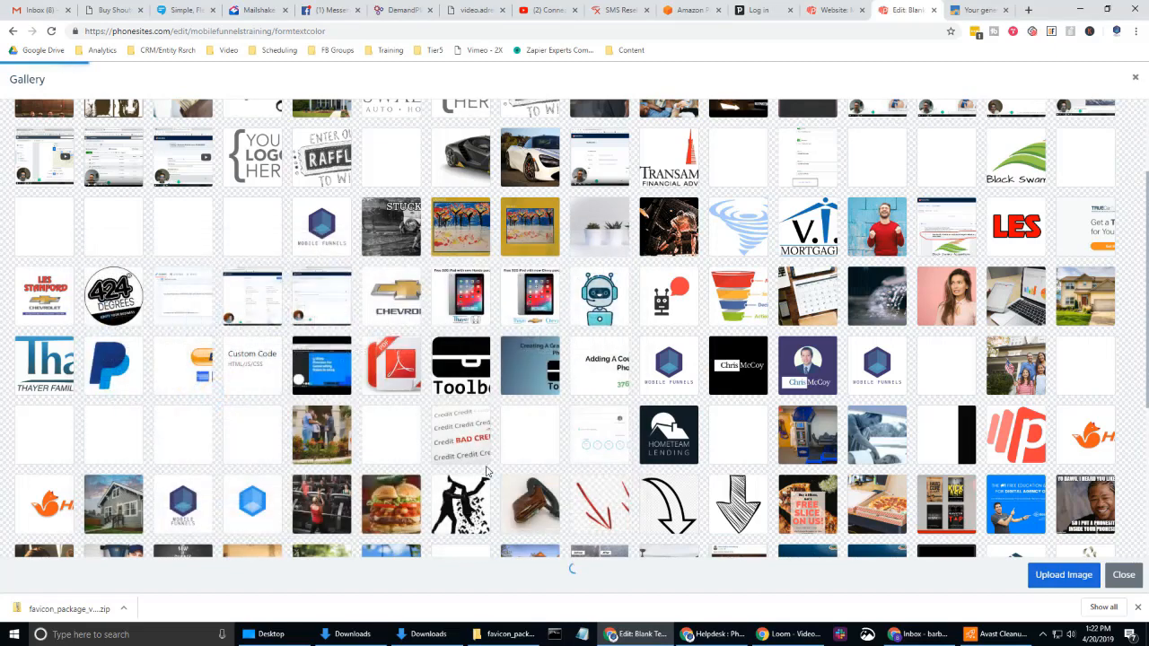
pyautogui.moveTo(1095, 252)
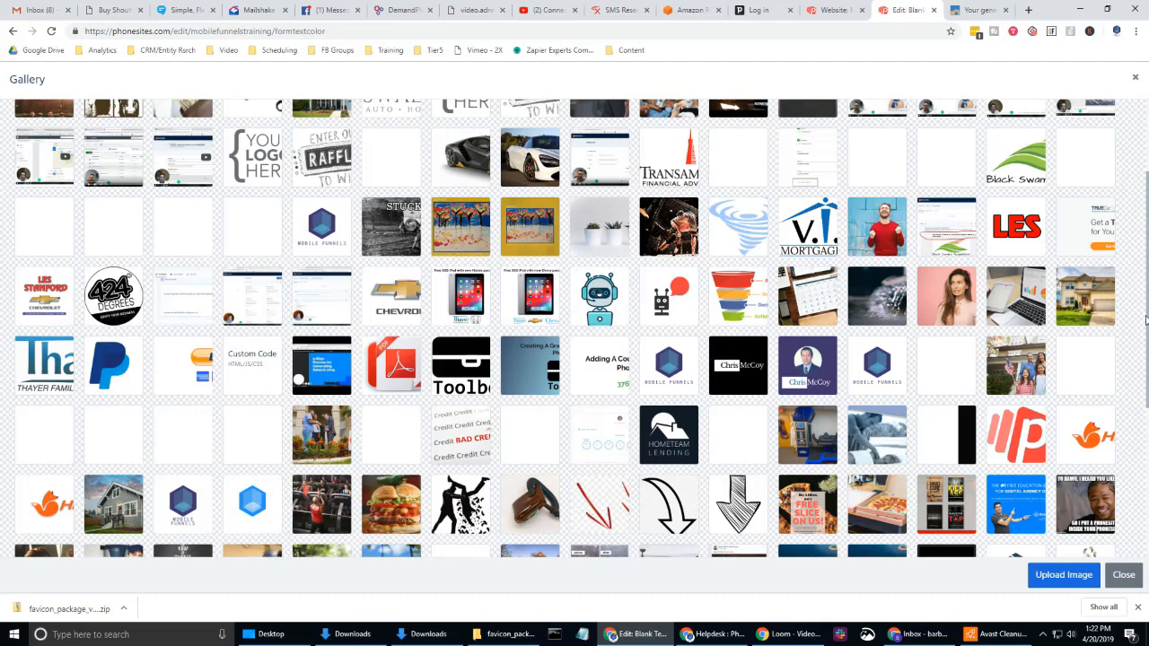
pyautogui.moveTo(1134, 309)
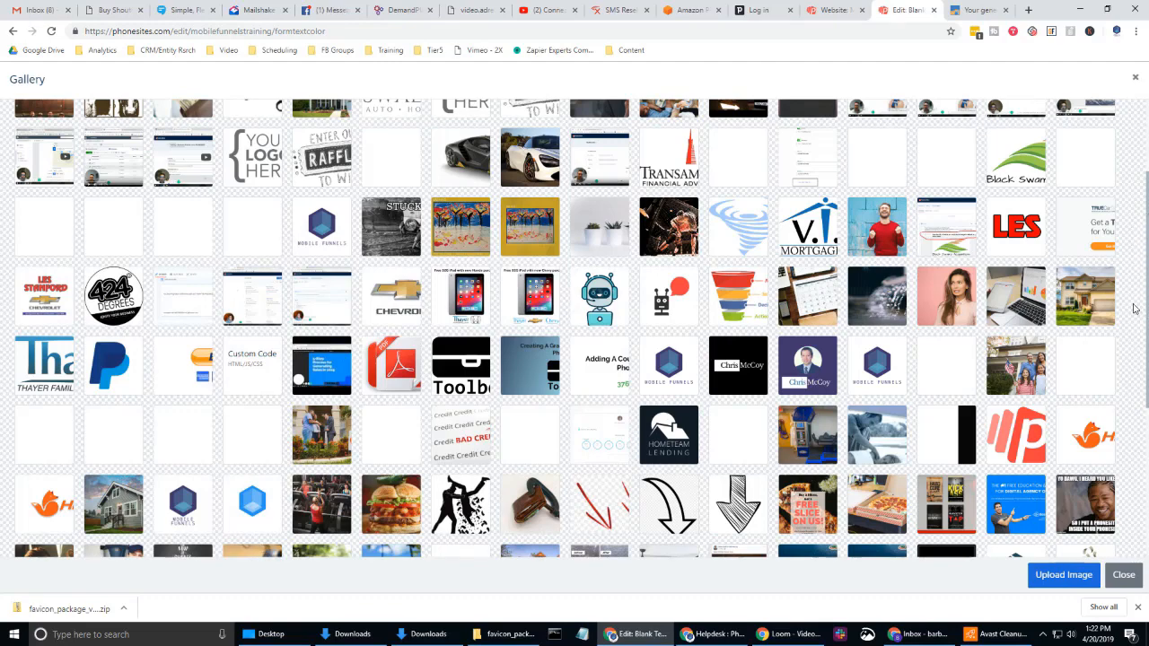
# Step: Open the newly uploaded apple-touch-icon thumbnail at the bottom of the gallery
pyautogui.scroll(-3)
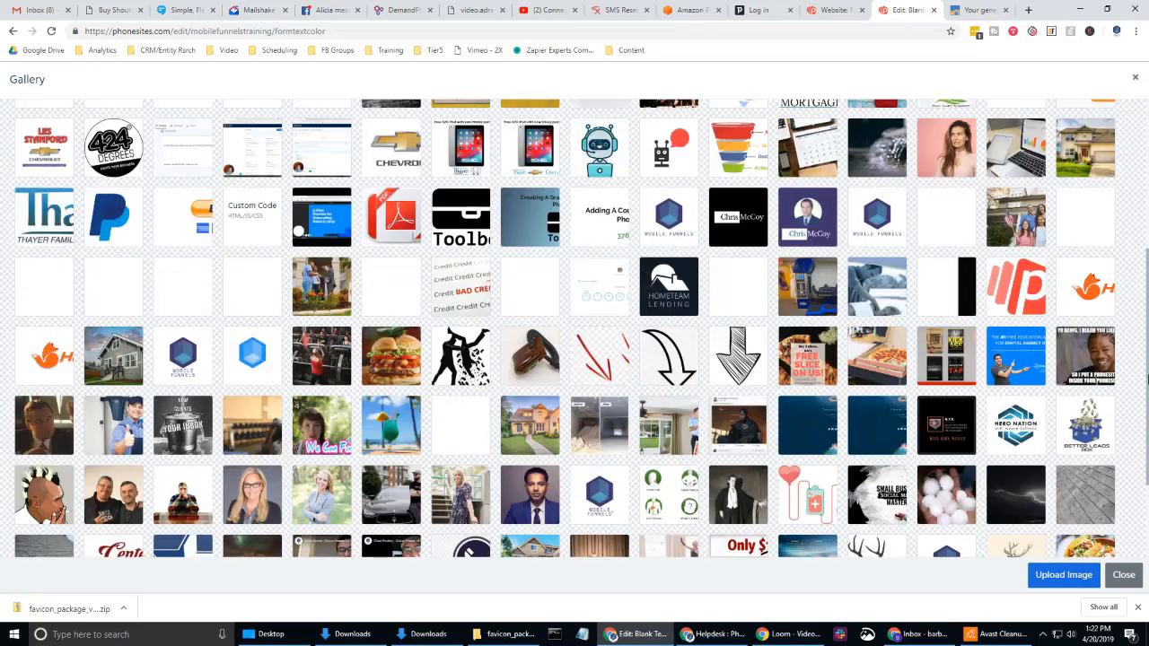
pyautogui.scroll(-3)
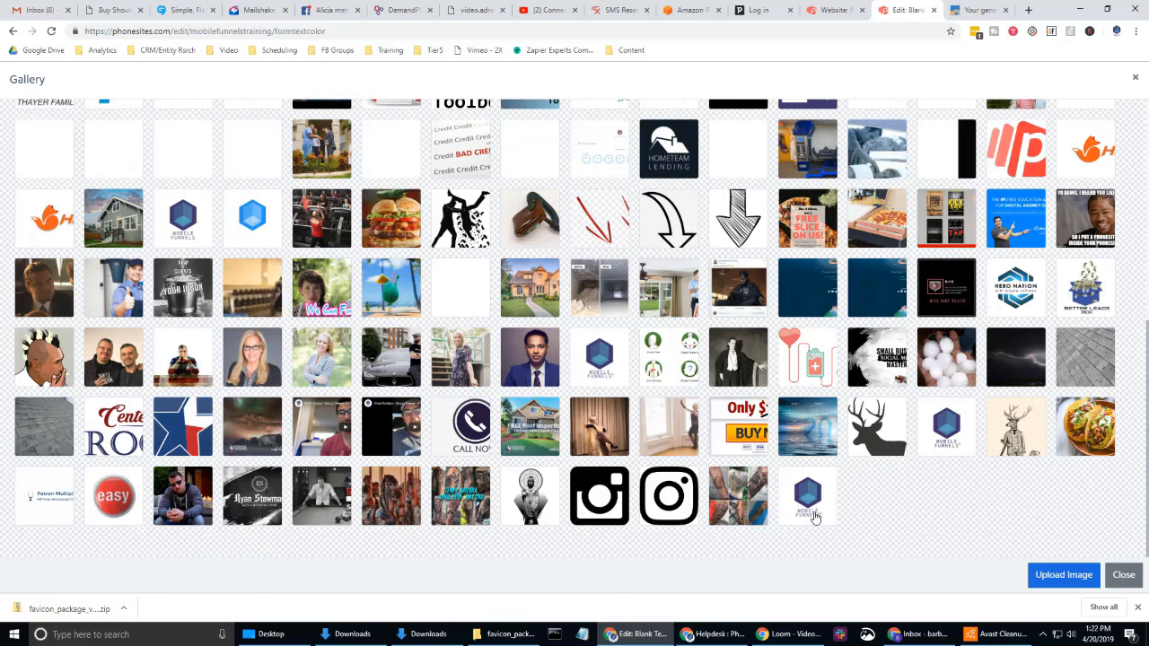
pyautogui.click(808, 493)
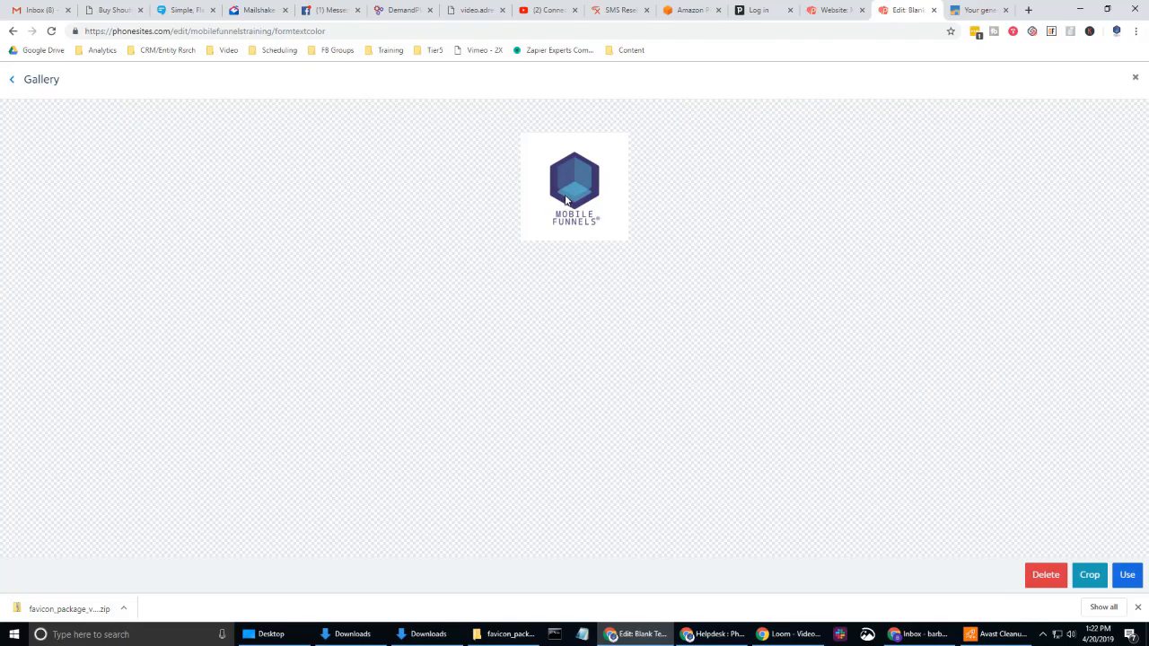
pyautogui.moveTo(577, 198)
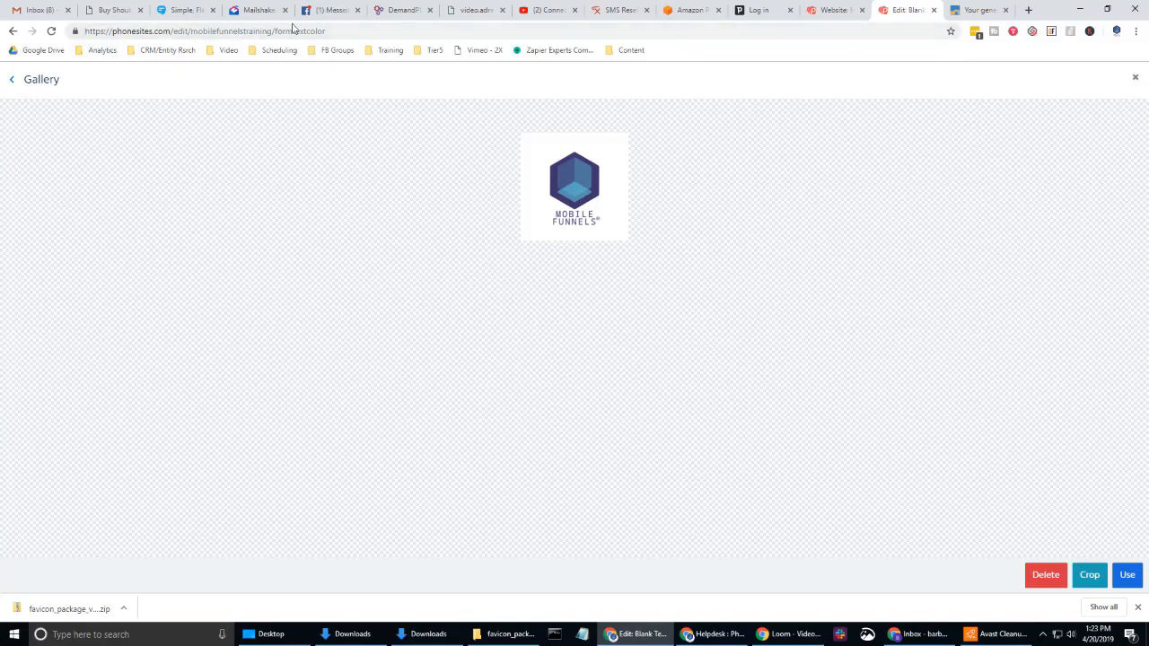
pyautogui.moveTo(133, 65)
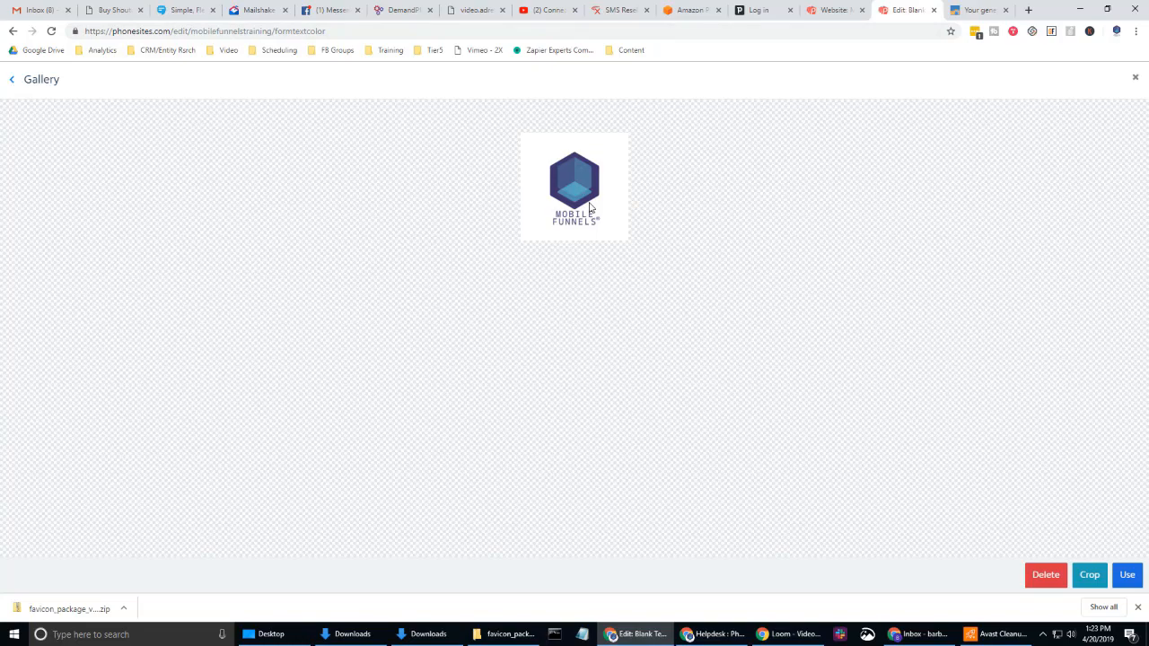
# Step: Dismiss a Save image as dialog, then copy the icon image's web address
pyautogui.rightClick(589, 208)
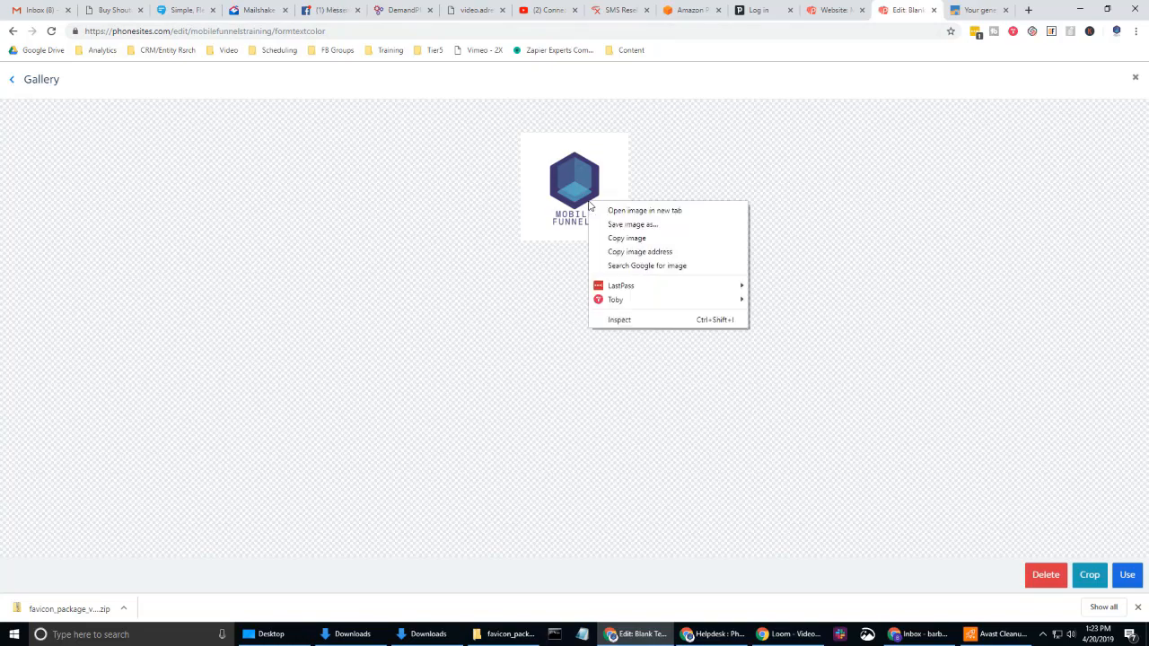
pyautogui.moveTo(632, 225)
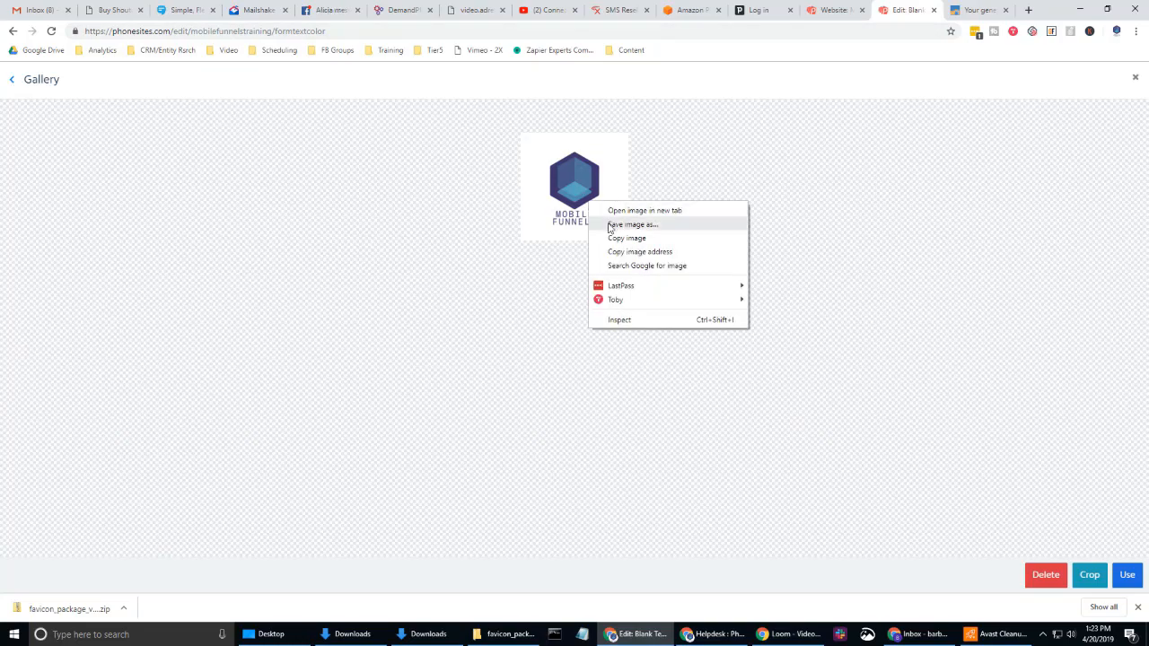
pyautogui.click(632, 224)
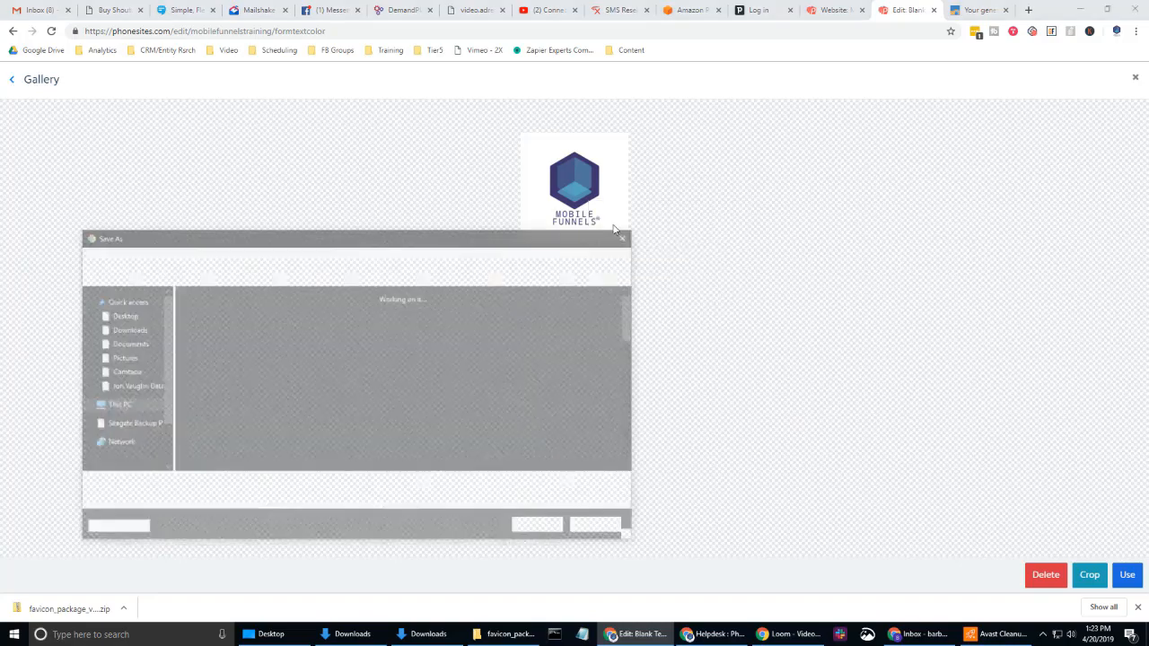
pyautogui.click(621, 239)
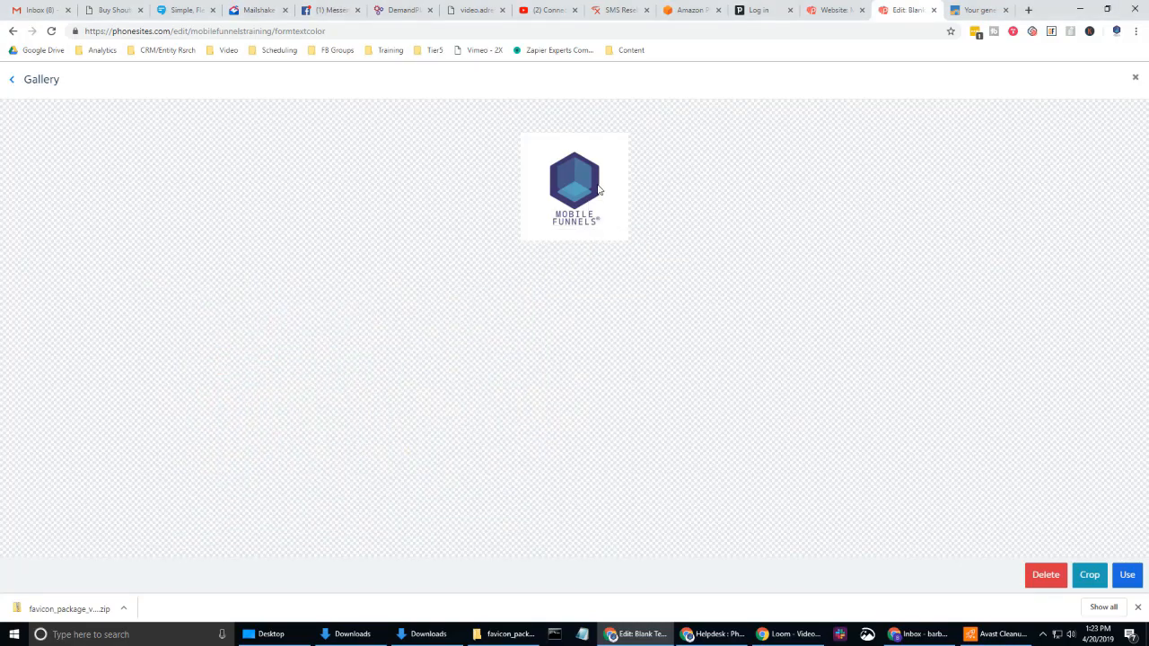
pyautogui.rightClick(574, 183)
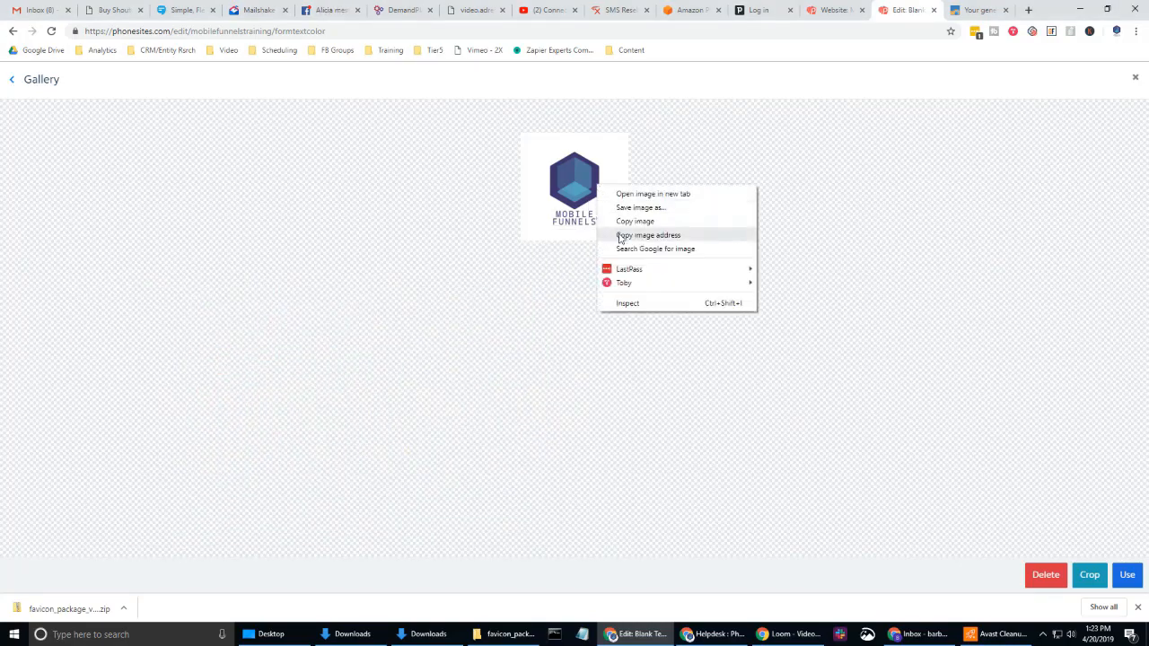
pyautogui.moveTo(639, 208)
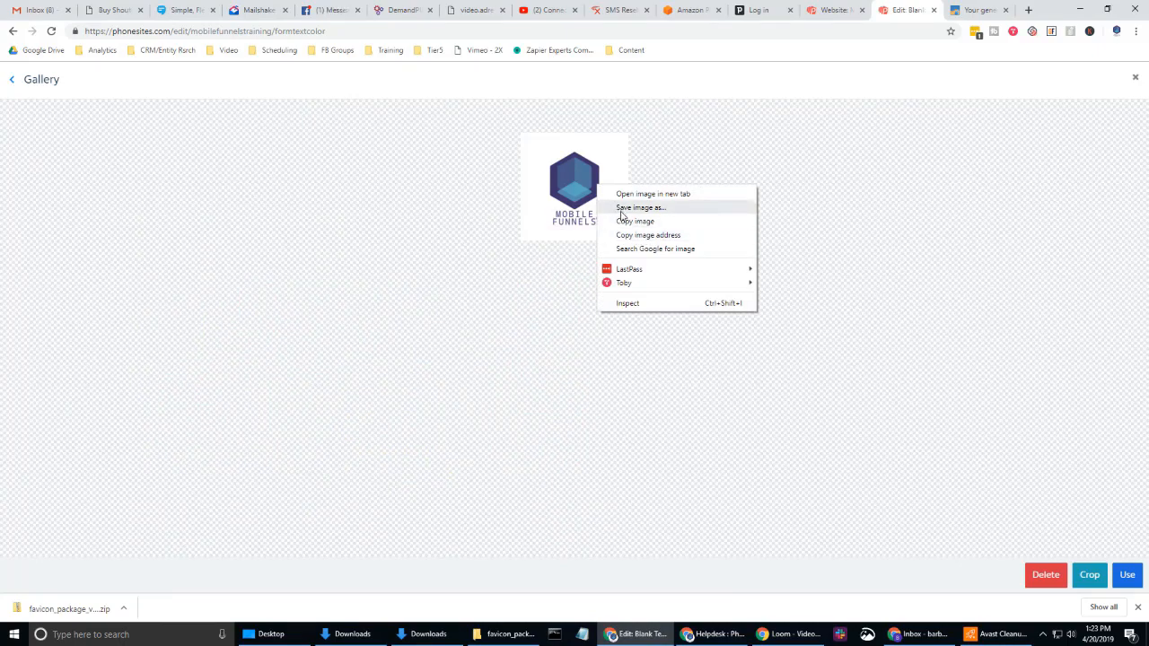
pyautogui.moveTo(621, 241)
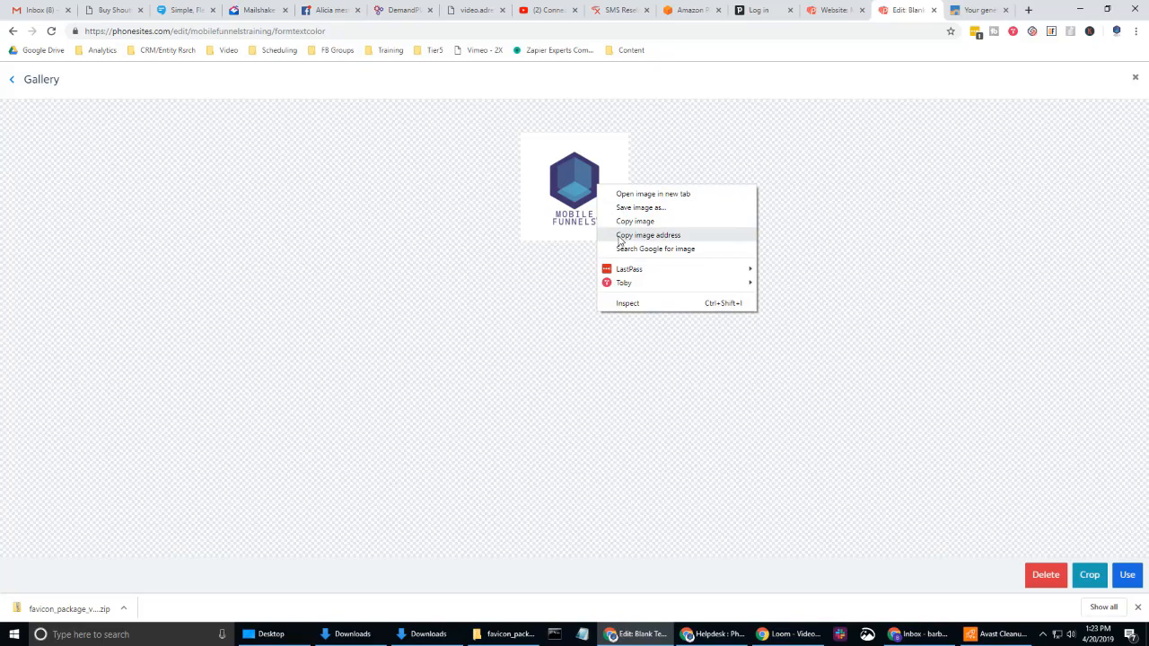
pyautogui.moveTo(908, 10)
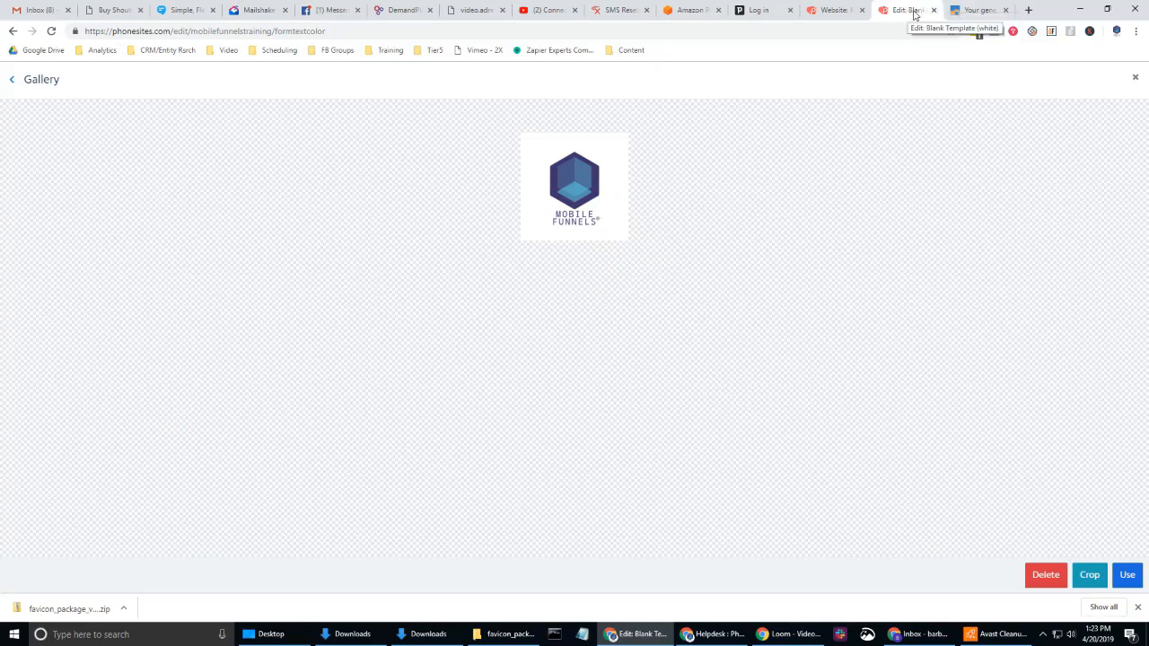
# Step: Show the Mobile Funnels Training site's CONFIG page and look through its custom code
pyautogui.click(906, 11)
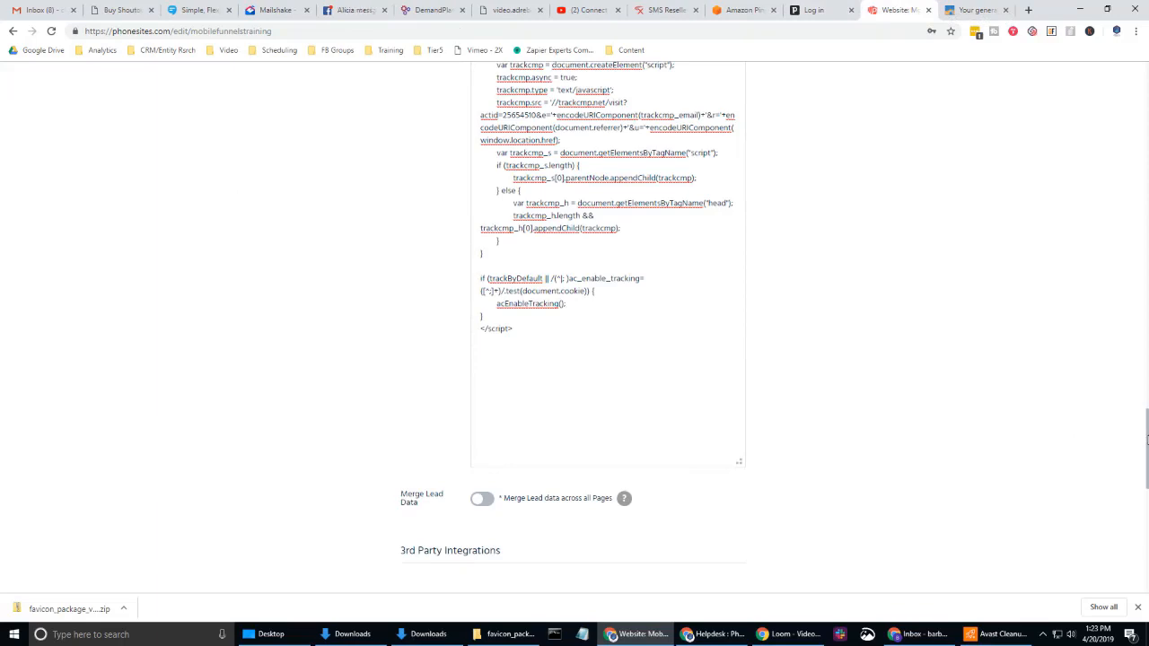
pyautogui.scroll(3)
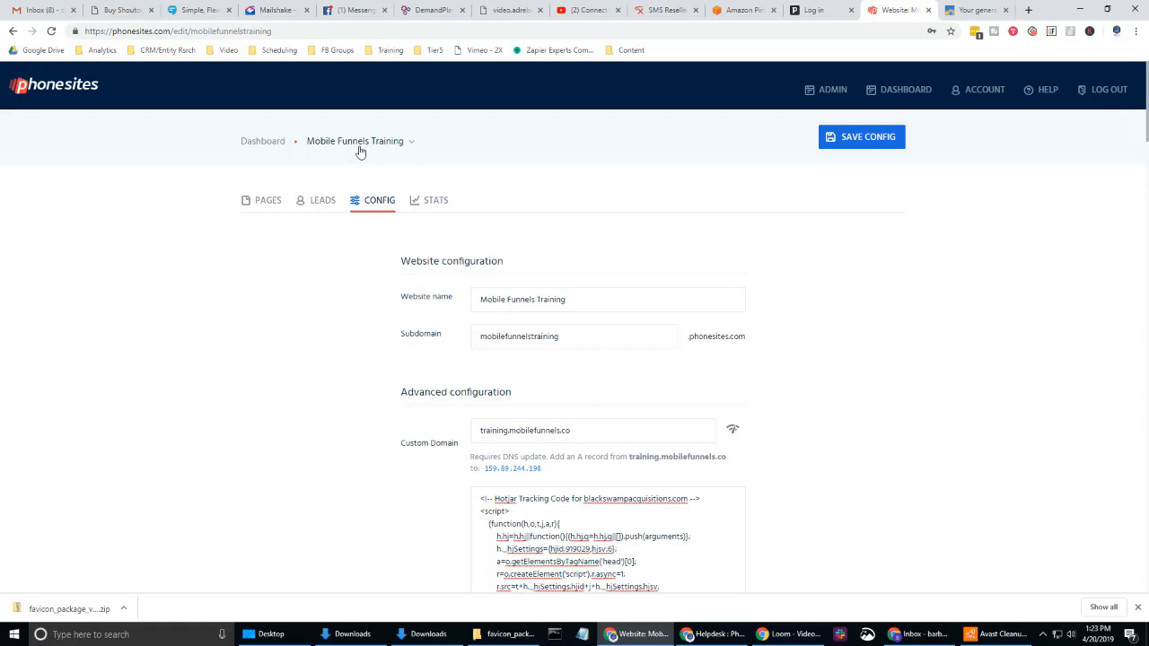
pyautogui.moveTo(476, 162)
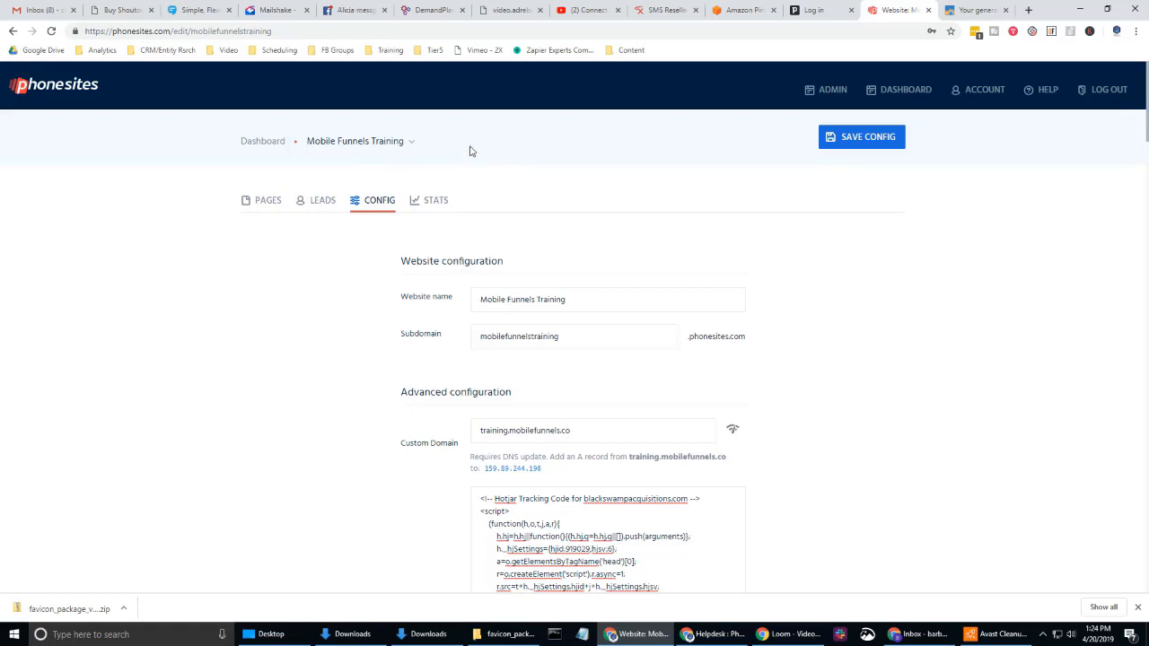
pyautogui.moveTo(741, 251)
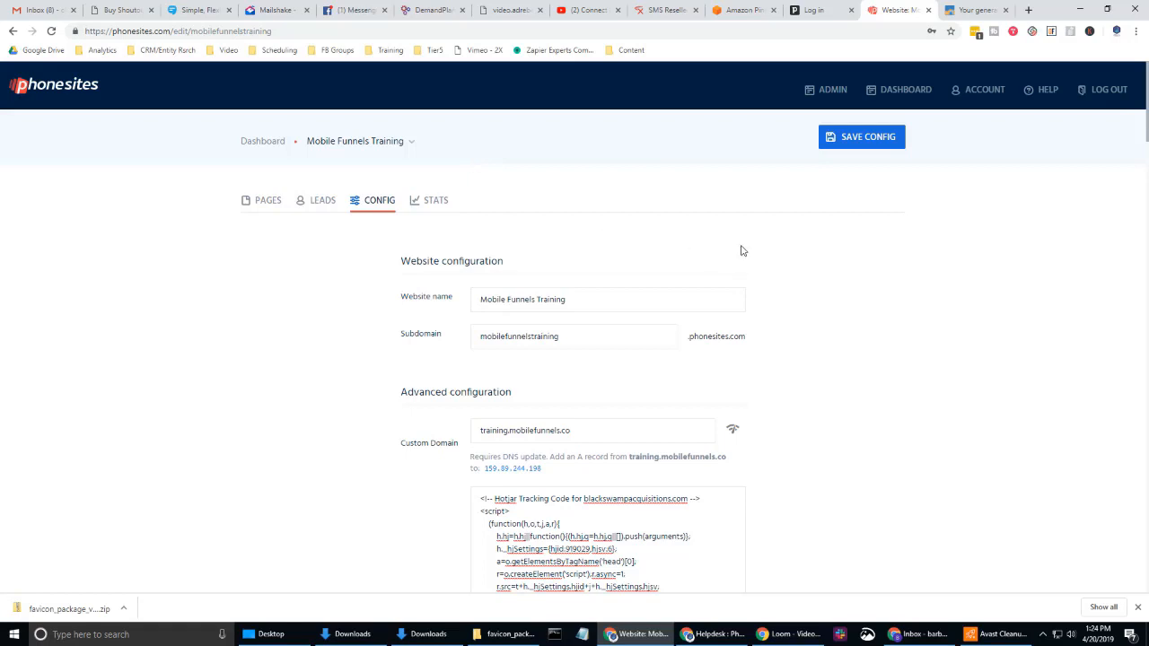
pyautogui.moveTo(901, 228)
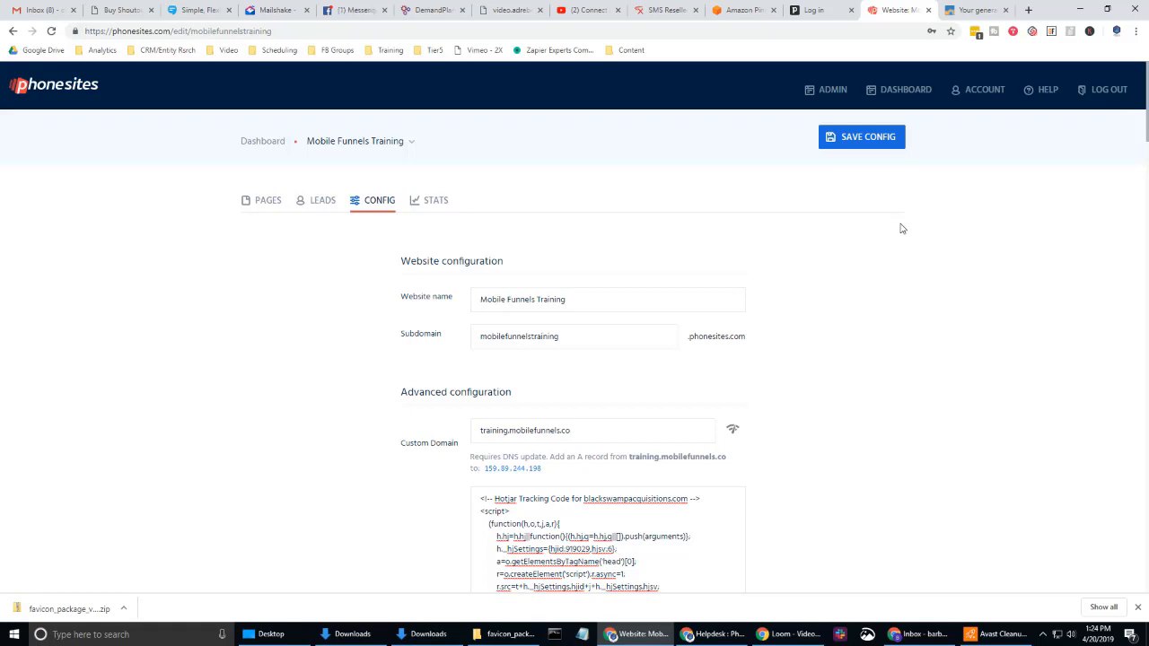
pyautogui.moveTo(466, 136)
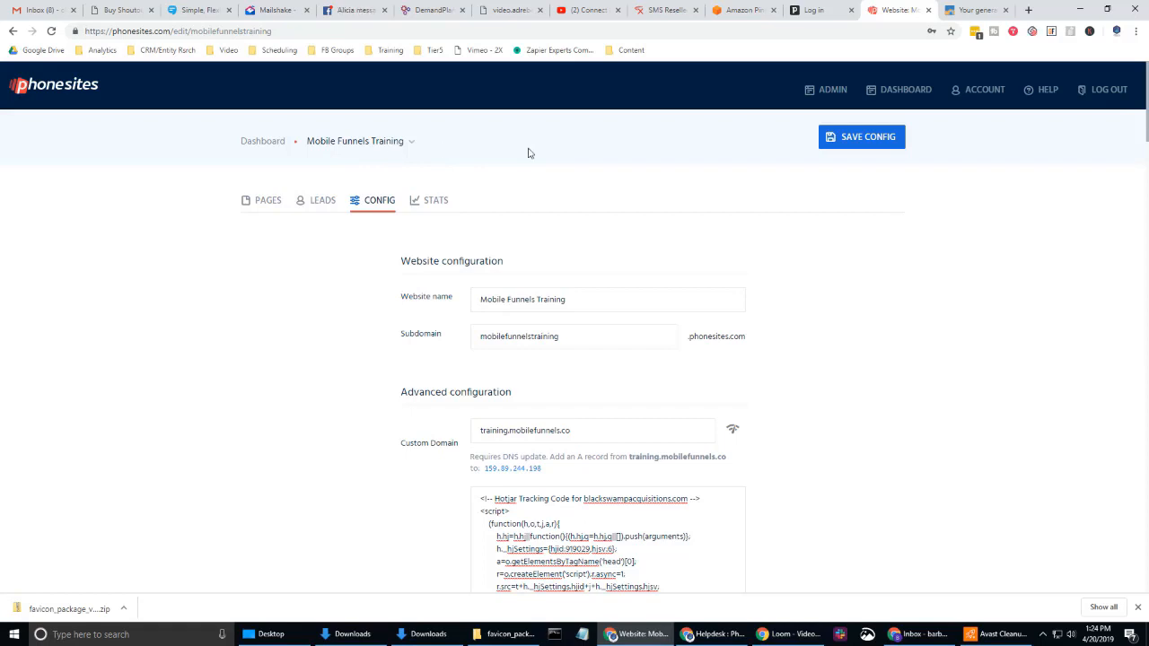
pyautogui.moveTo(910, 345)
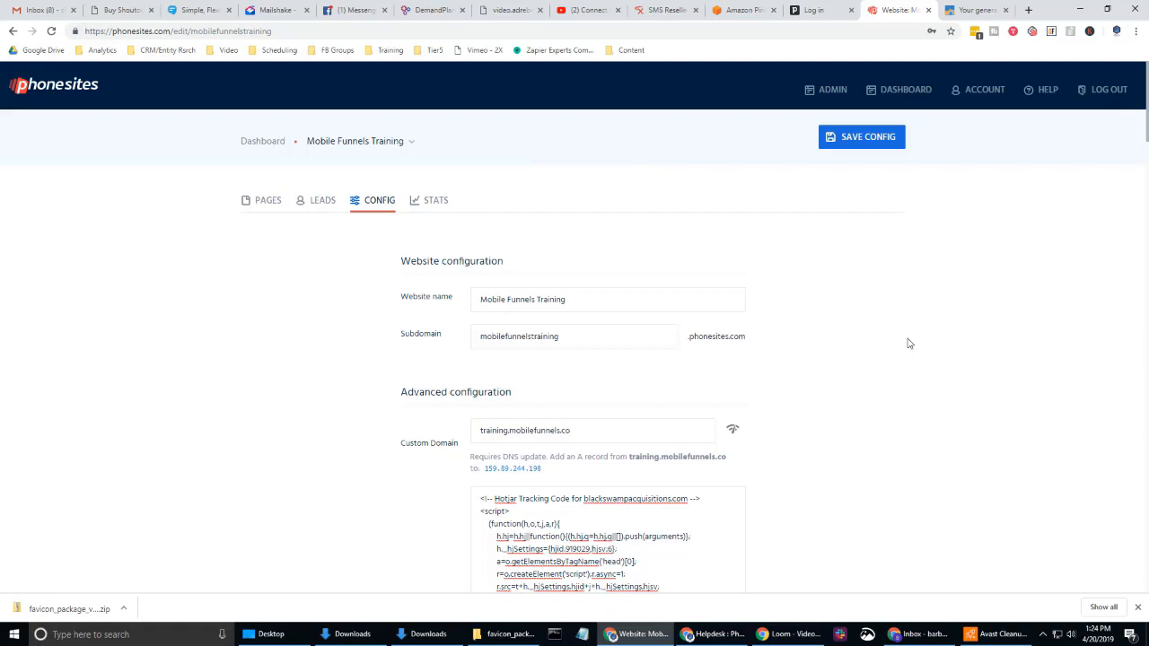
pyautogui.scroll(-3)
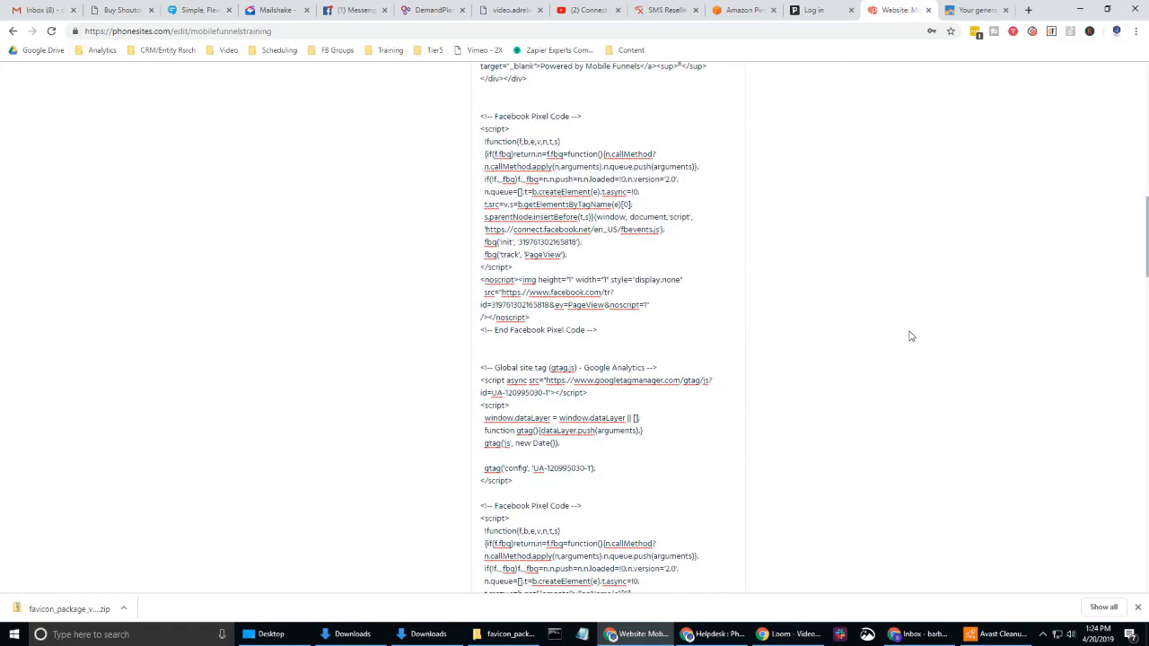
pyautogui.scroll(3)
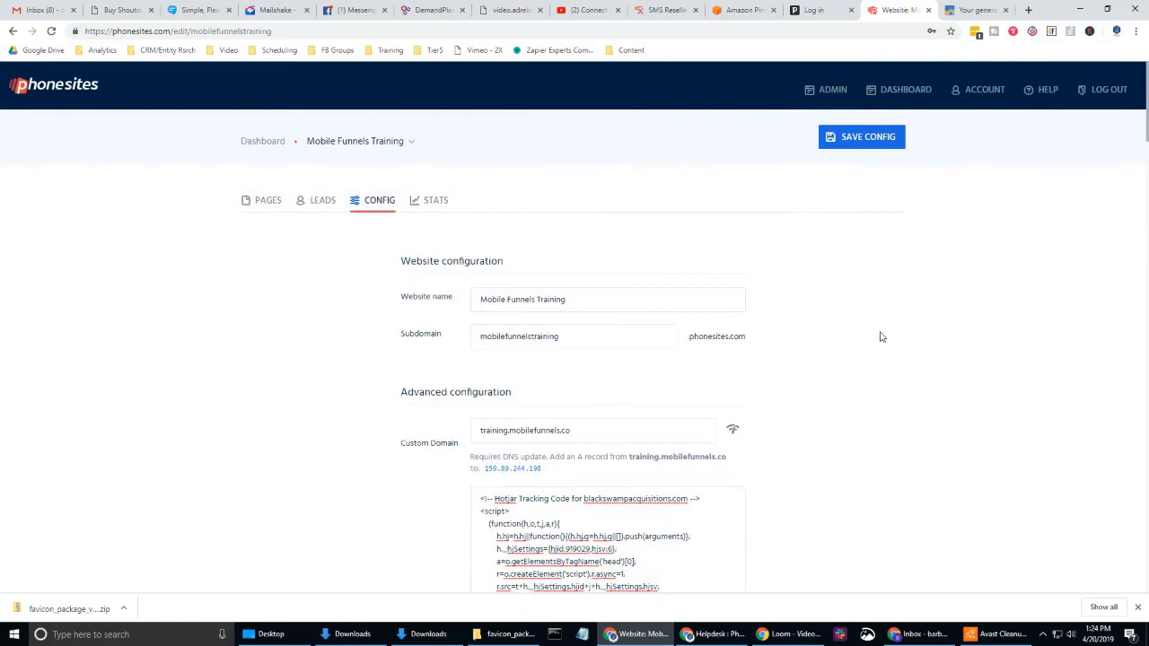
# Step: Paste the icon's firebasestorage address below the custom code and mark where the icon script goes
pyautogui.scroll(-3)
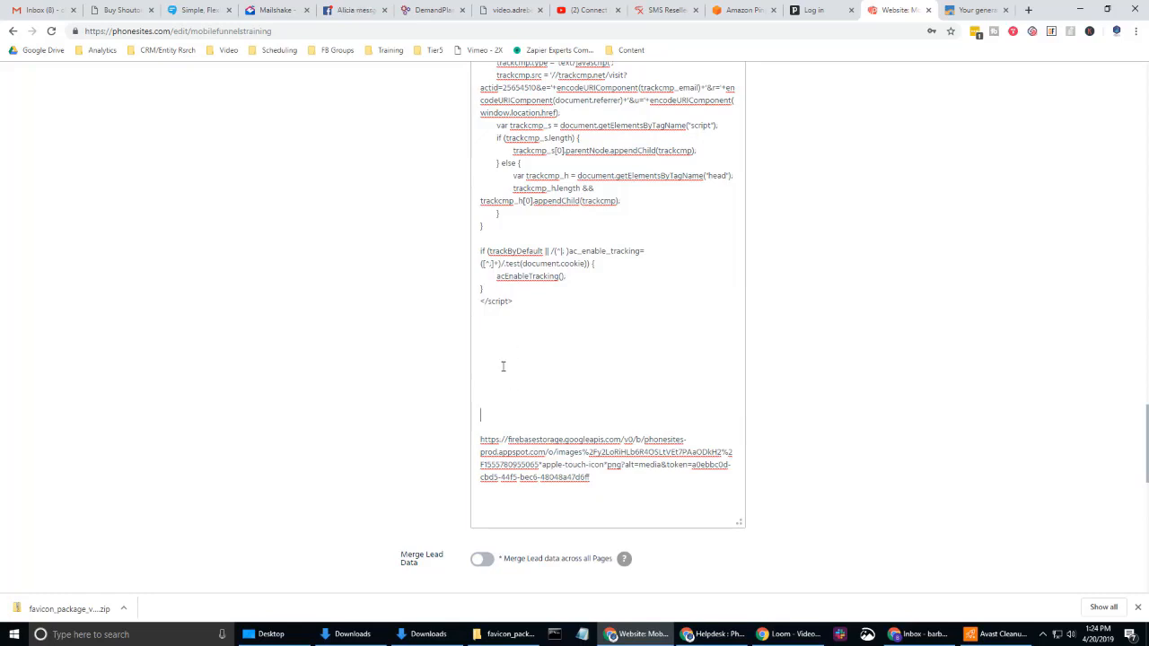
pyautogui.click(1028, 11)
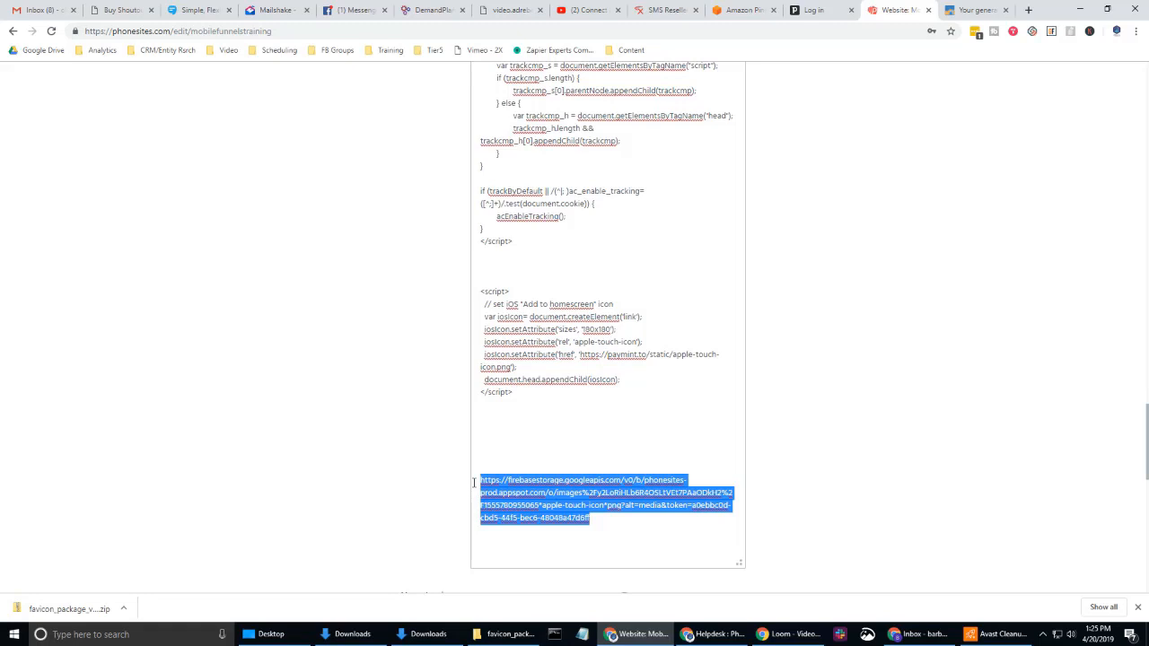
# Step: Cut the firebase image address and mark the old paymint.to icon URL for replacement
pyautogui.press('Delete')
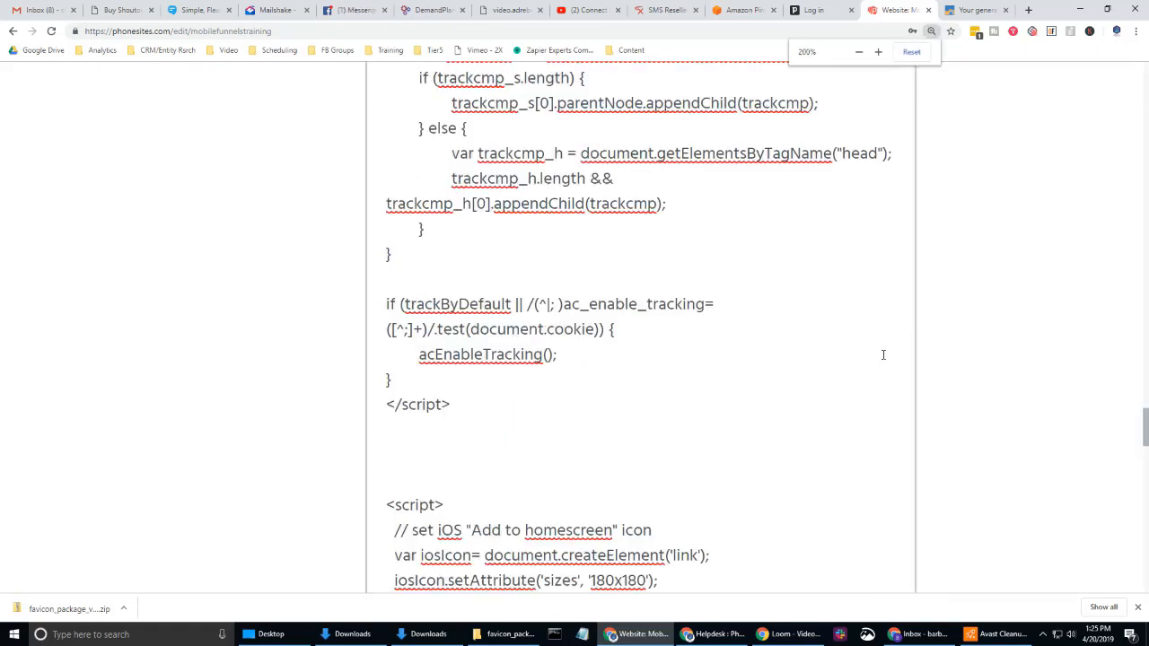
pyautogui.scroll(-3)
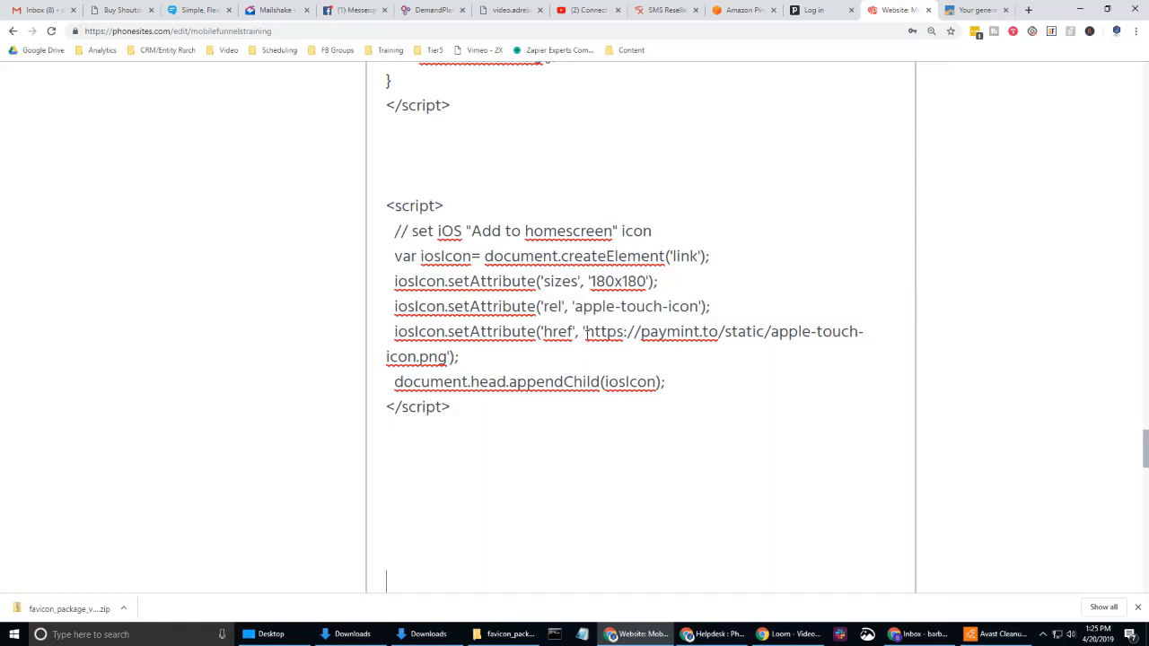
pyautogui.moveTo(587, 330); pyautogui.dragTo(455, 355)
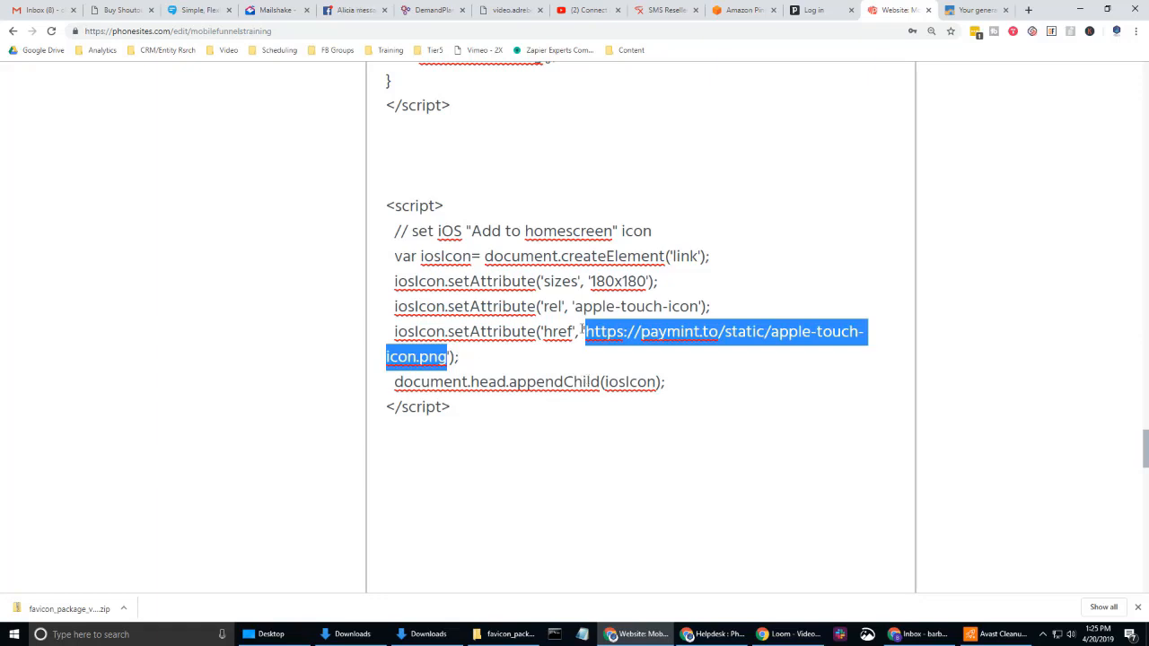
pyautogui.moveTo(448, 350)
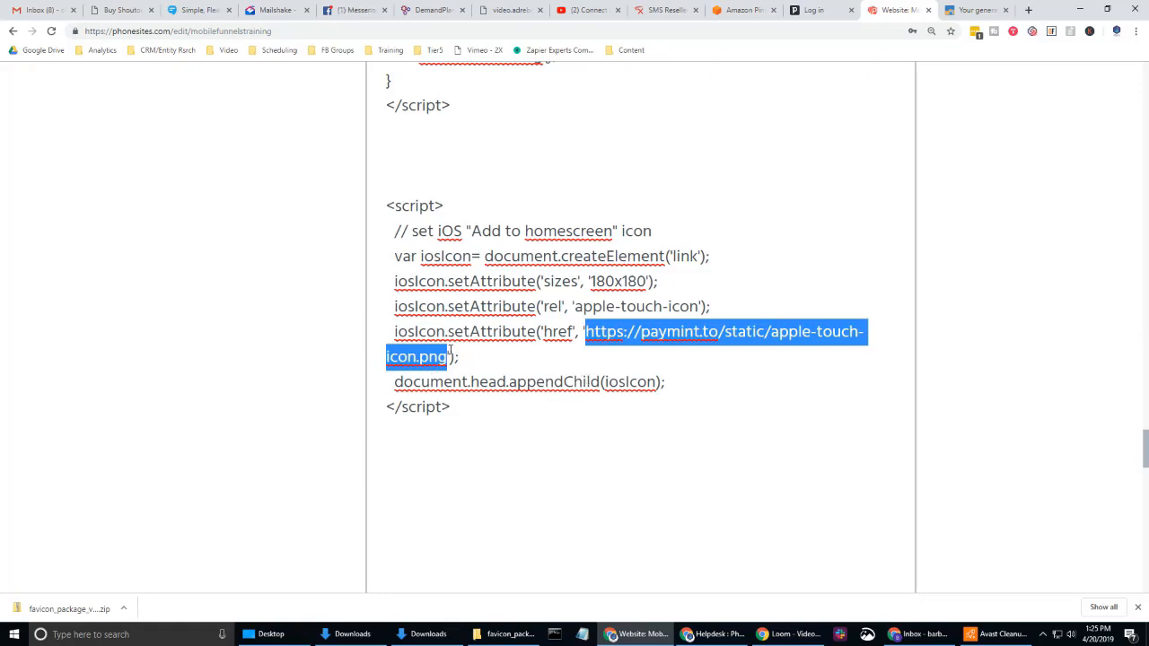
pyautogui.moveTo(802, 402)
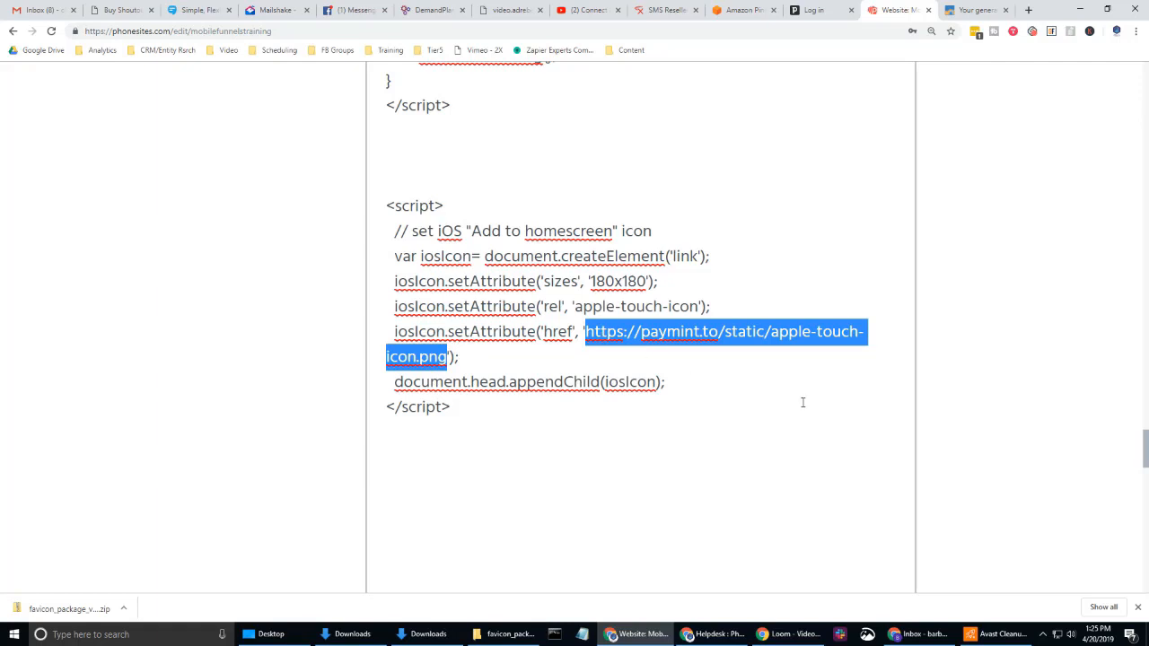
pyautogui.moveTo(518, 334)
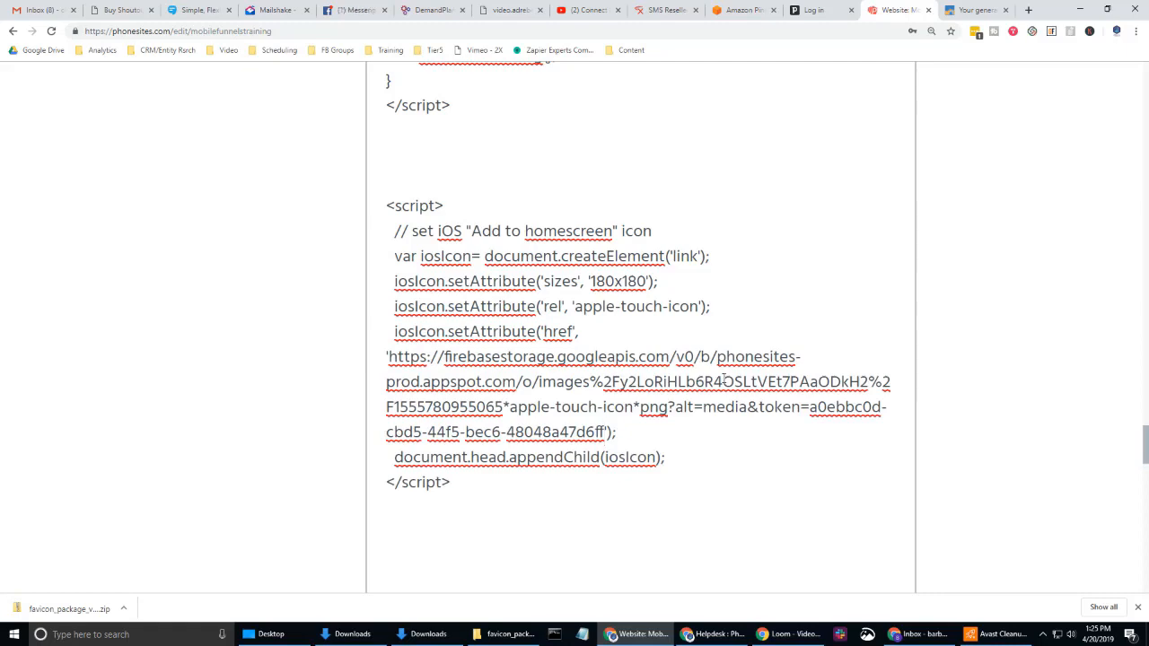
# Step: Save the funnel config with the add-to-homescreen script pointing at the firebasestorage icon
pyautogui.scroll(-3)
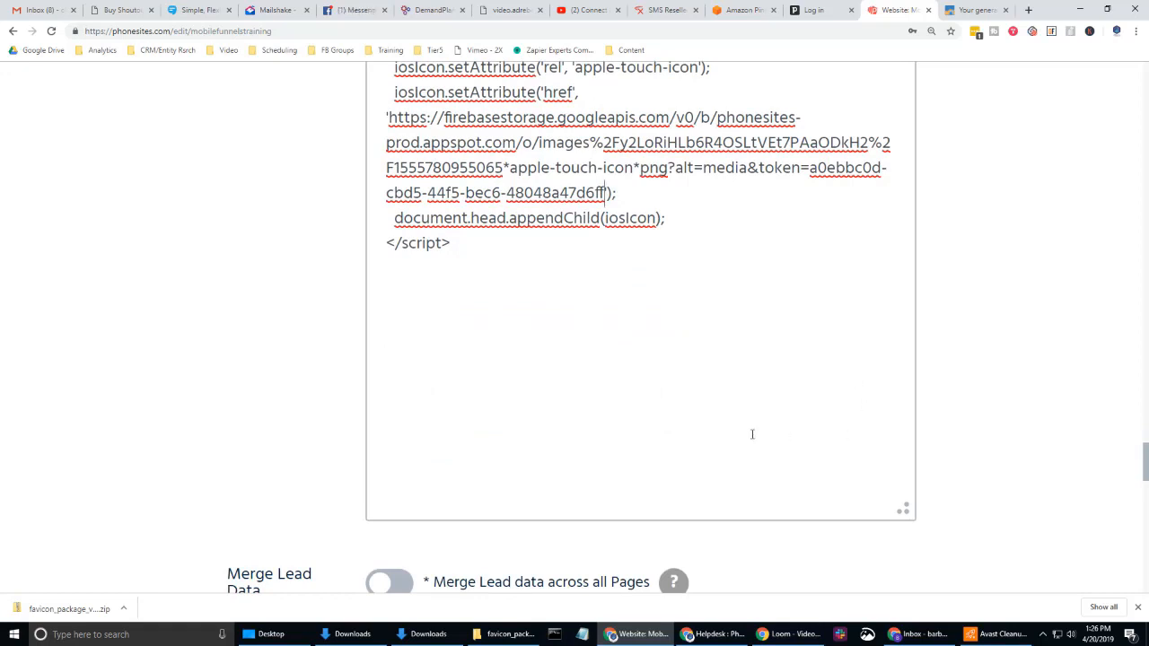
pyautogui.scroll(3)
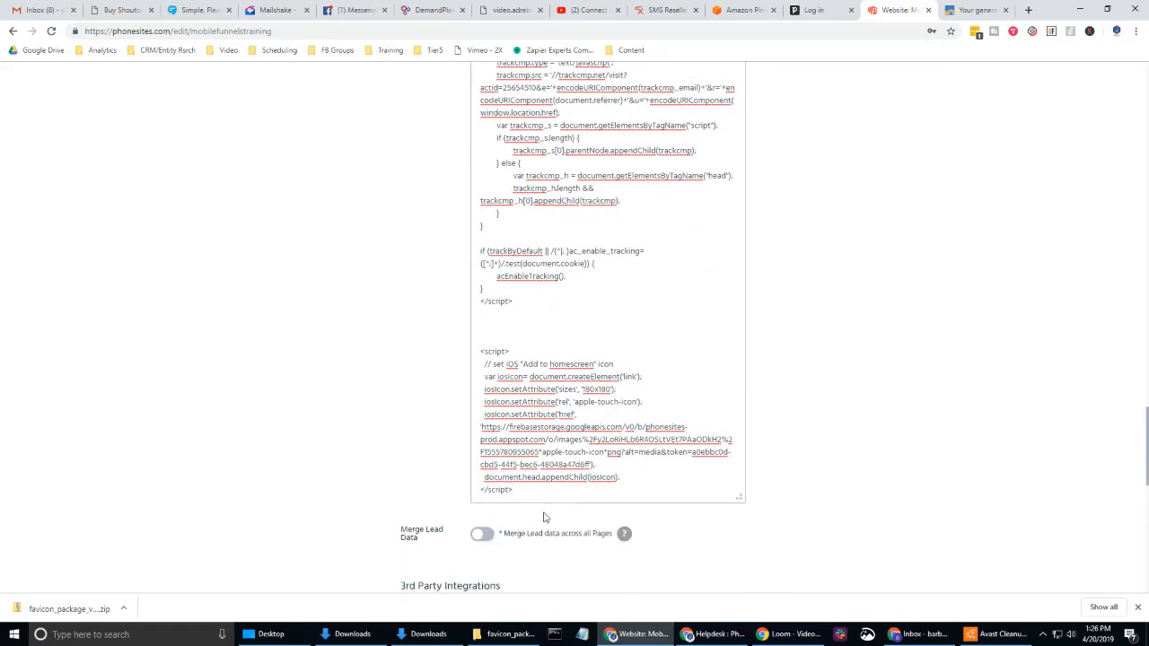
pyautogui.scroll(3)
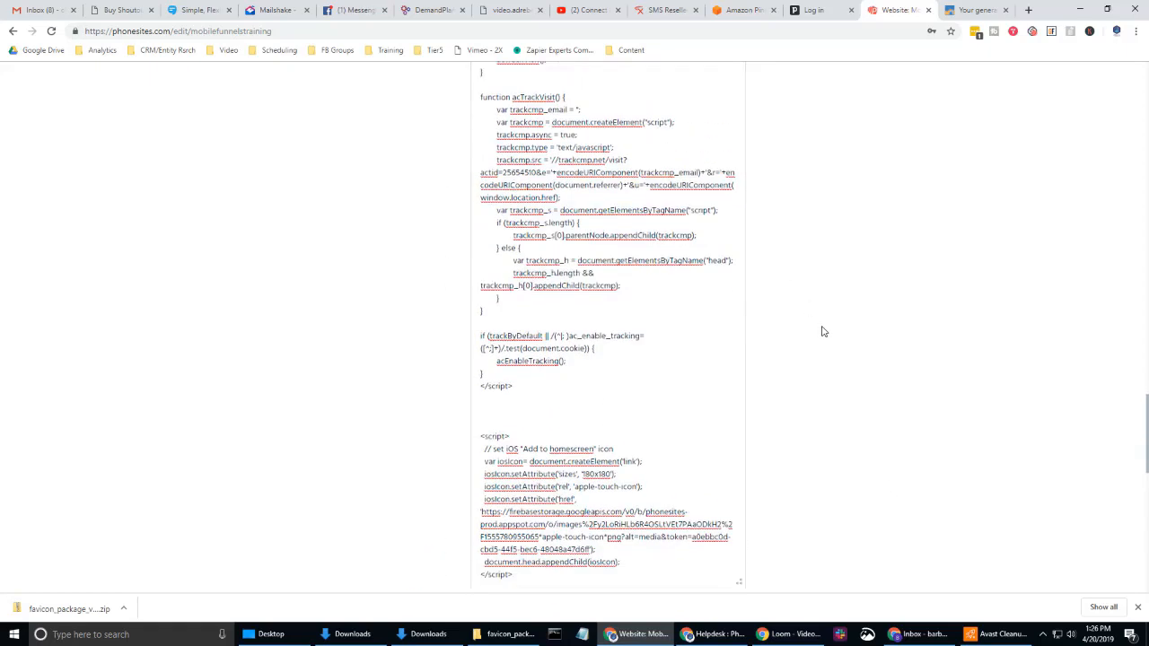
pyautogui.scroll(-3)
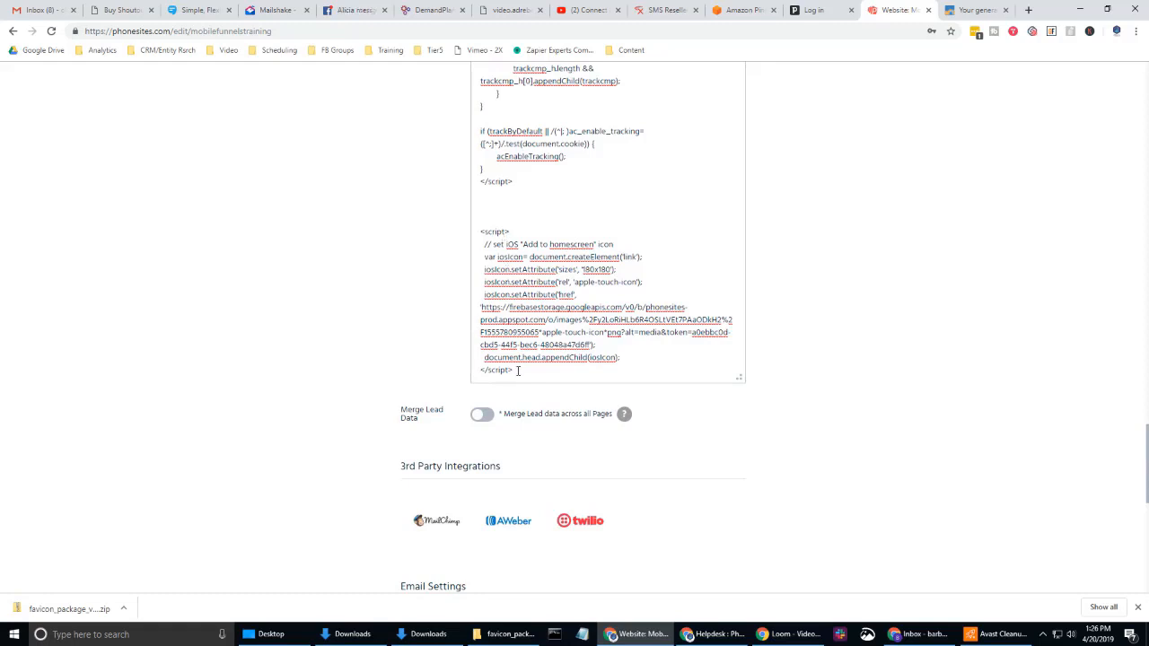
pyautogui.scroll(-3)
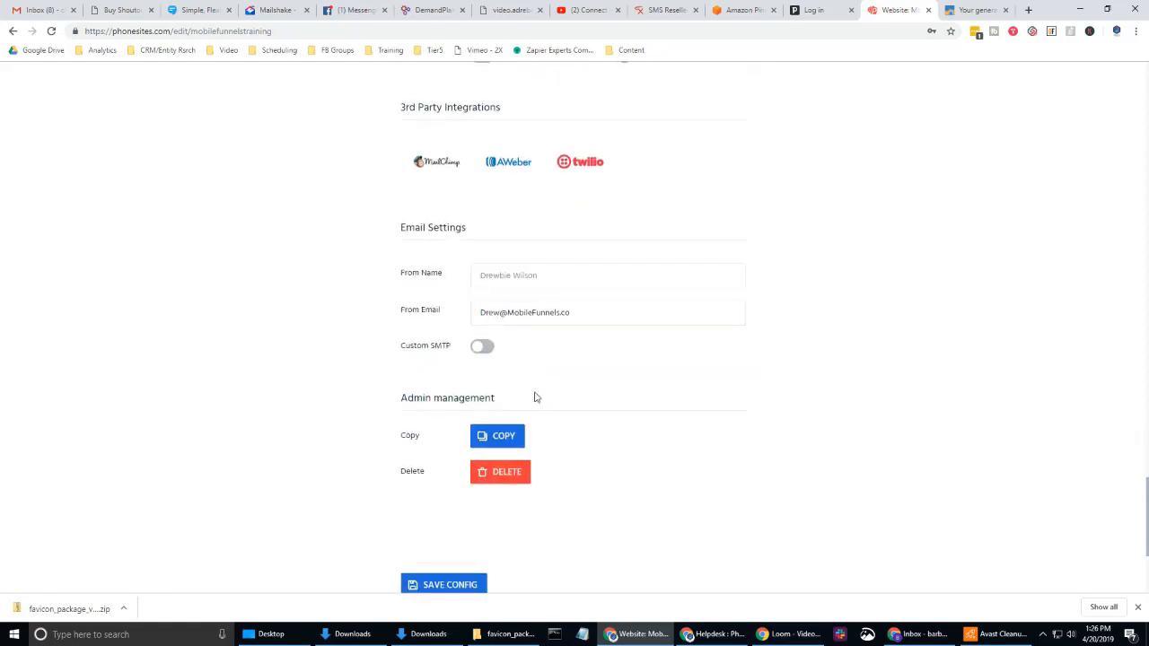
pyautogui.click(443, 586)
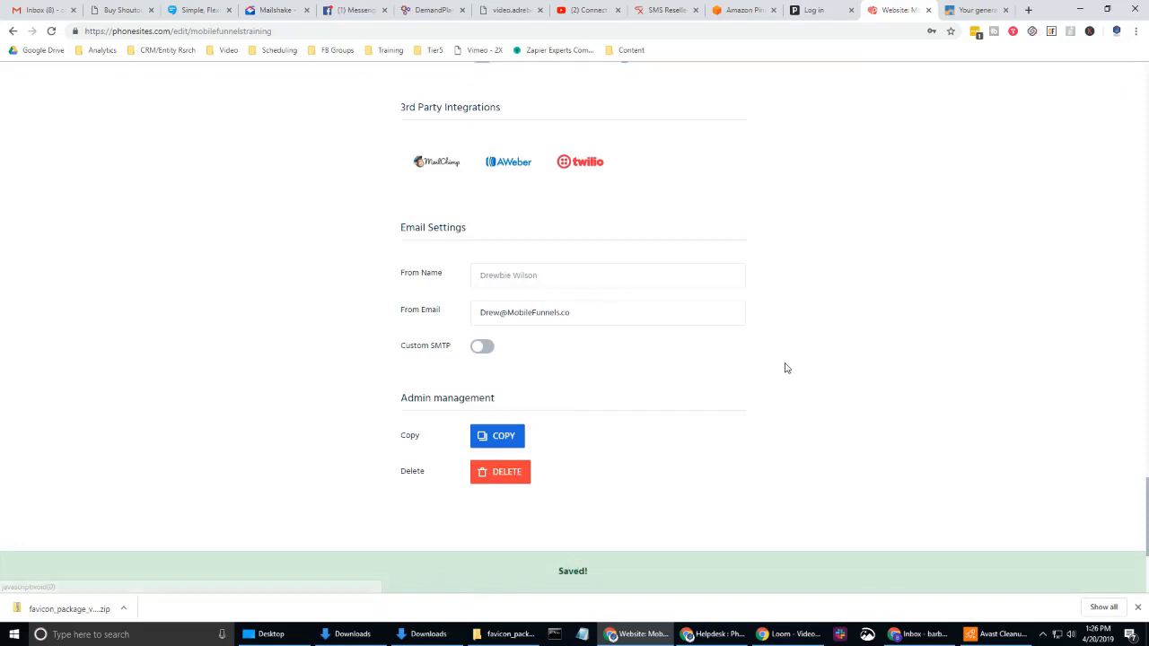
pyautogui.scroll(3)
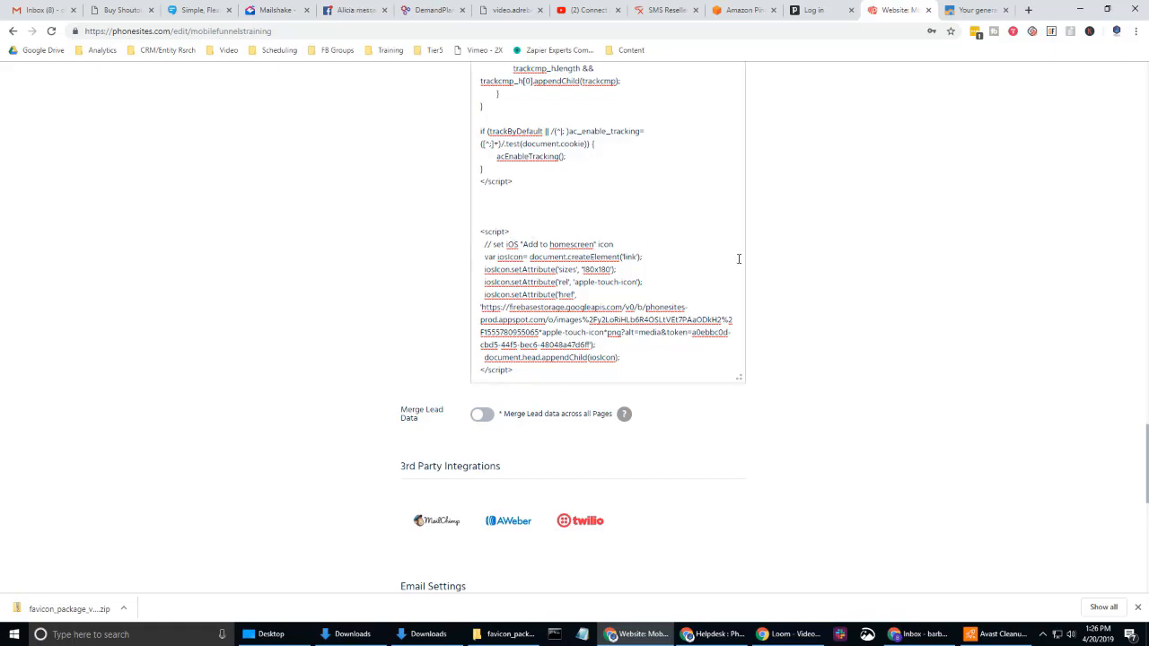
pyautogui.scroll(3)
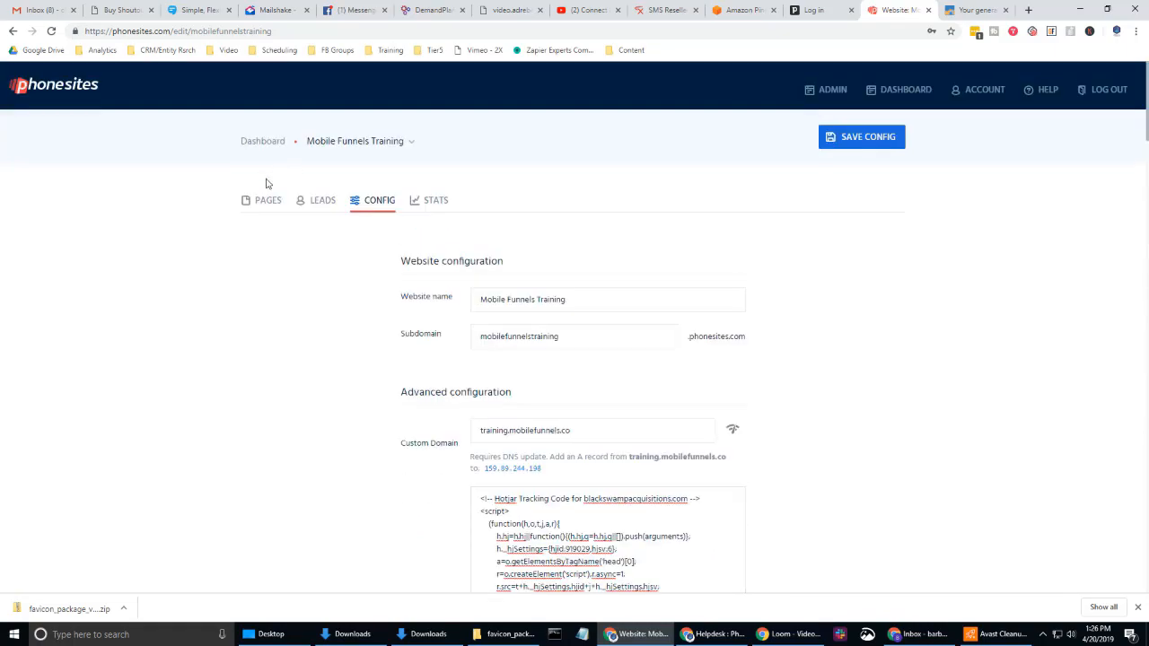
# Step: View the live Carousel Images Demo page from the funnel's page list
pyautogui.click(268, 201)
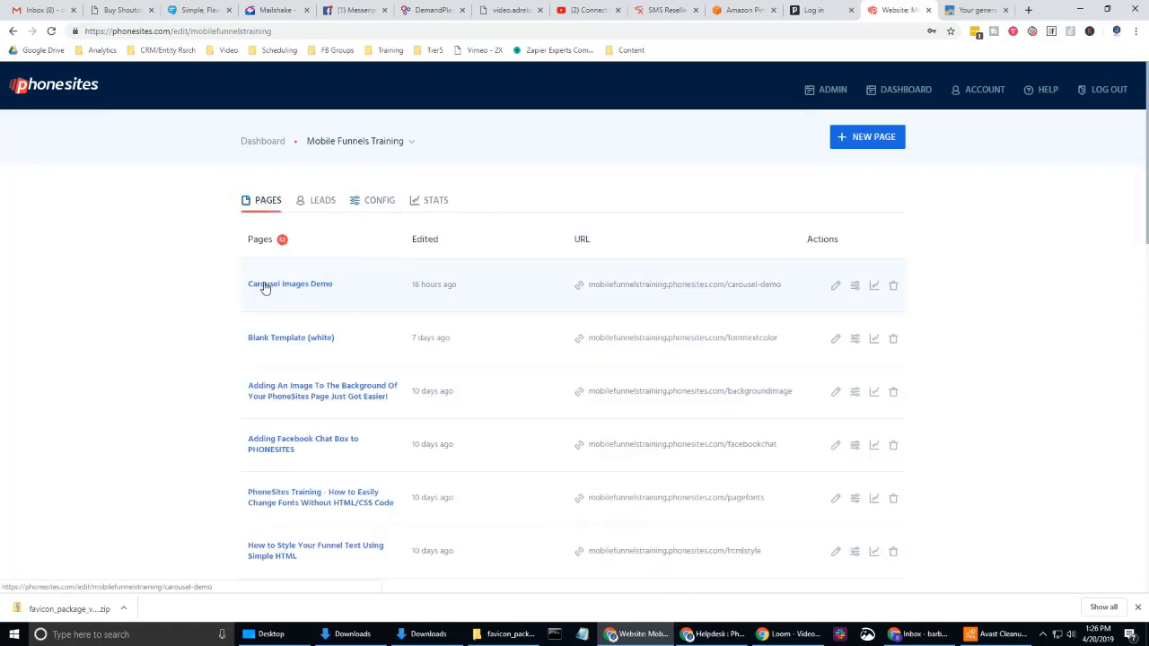
pyautogui.click(291, 283)
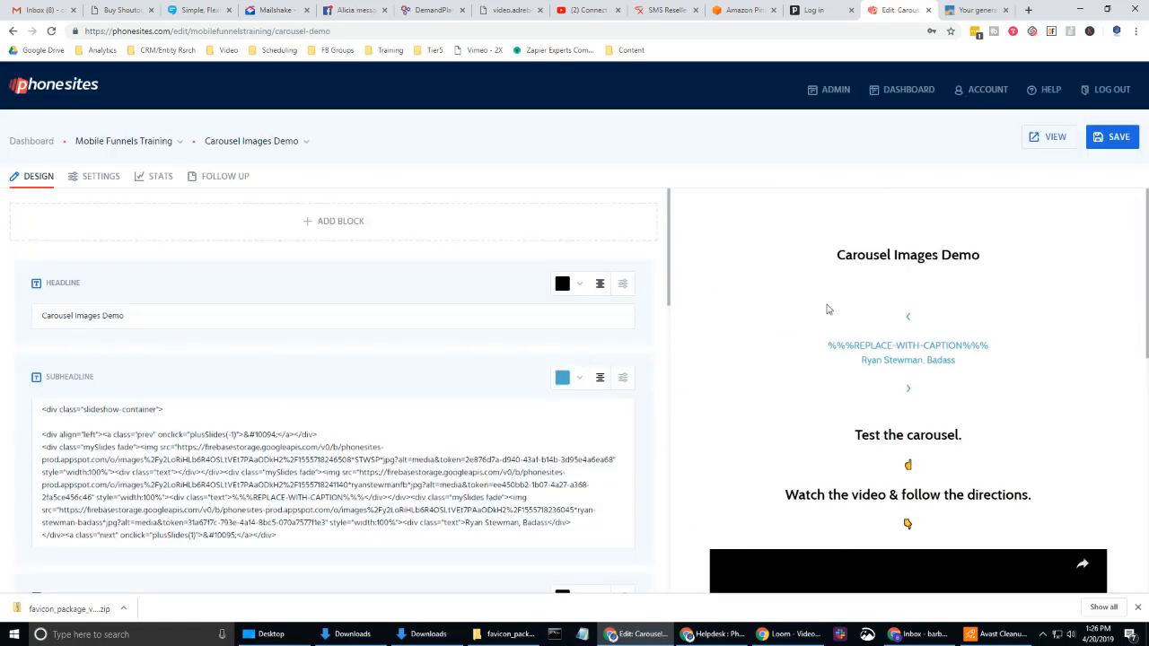
pyautogui.click(1048, 136)
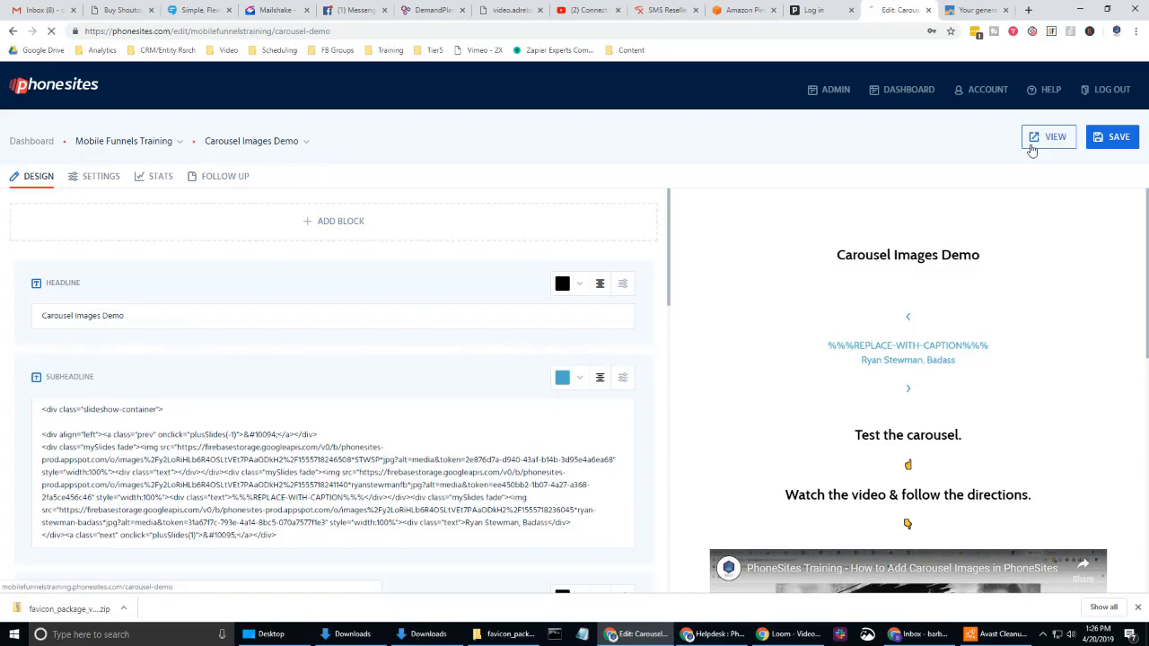
# Step: Trim the address to the subdomain root and load the Training Grounds home page
pyautogui.click(1049, 136)
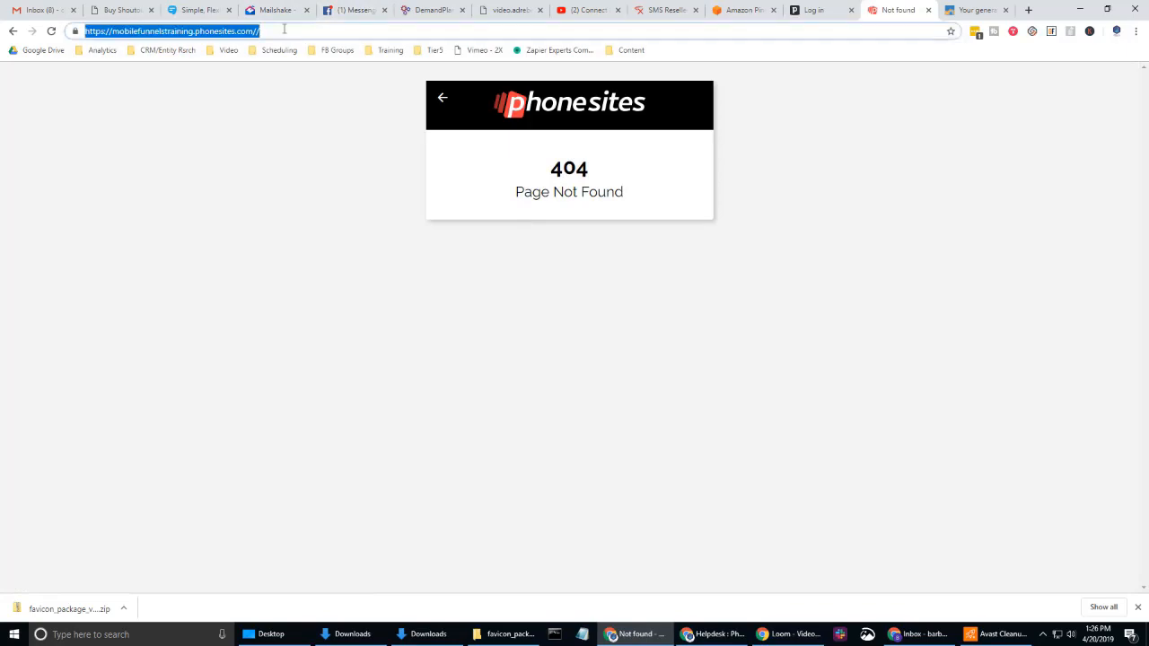
pyautogui.press('Return')
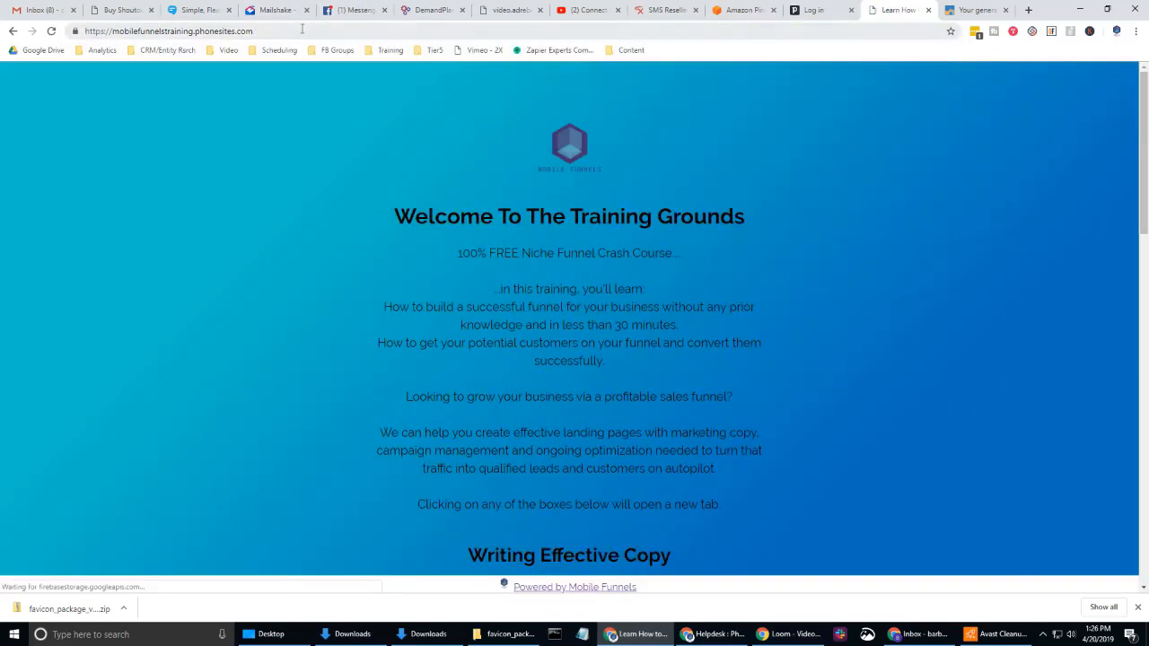
pyautogui.scroll(-3)
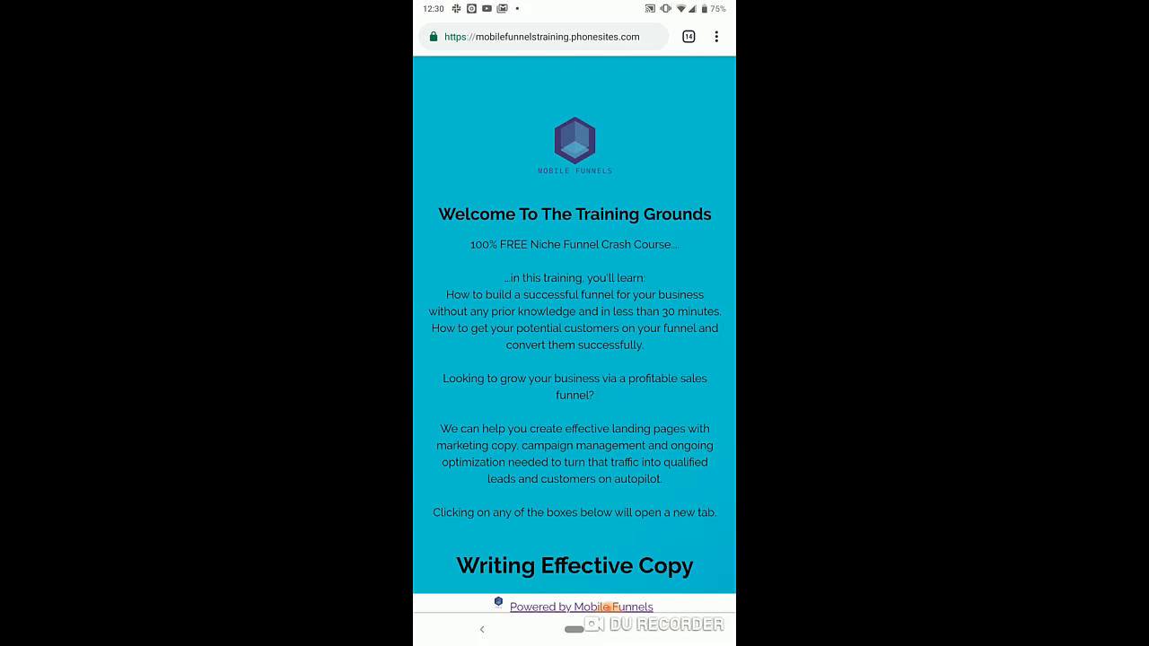
# Step: Start Add to Home screen from Chrome's menu and clear the suggested name
pyautogui.click(715, 36)
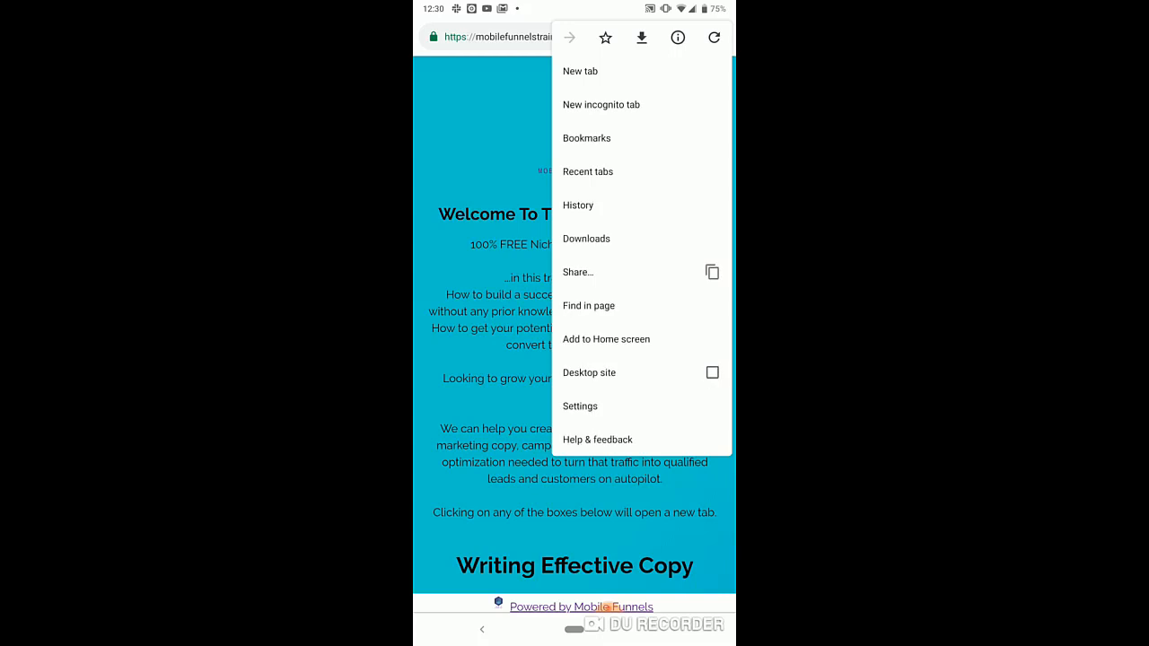
pyautogui.click(607, 339)
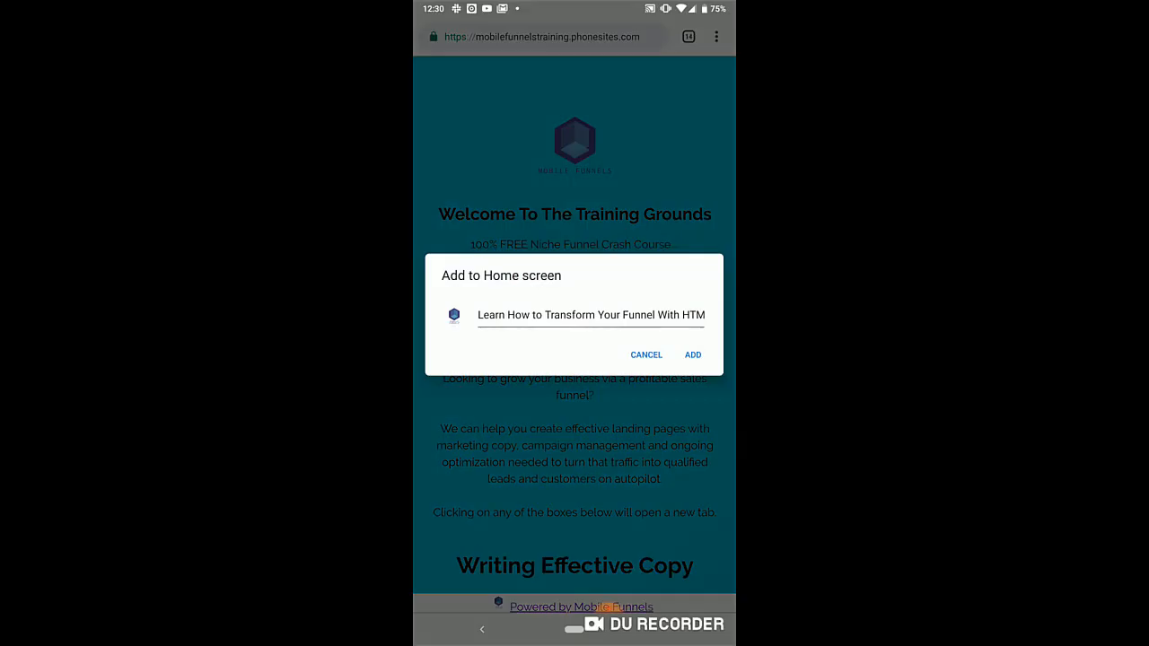
pyautogui.click(592, 320)
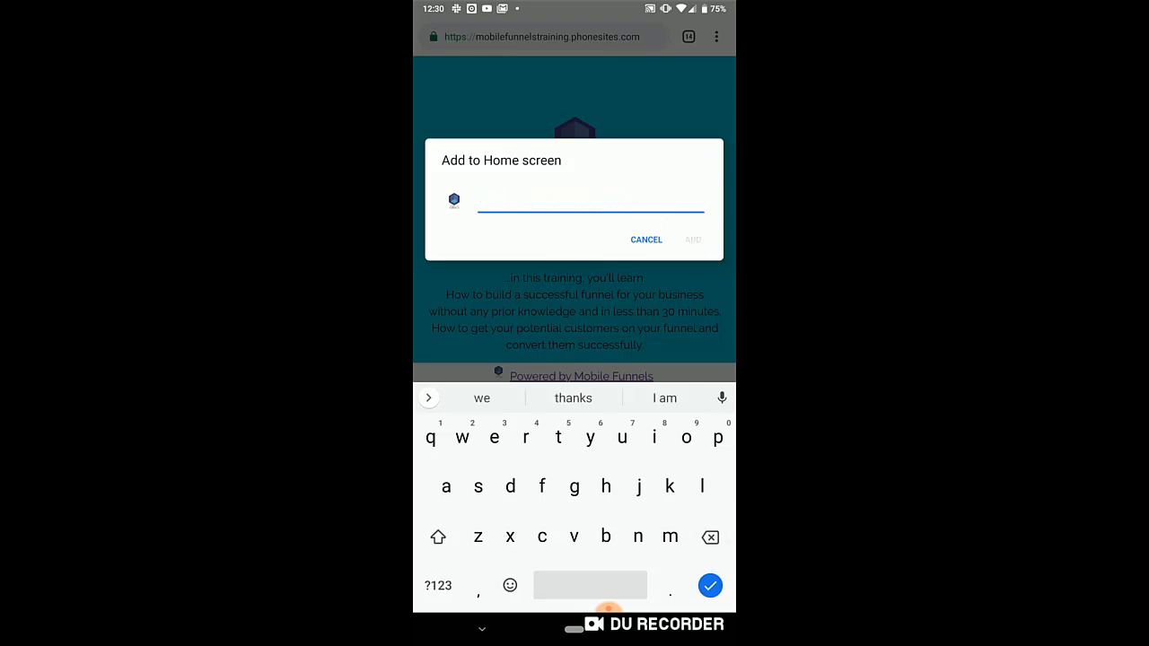
# Step: Name the shortcut 'PhoneSites Training by Mobile Funnels' and add it
pyautogui.write('PhoneSites Tr')
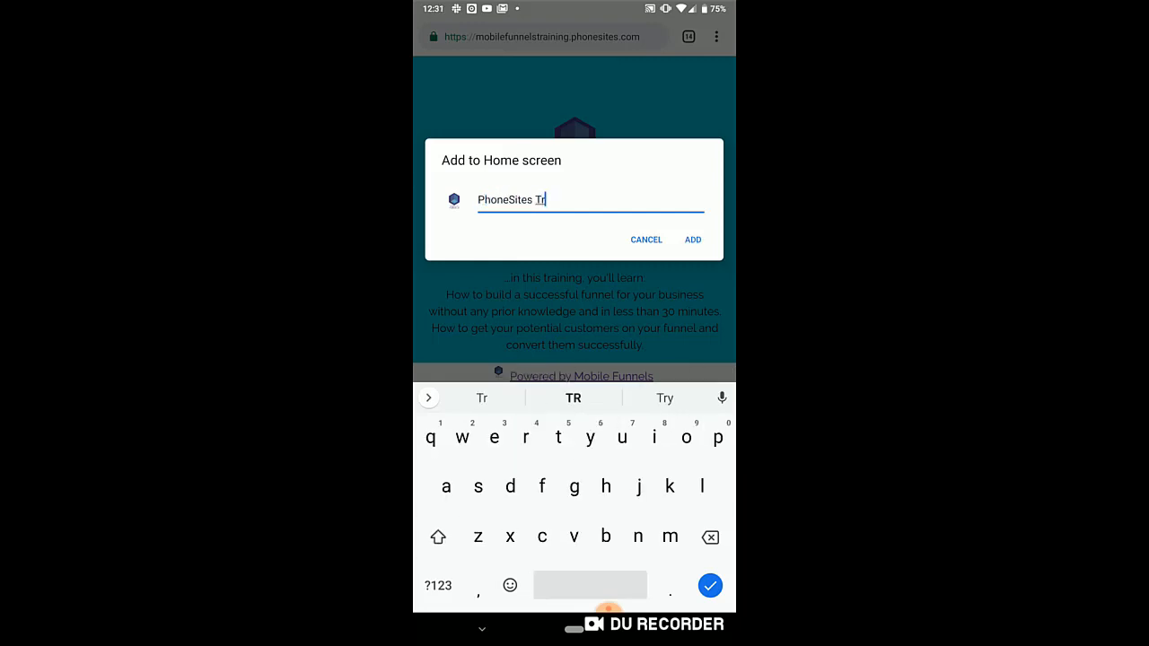
pyautogui.write('aining')
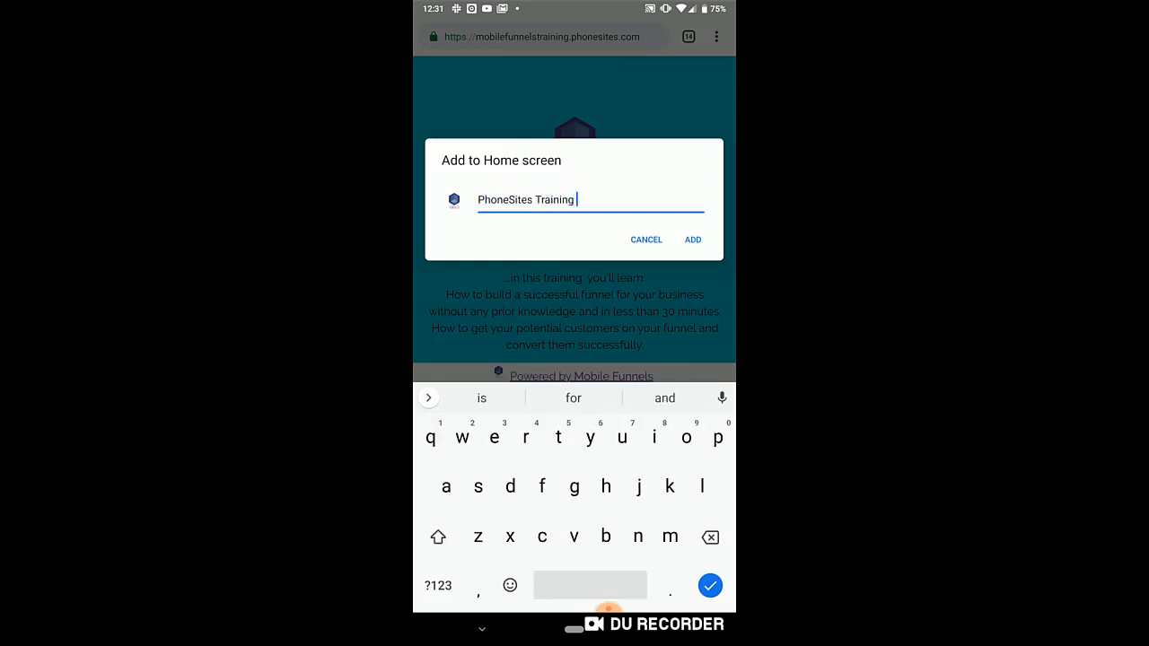
pyautogui.write('by')
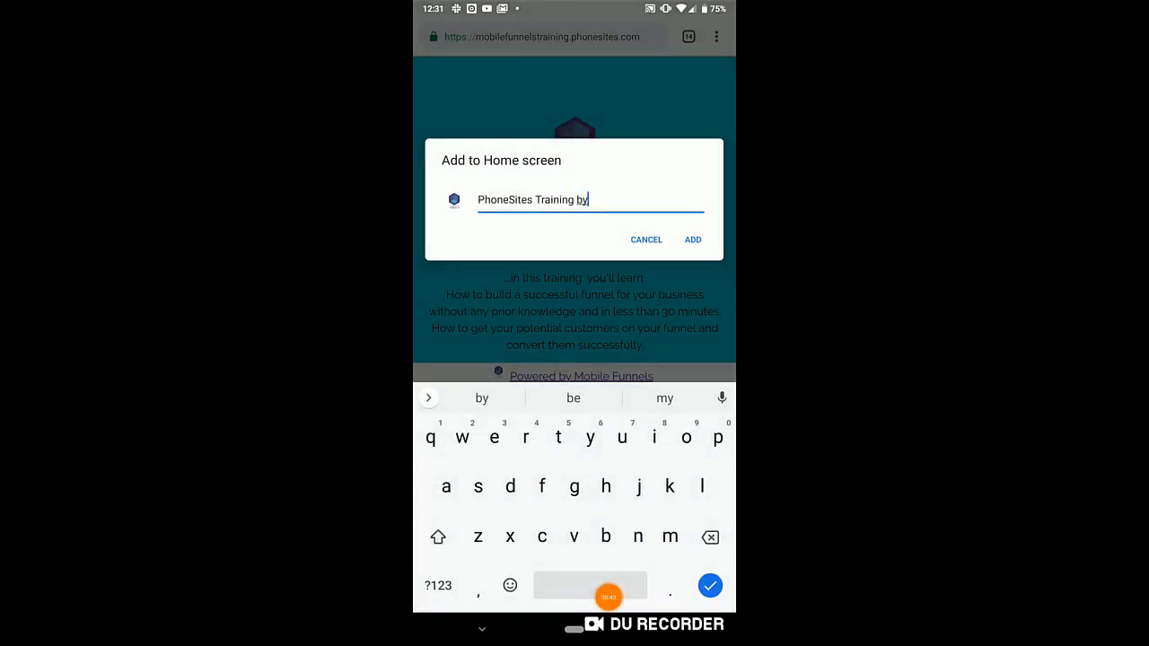
pyautogui.write('mob')
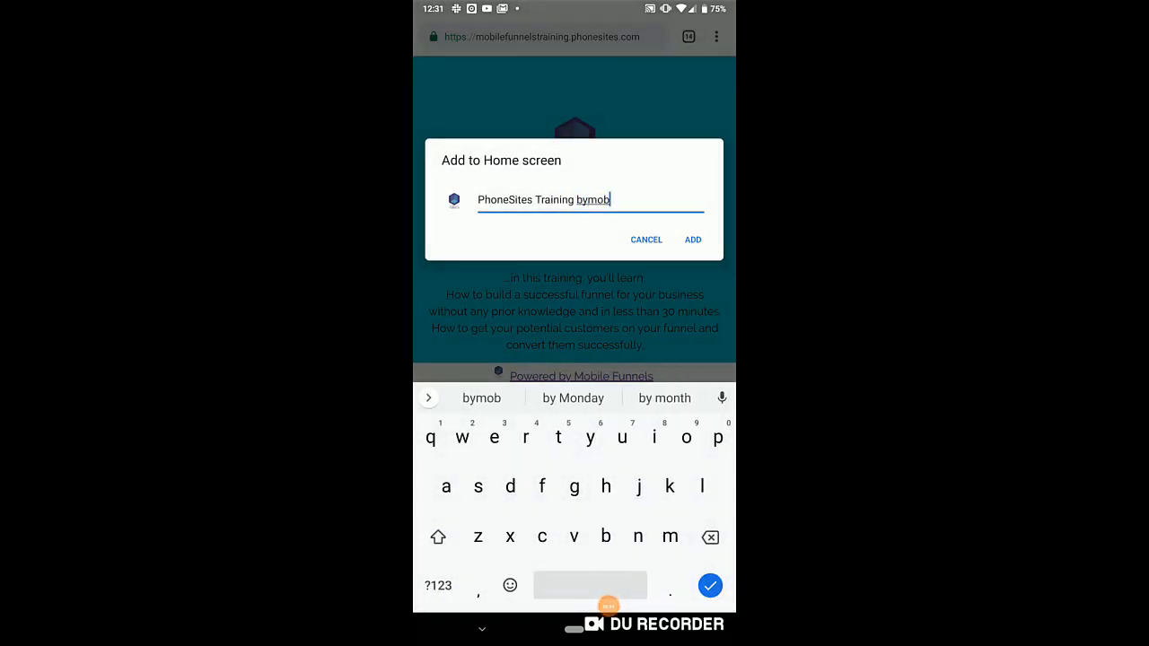
pyautogui.click(710, 537)
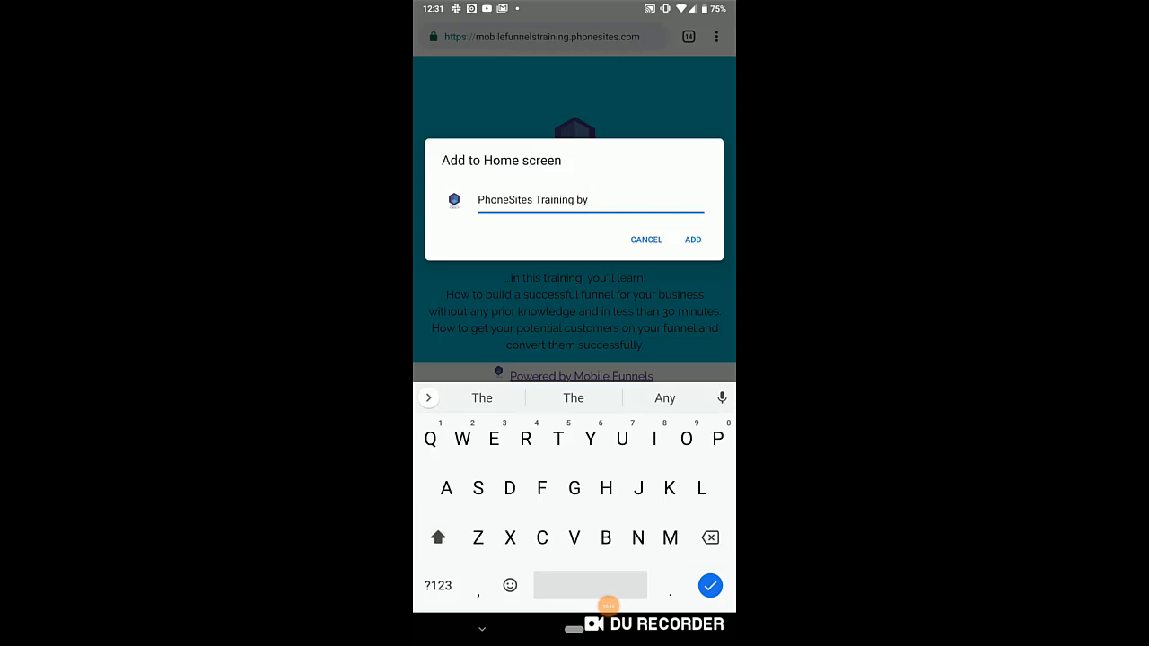
pyautogui.write('Mobile')
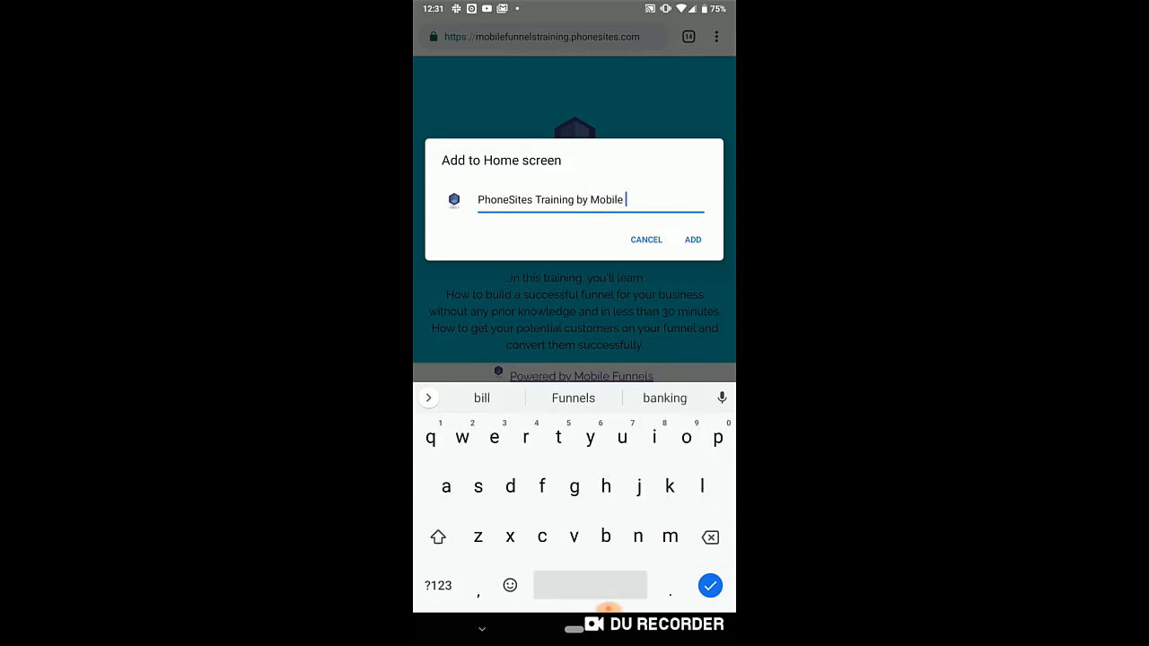
pyautogui.click(693, 239)
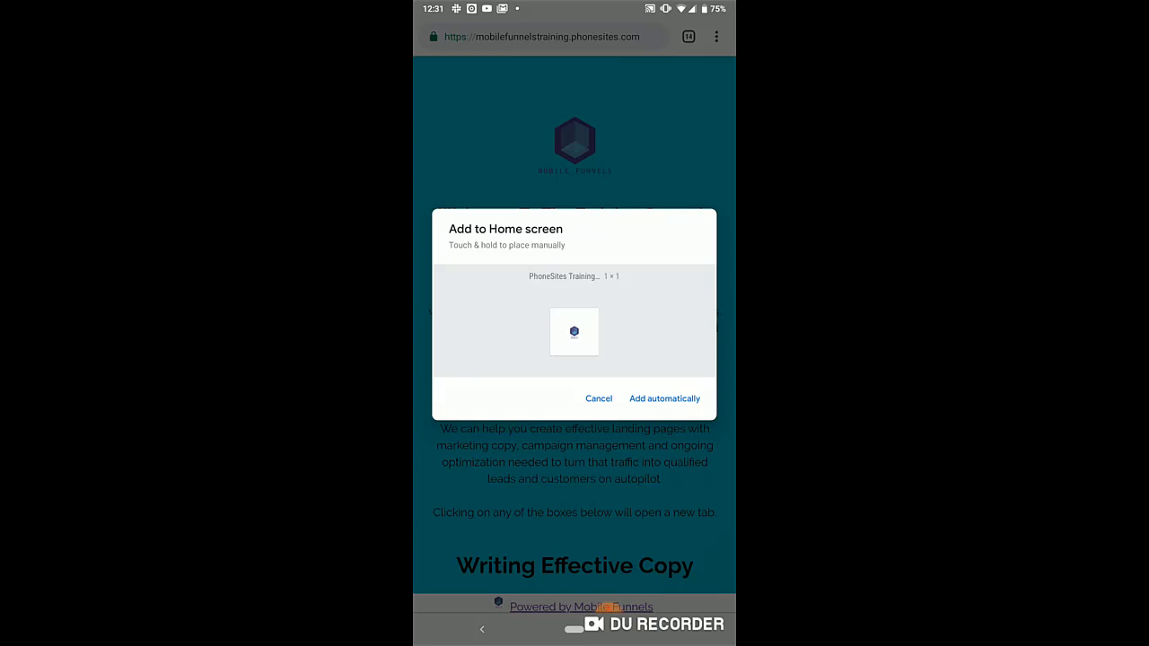
# Step: Drop the PhoneSites Training shortcut on the home screen and launch the funnel from it
pyautogui.click(664, 398)
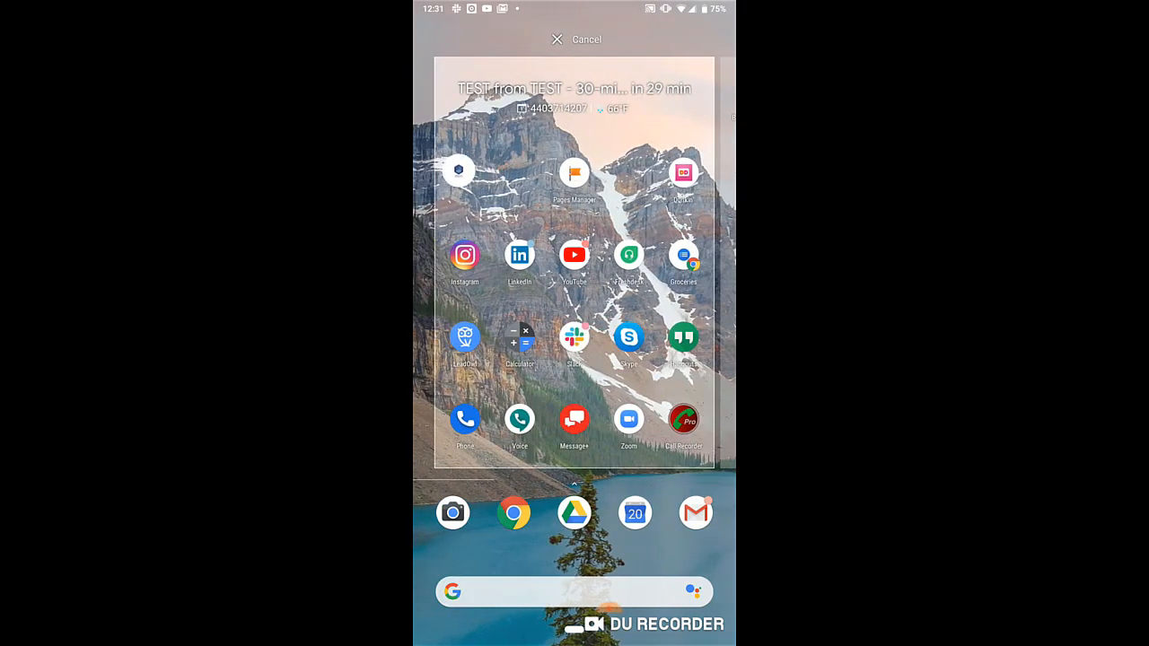
pyautogui.click(557, 40)
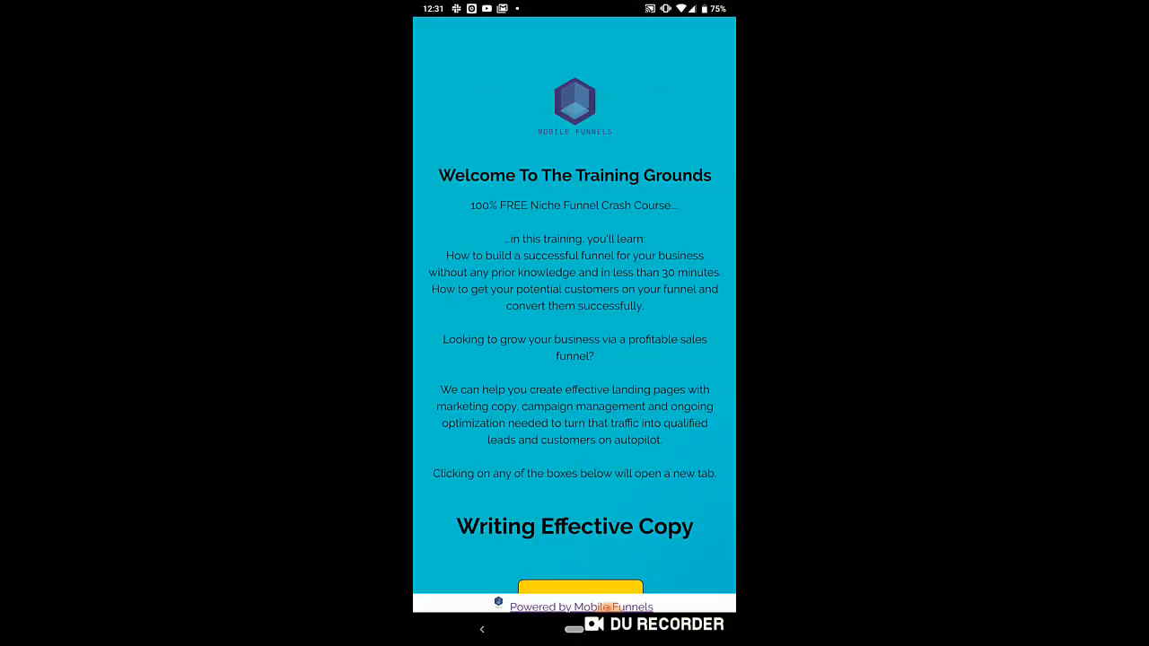
pyautogui.scroll(-3)
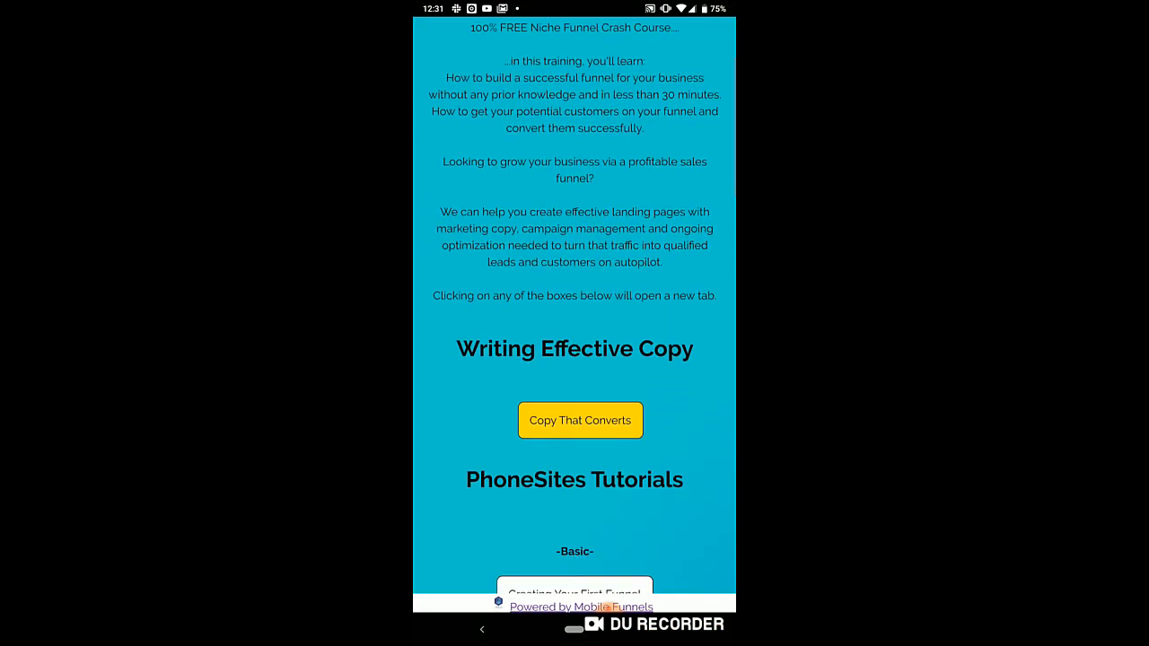
pyautogui.scroll(3)
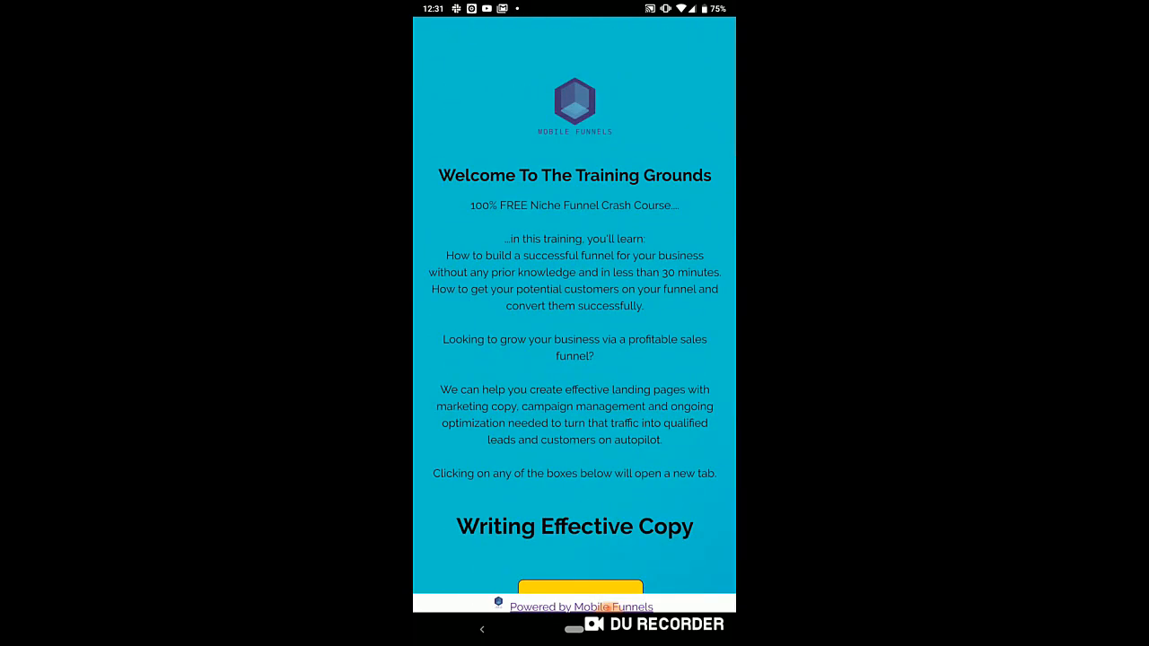
pyautogui.scroll(-3)
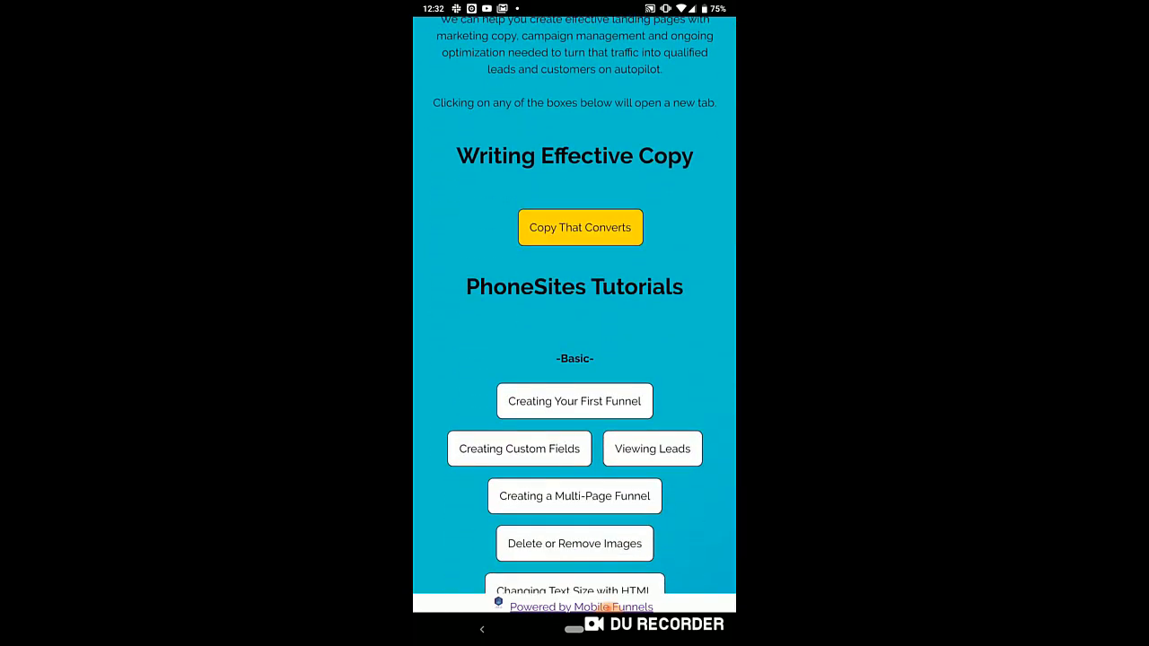
pyautogui.click(575, 402)
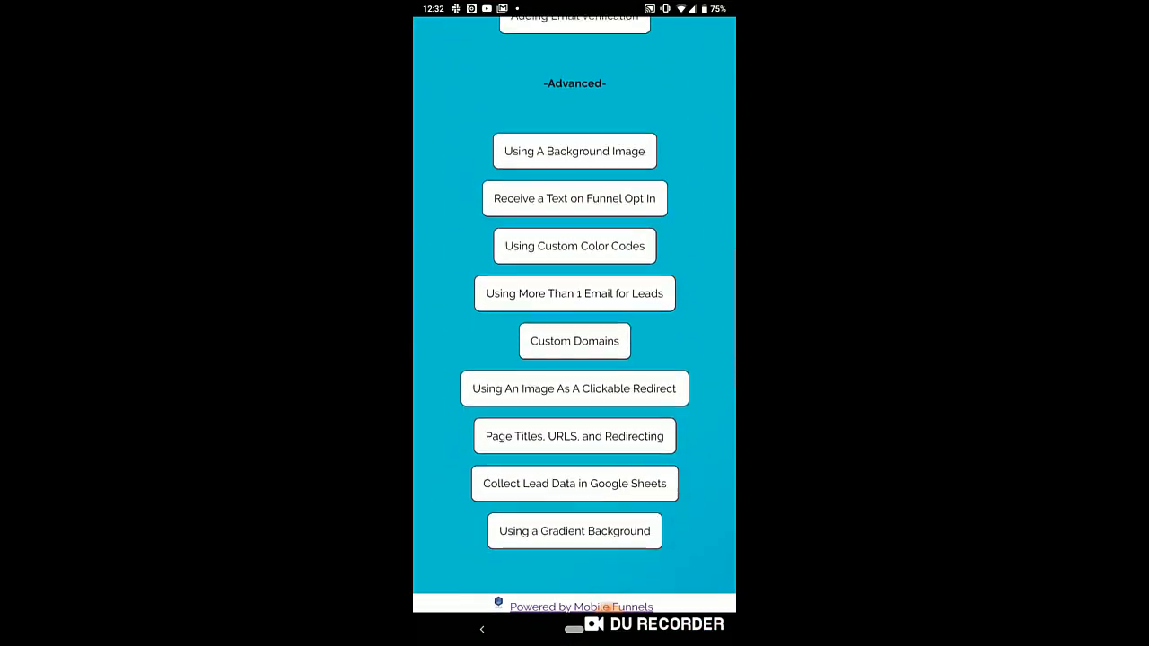
pyautogui.click(574, 246)
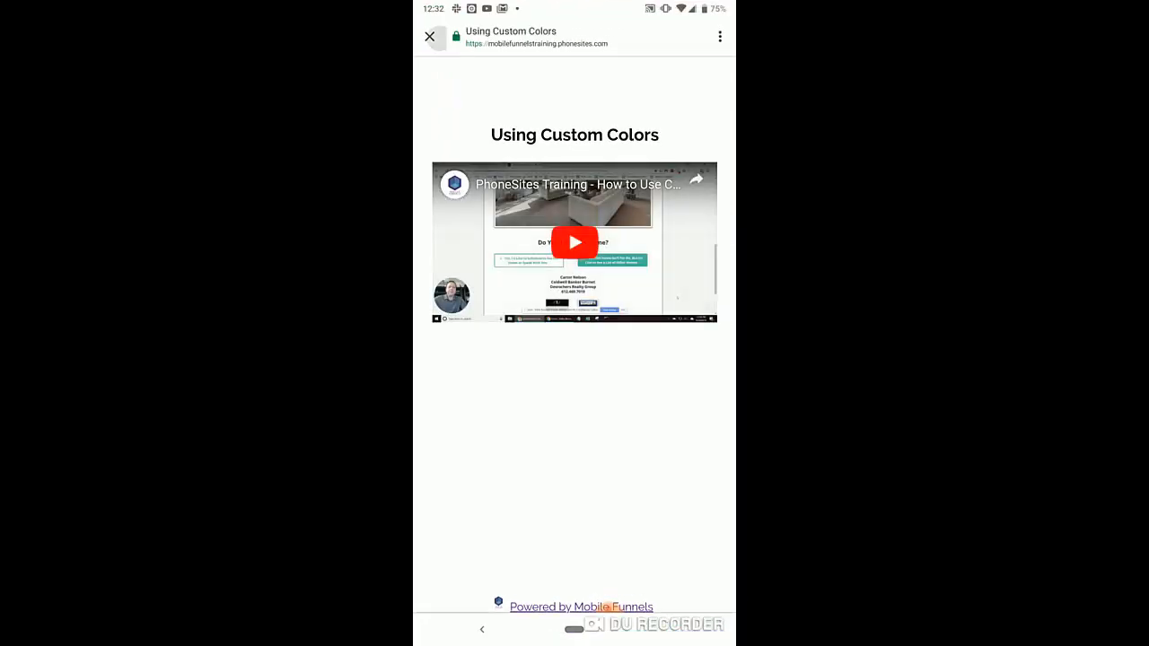
pyautogui.click(429, 35)
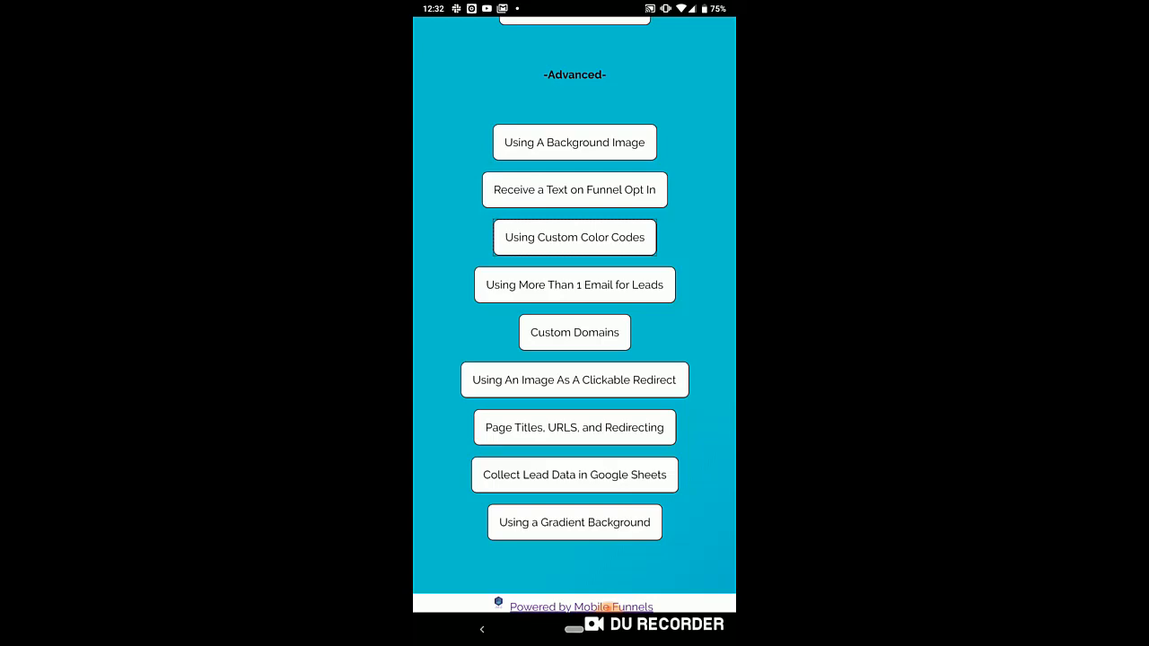